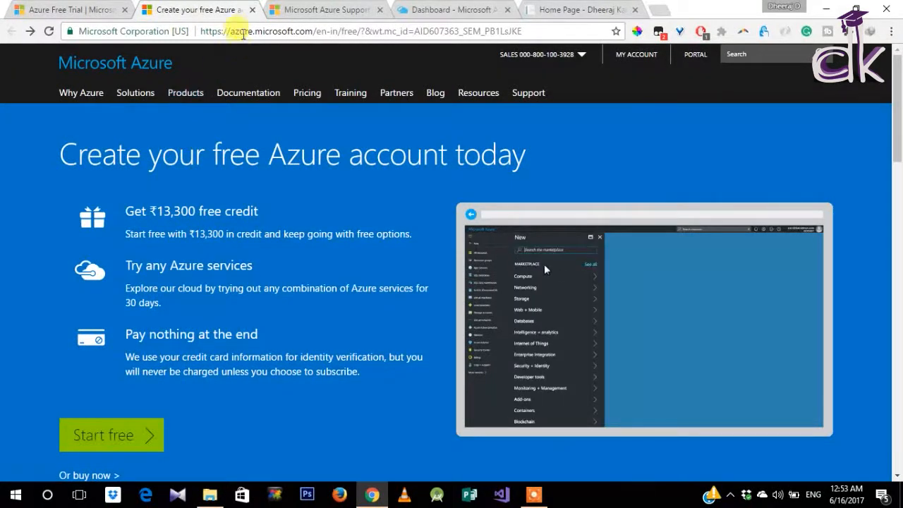
Step: Scroll the free-account page past the credit details to the always-free App Service and Machine Learning
left_click(522, 276)
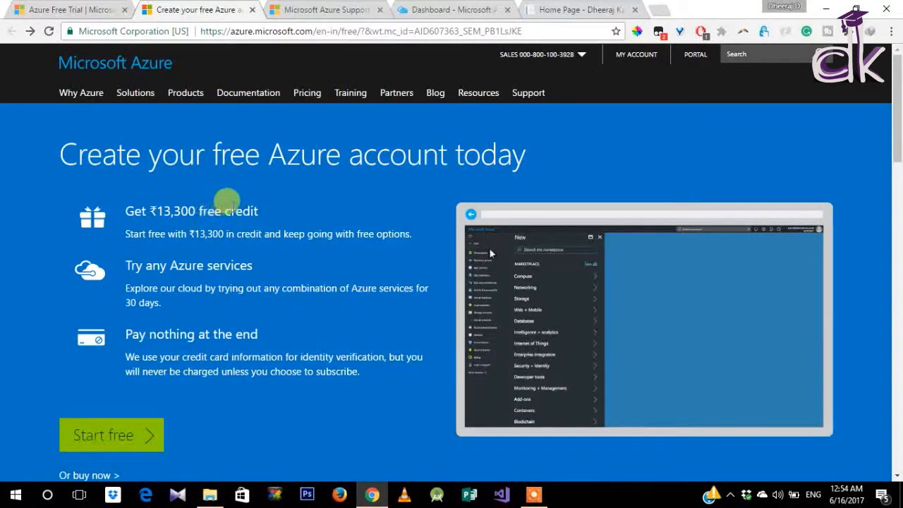
left_click(522, 276)
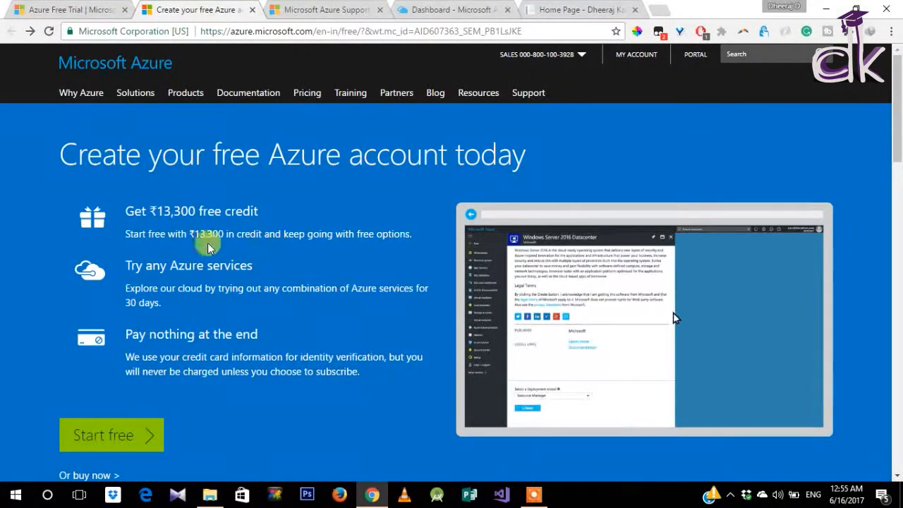
scroll("down", 3)
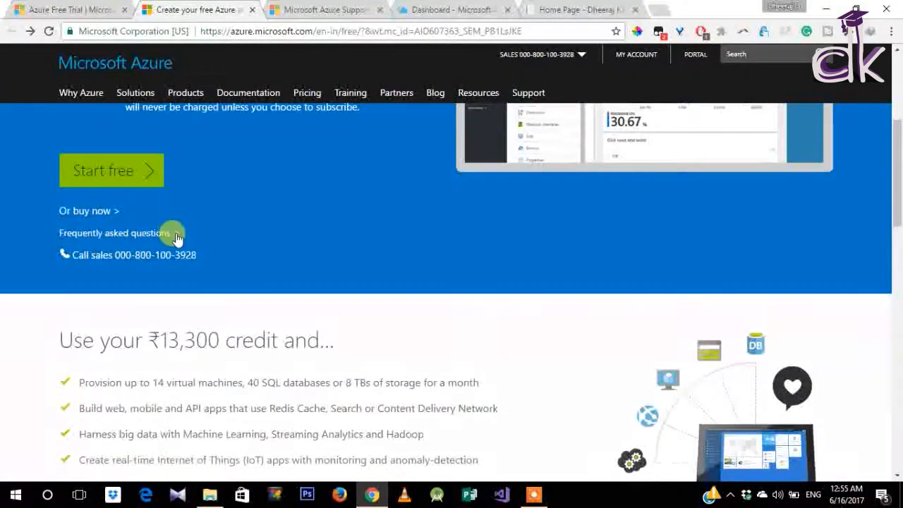
scroll("up", 3)
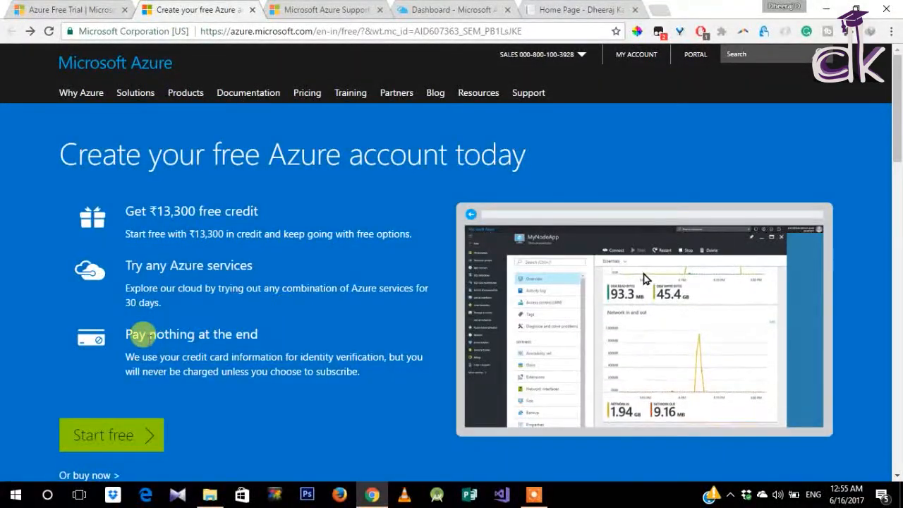
scroll("down", 3)
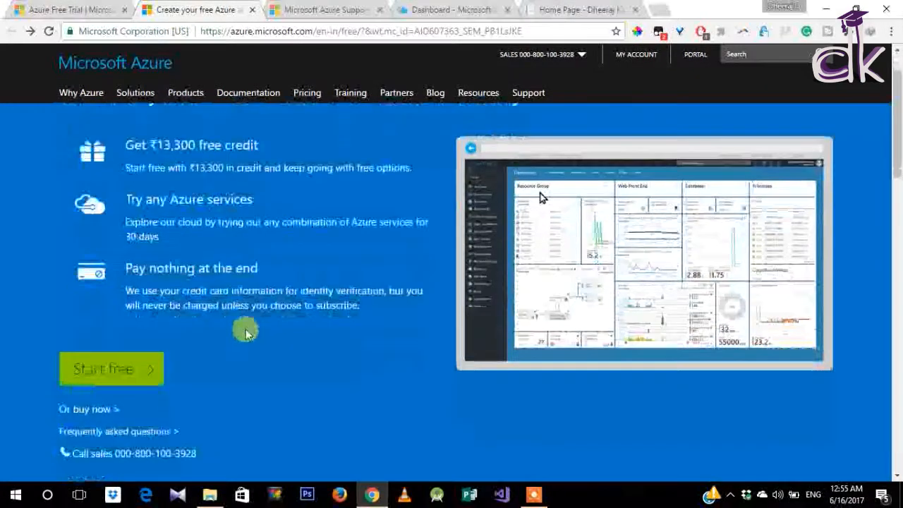
scroll("up", 3)
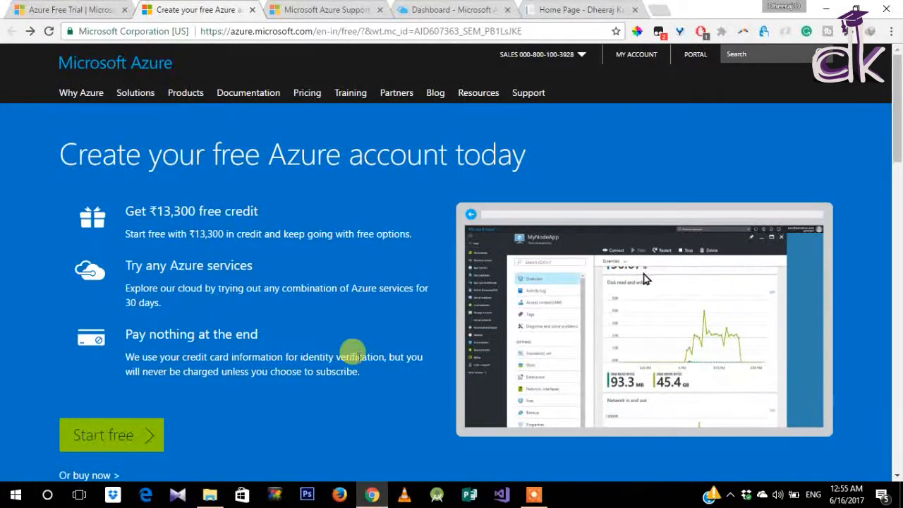
scroll("down", 3)
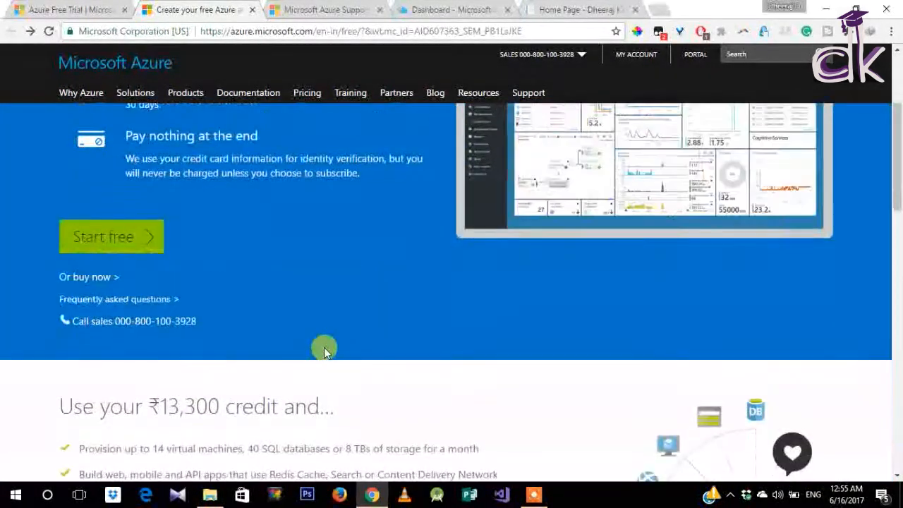
scroll("down", 3)
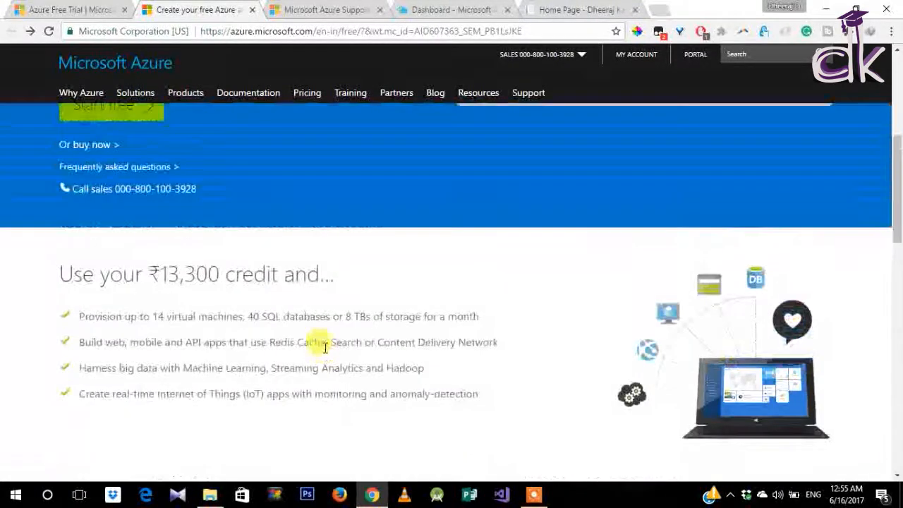
scroll("down", 3)
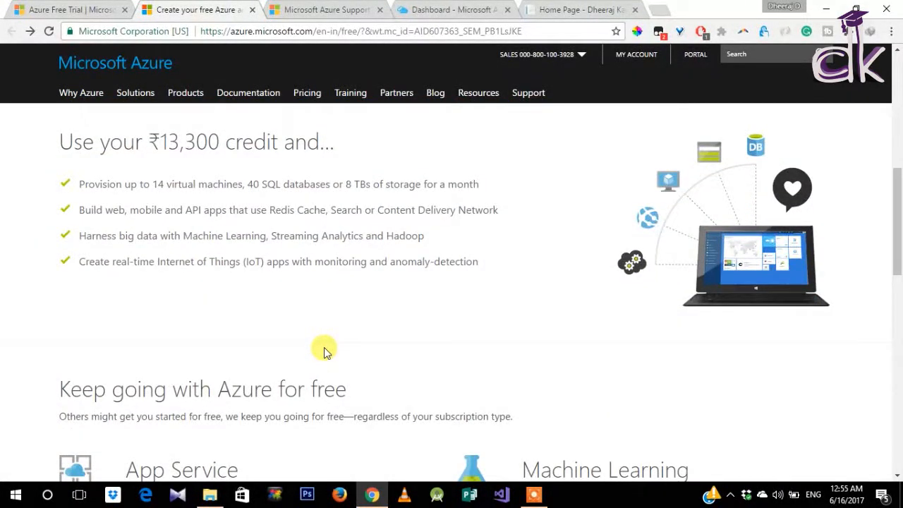
scroll("up", 3)
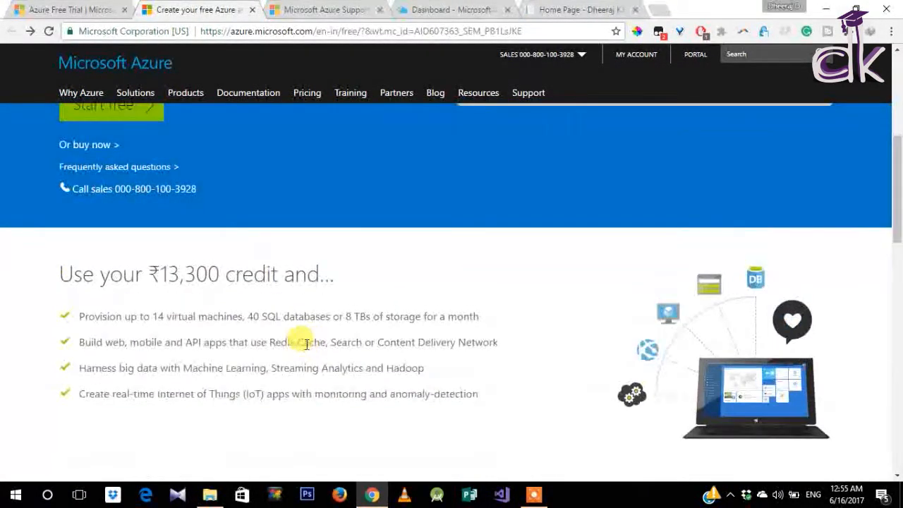
mouse_move(328, 310)
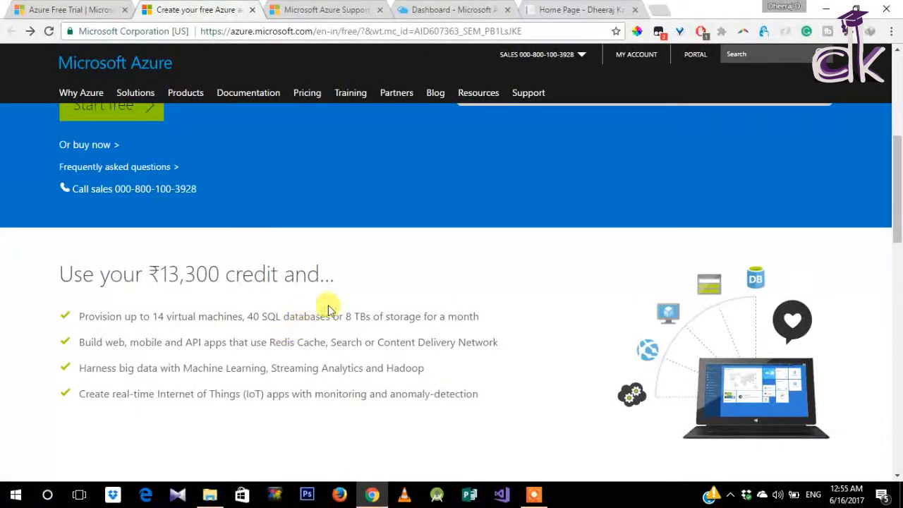
mouse_move(332, 277)
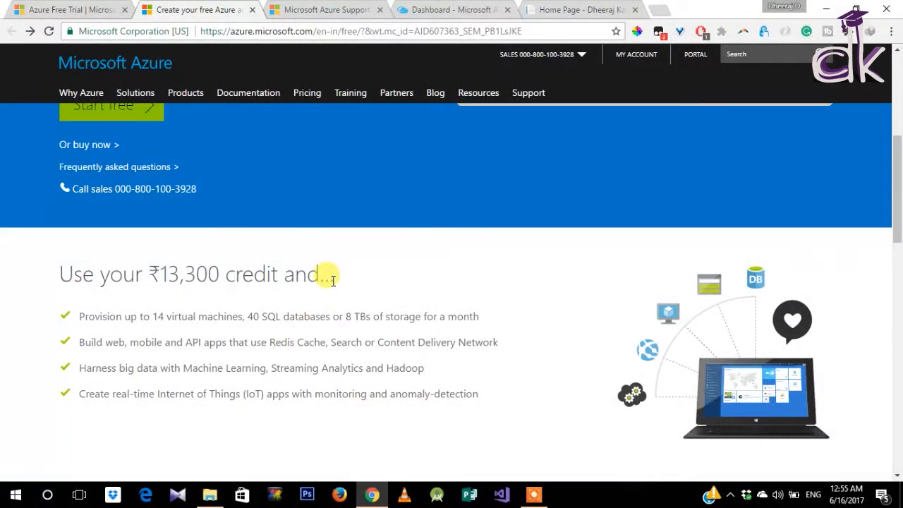
scroll("down", 3)
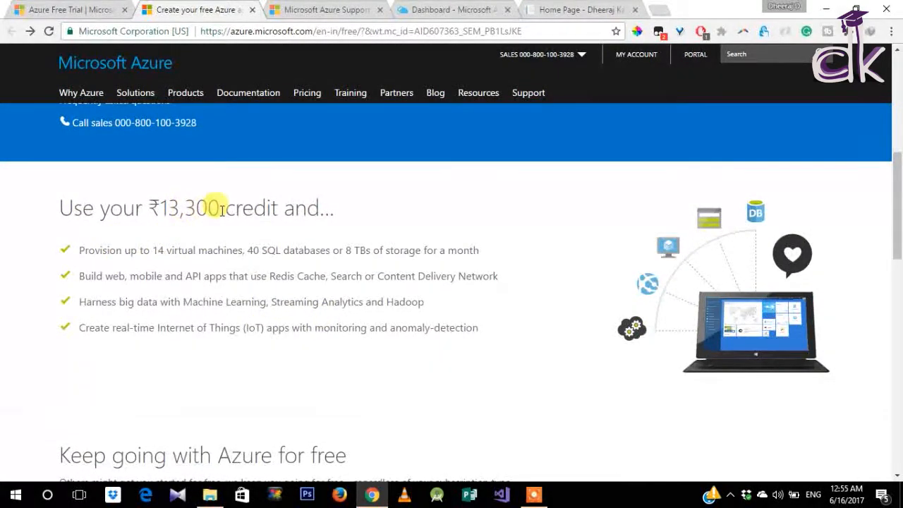
mouse_move(187, 250)
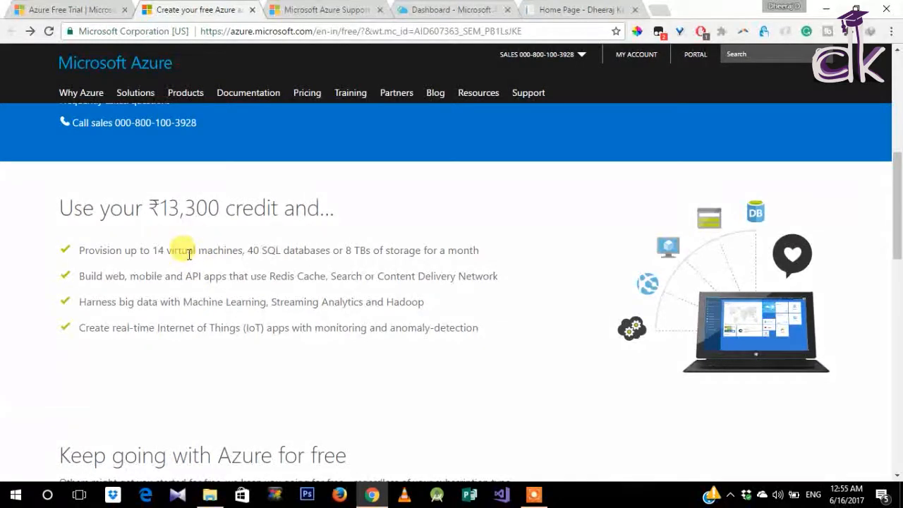
mouse_move(226, 251)
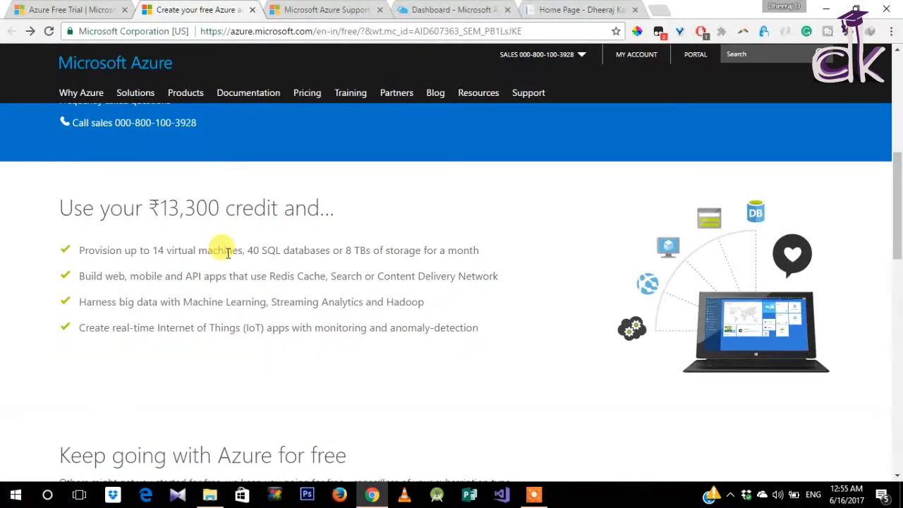
mouse_move(241, 264)
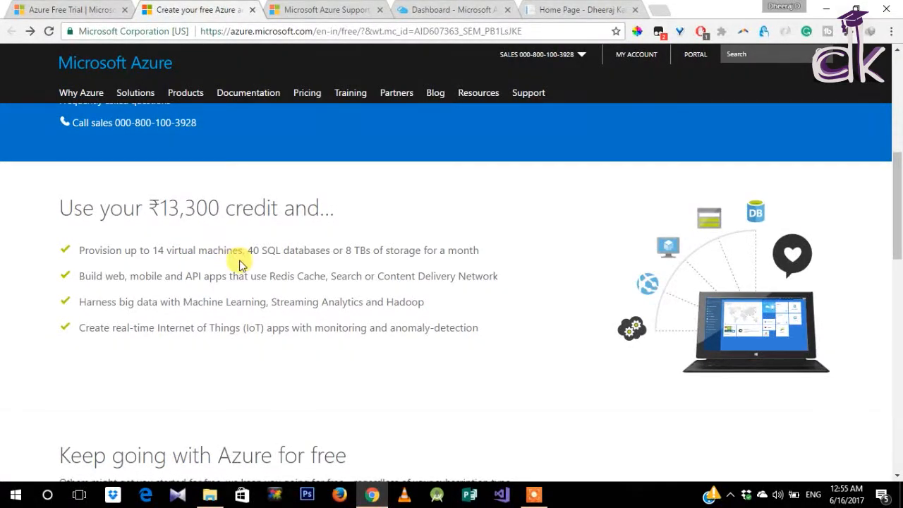
mouse_move(300, 264)
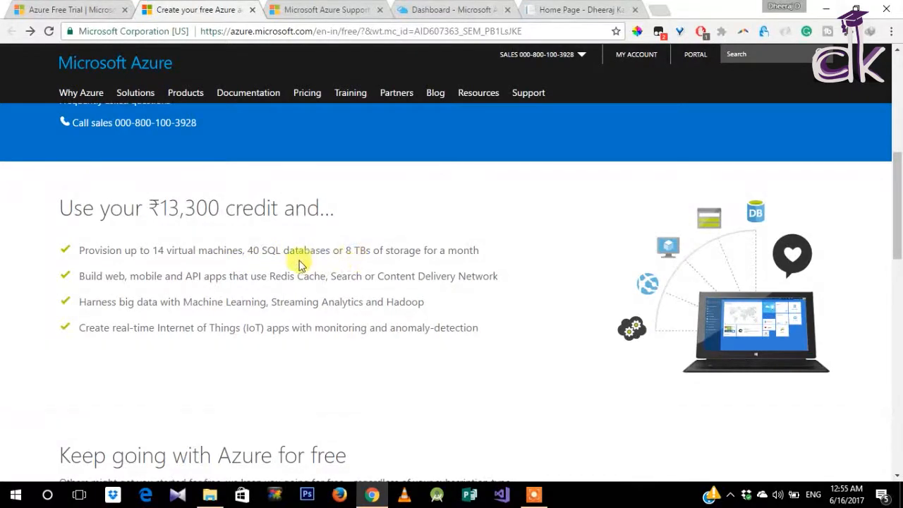
mouse_move(380, 260)
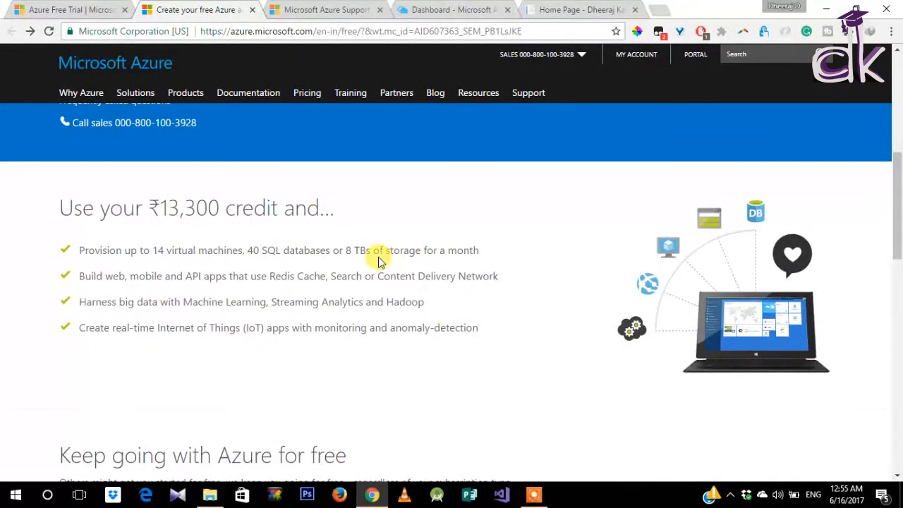
mouse_move(81, 278)
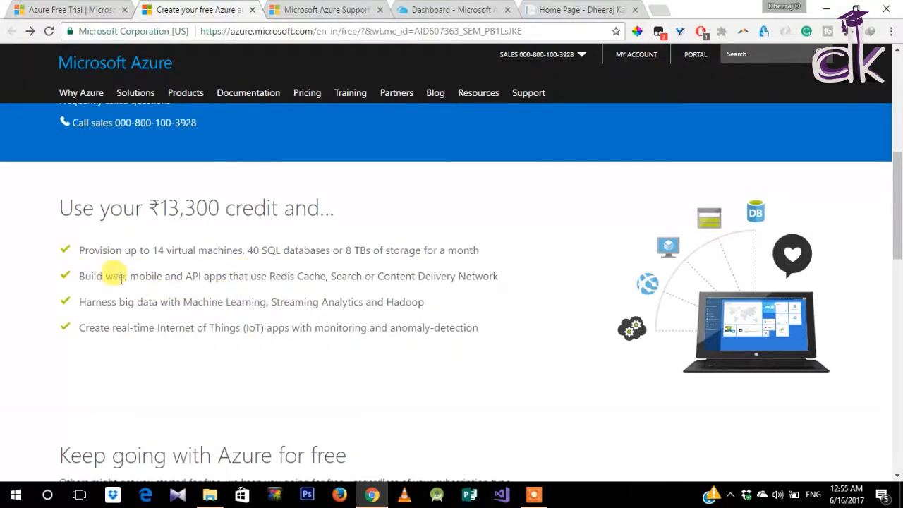
mouse_move(172, 295)
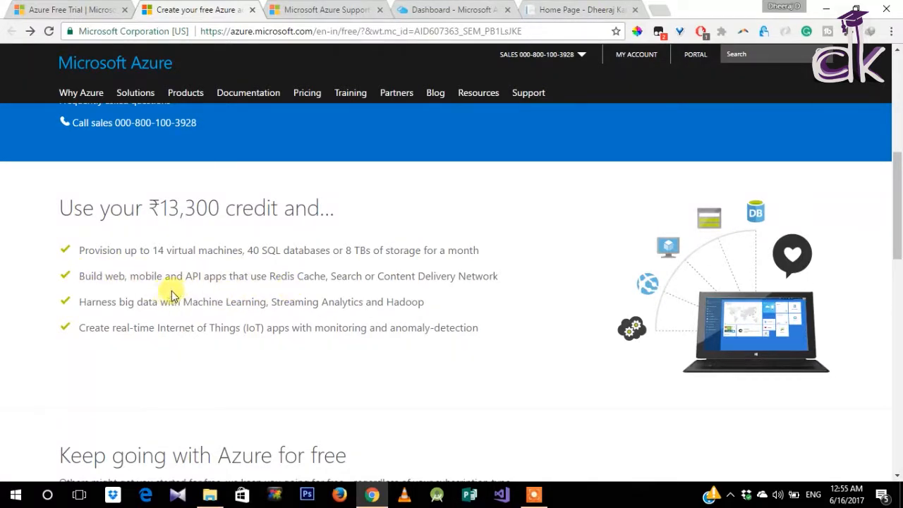
scroll("down", 3)
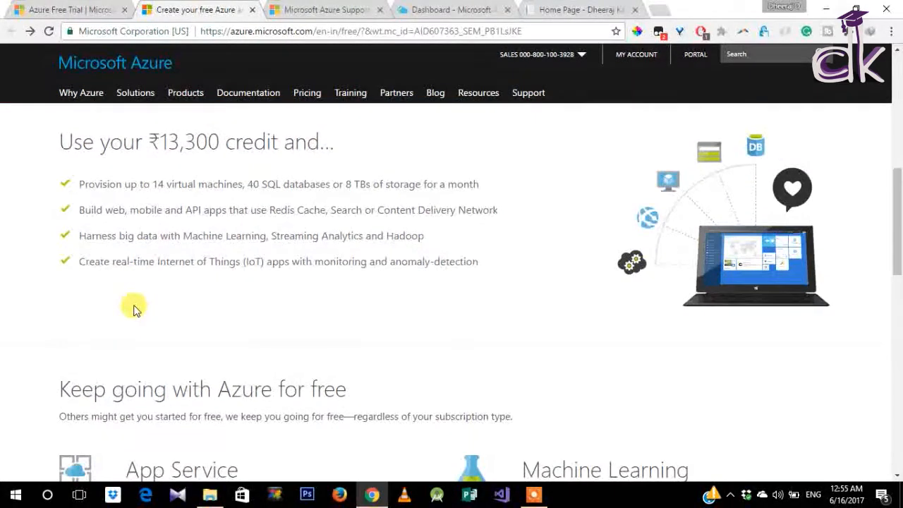
scroll("down", 3)
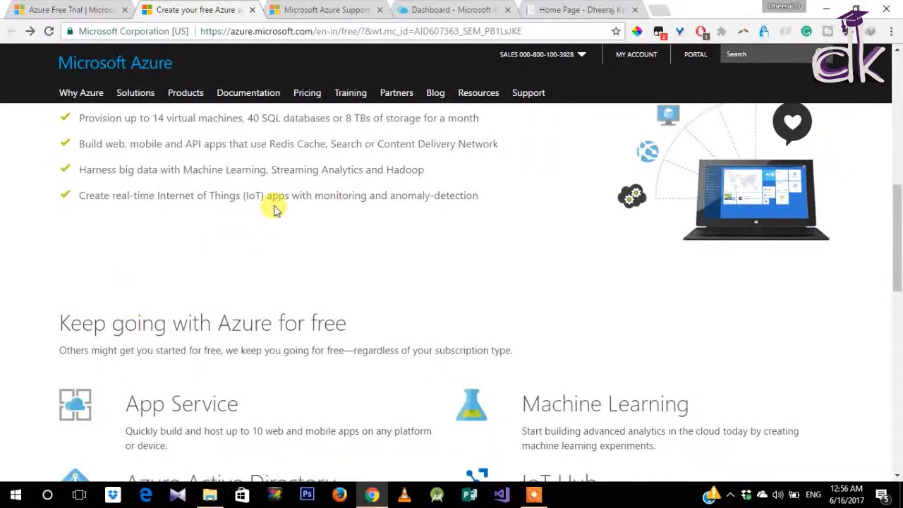
mouse_move(261, 188)
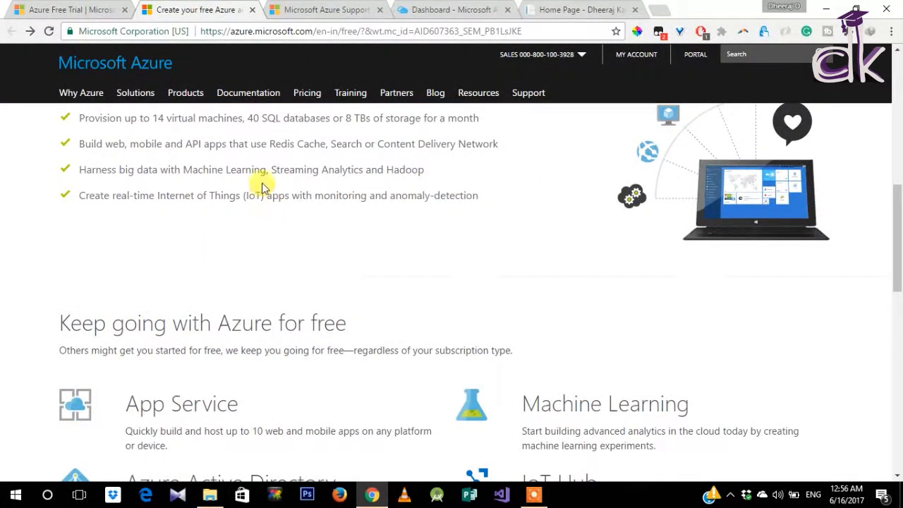
mouse_move(173, 206)
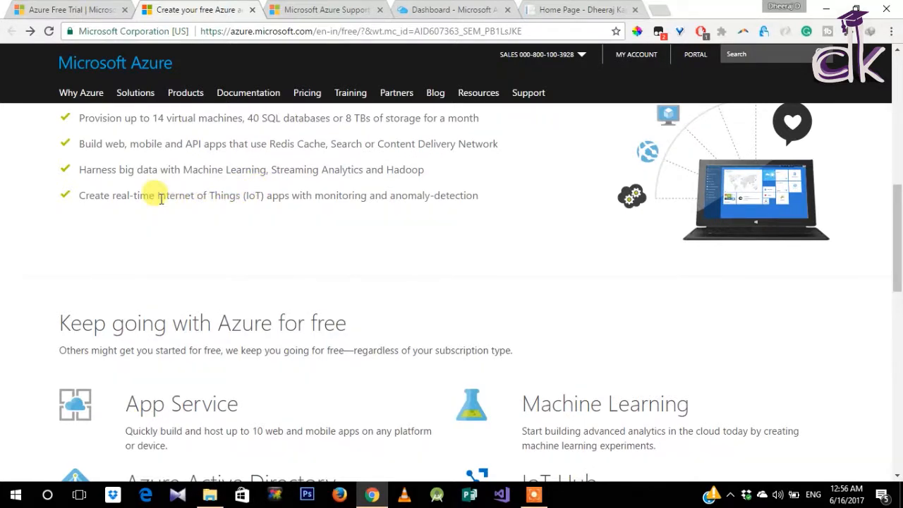
mouse_move(289, 185)
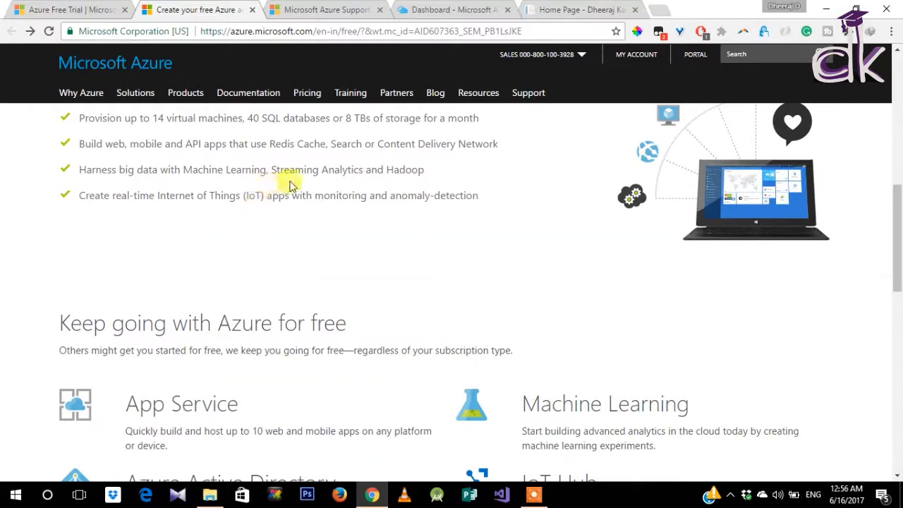
mouse_move(315, 170)
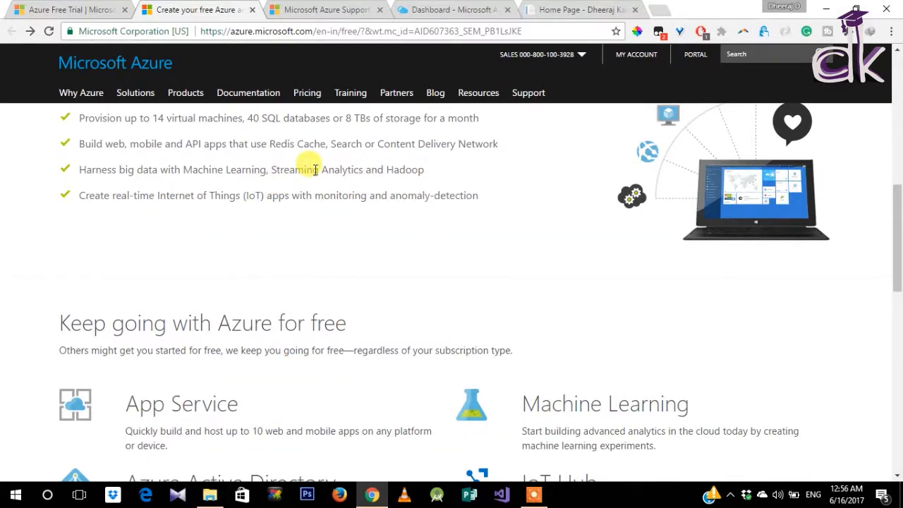
mouse_move(272, 248)
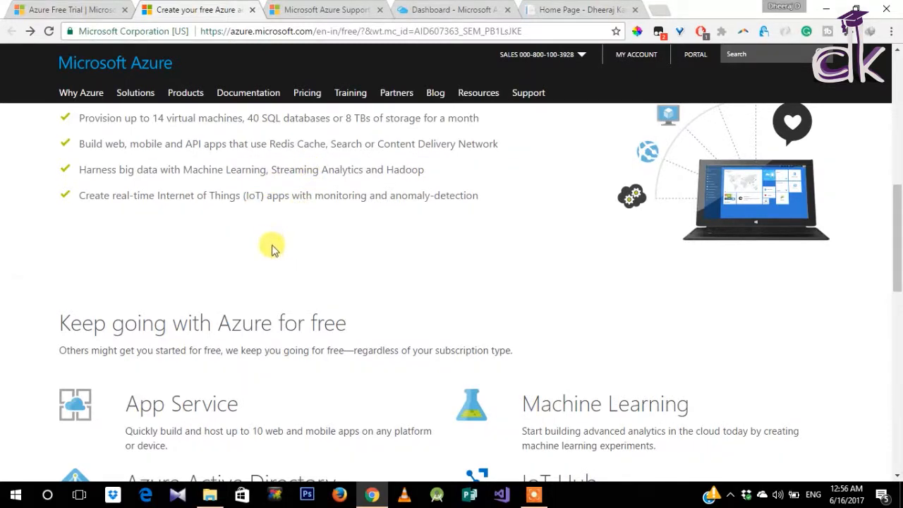
mouse_move(252, 274)
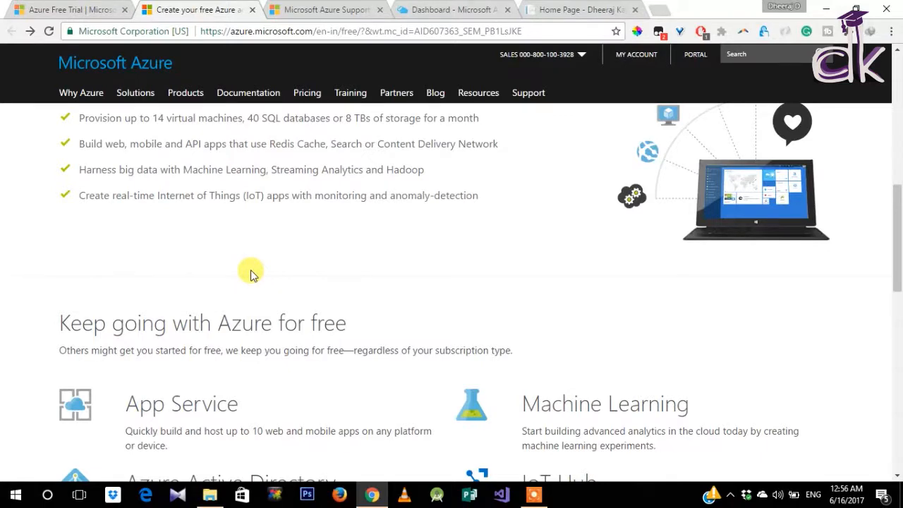
mouse_move(251, 268)
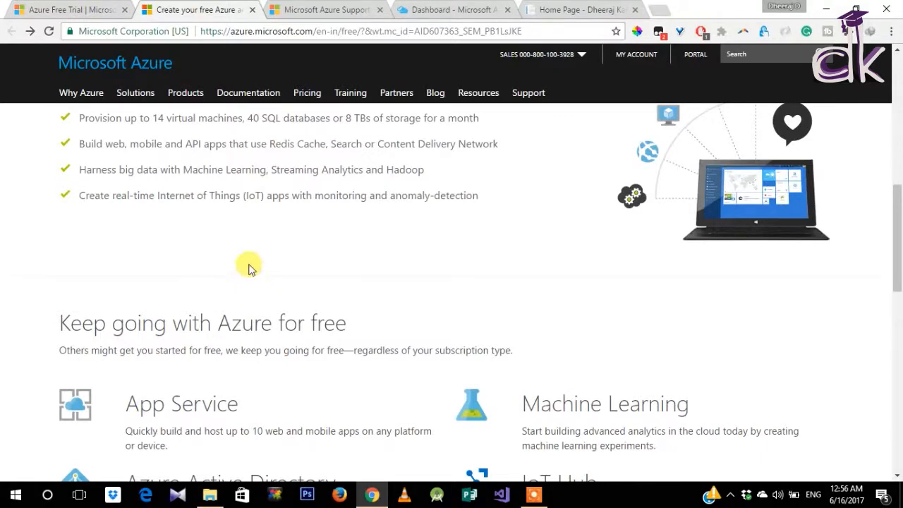
Step: Scroll the free services grid down to Virtual Network, Log Analytics and 'Explore all of our free options'
scroll("down", 3)
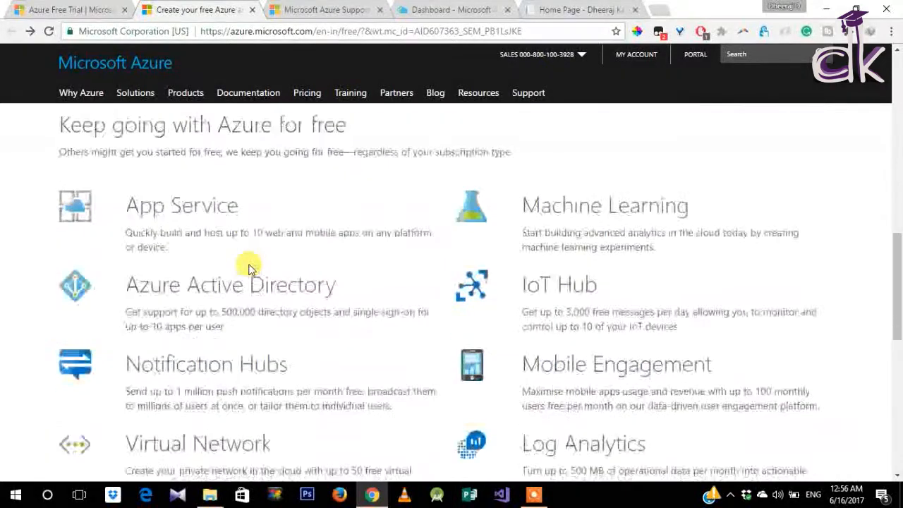
mouse_move(148, 200)
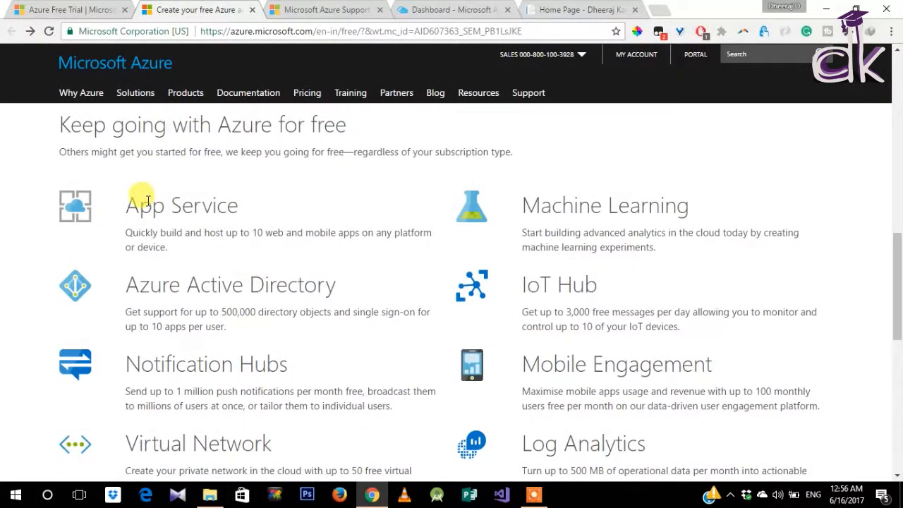
mouse_move(104, 237)
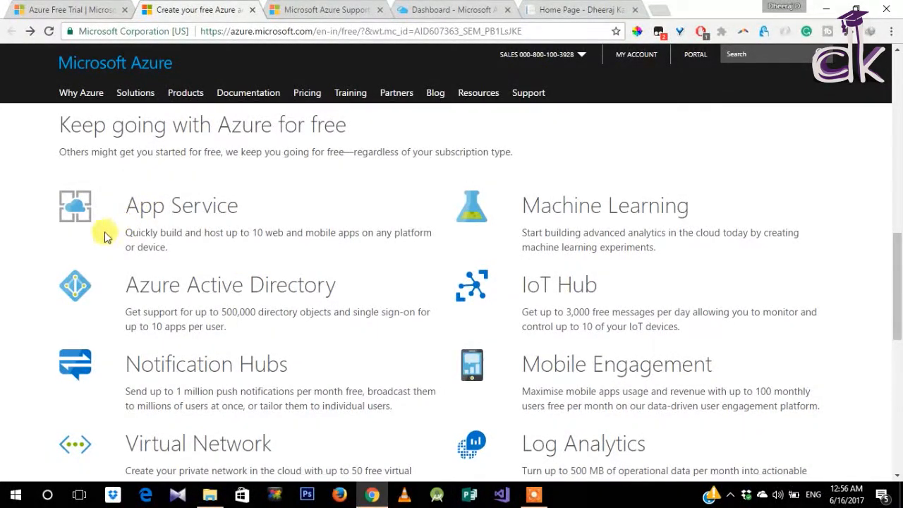
scroll("down", 3)
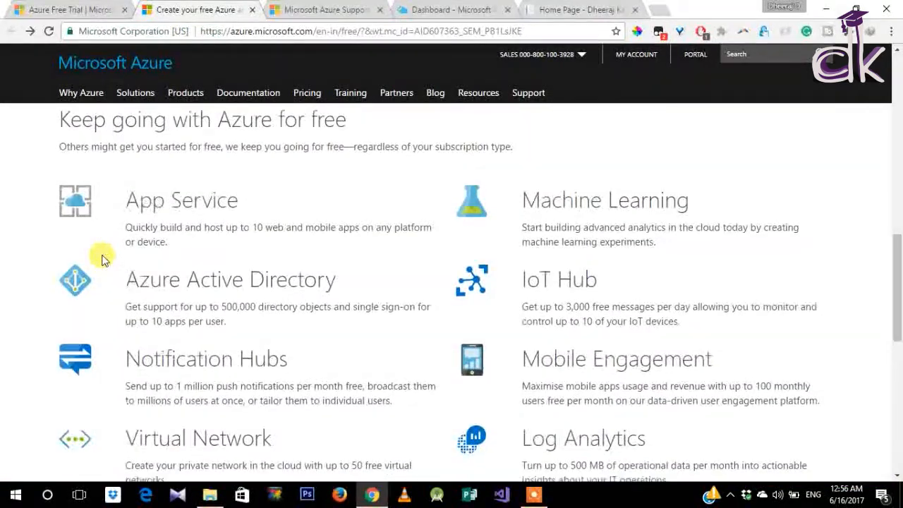
scroll("down", 3)
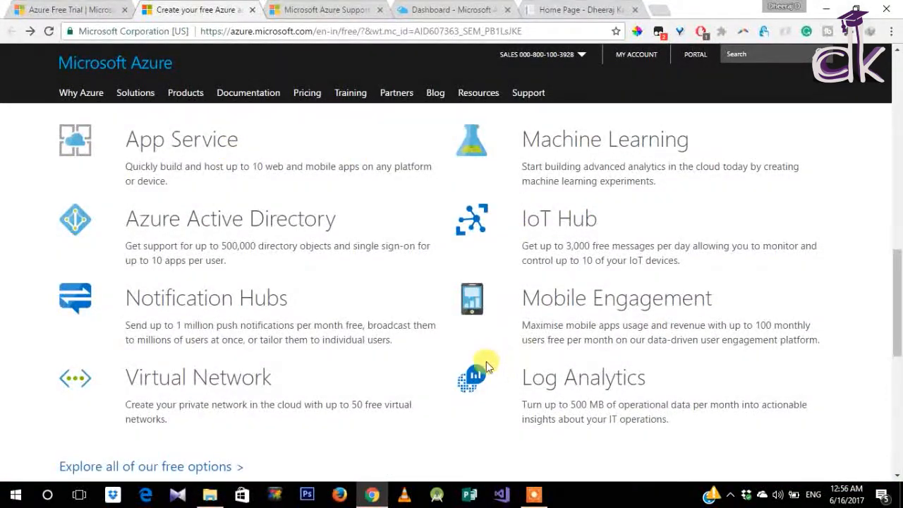
mouse_move(272, 292)
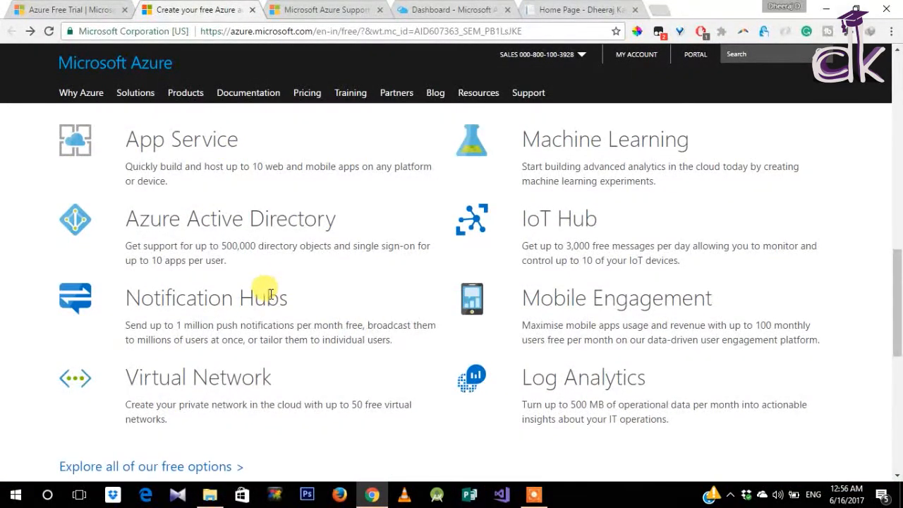
mouse_move(331, 278)
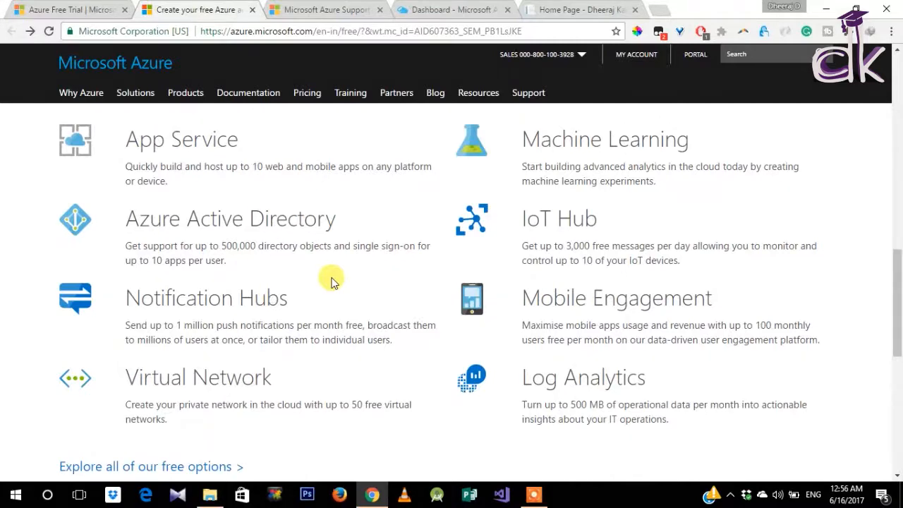
mouse_move(639, 141)
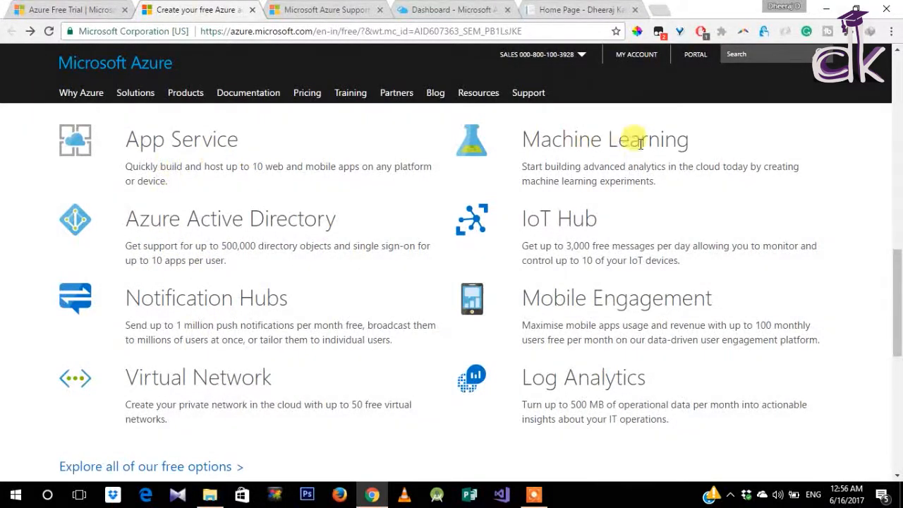
scroll("down", 3)
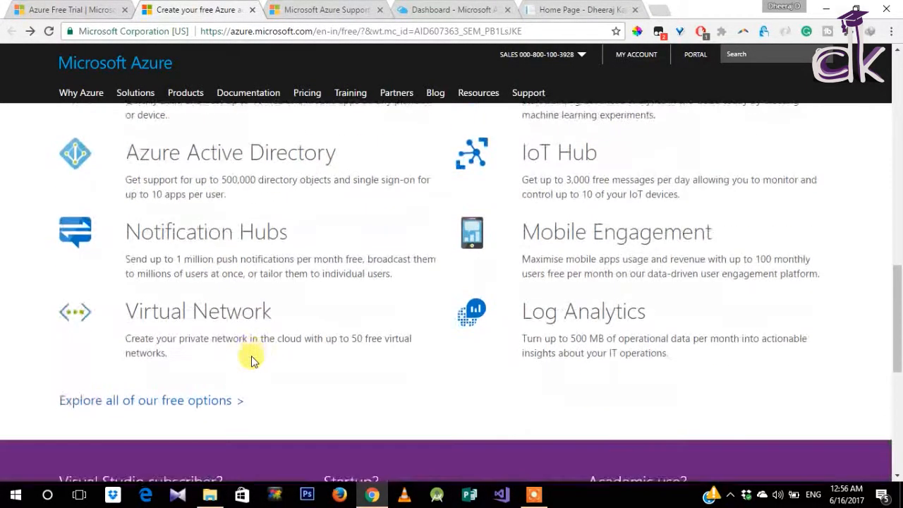
Step: Scroll back up to the free-account banner, then switch to the Azure portal dashboard
scroll("up", 3)
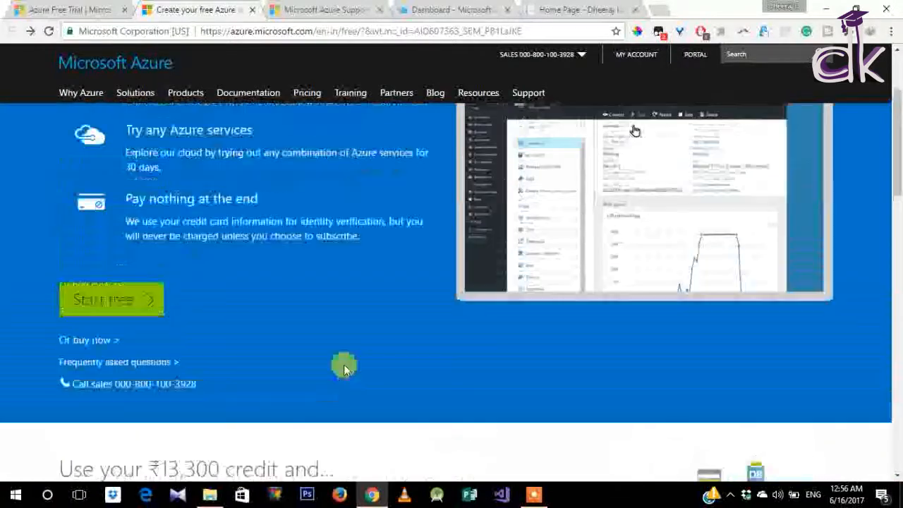
scroll("up", 3)
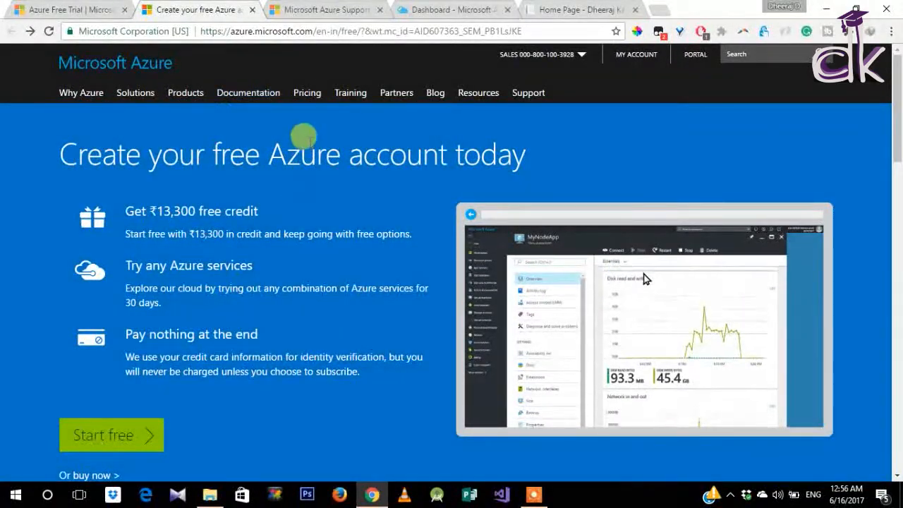
left_click(451, 10)
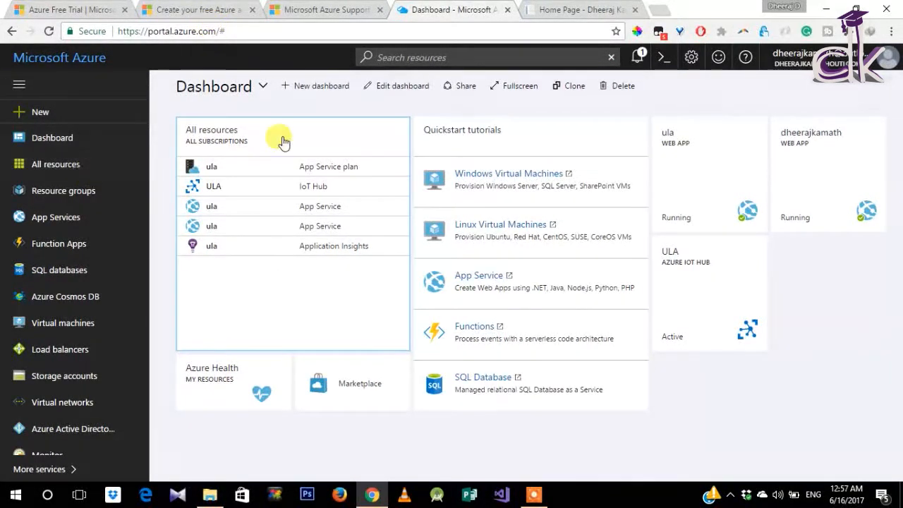
mouse_move(765, 108)
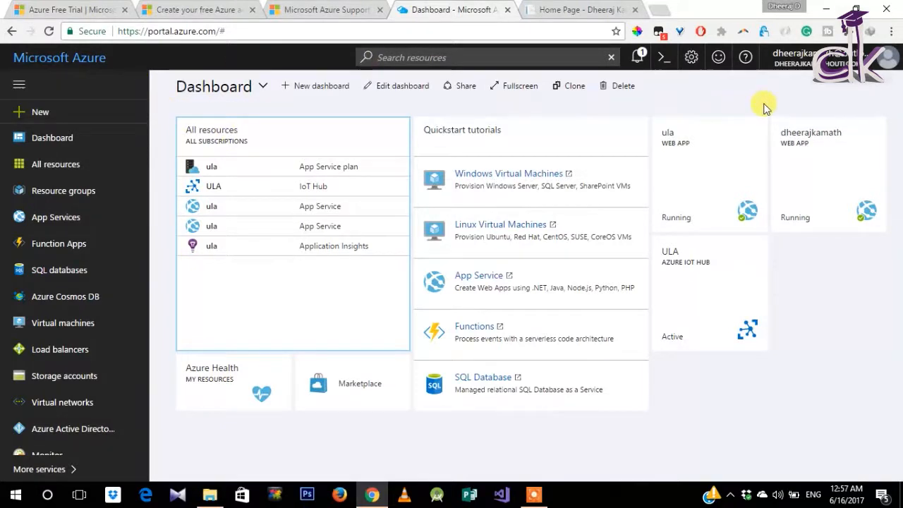
mouse_move(379, 427)
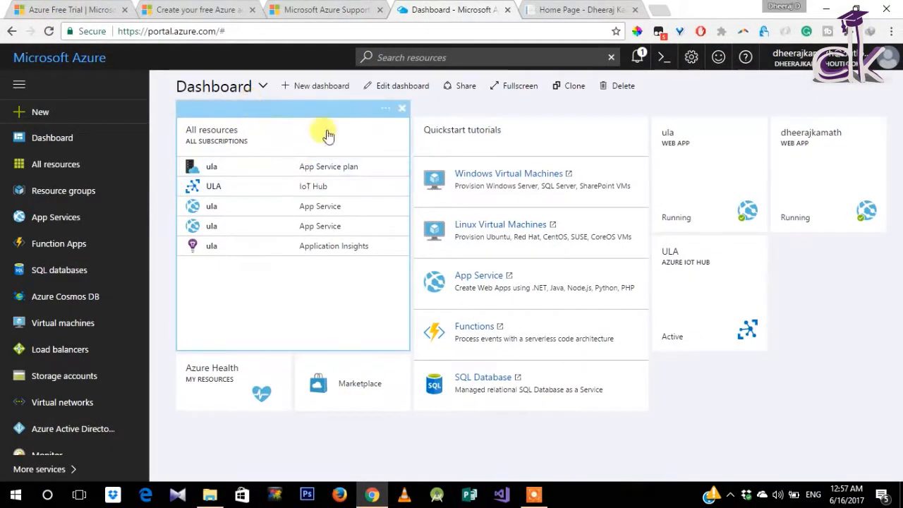
mouse_move(647, 389)
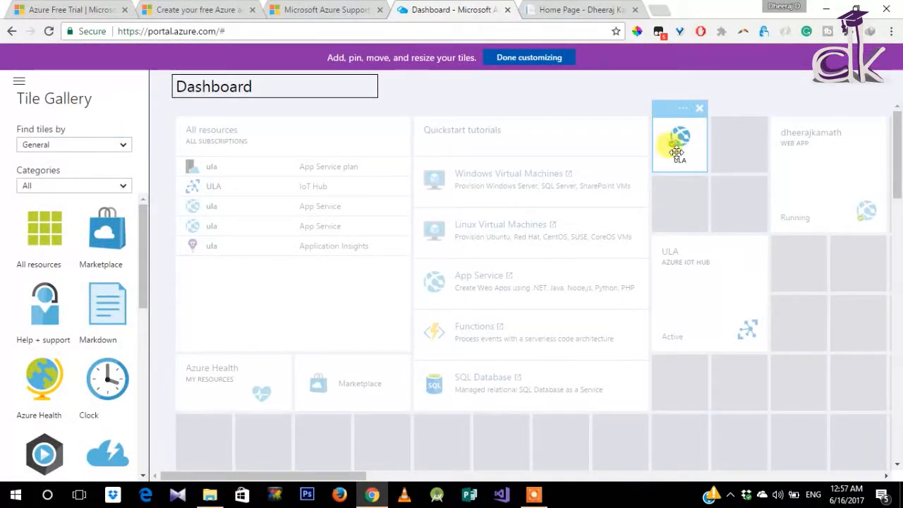
Step: Drag the small ULA web app tile down one row and finish customizing the dashboard
left_click_drag(679, 141, 679, 204)
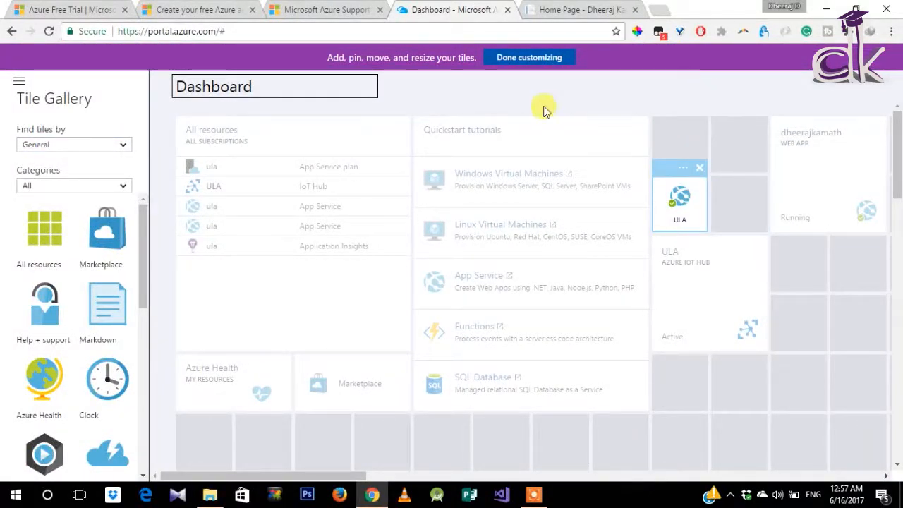
left_click(528, 58)
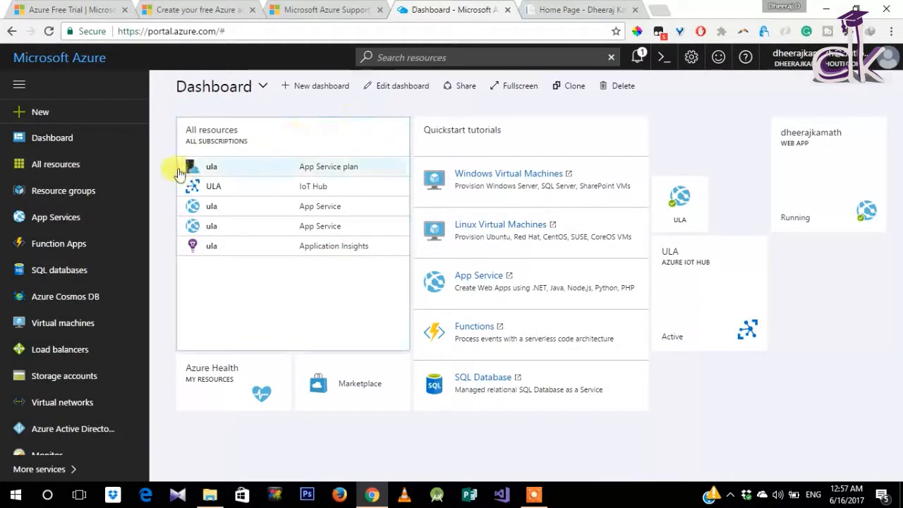
mouse_move(31, 112)
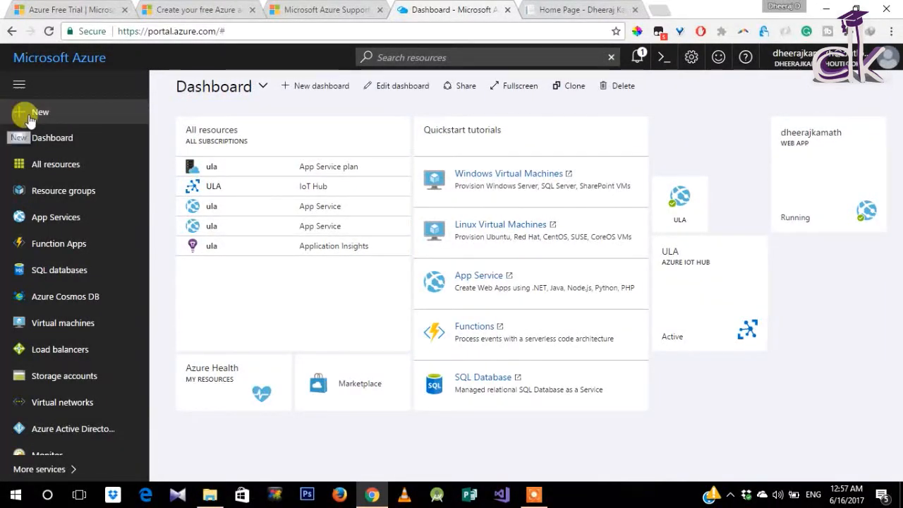
Step: Choose '+ New' in the left navigation bar to begin a new resource
left_click(39, 112)
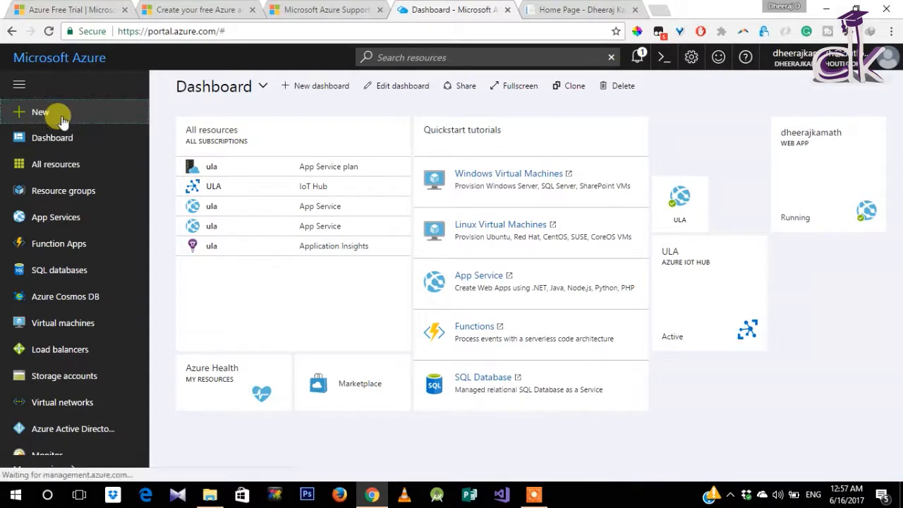
Step: Browse the Compute category's featured offerings, then bring up the Networking category
left_click(40, 112)
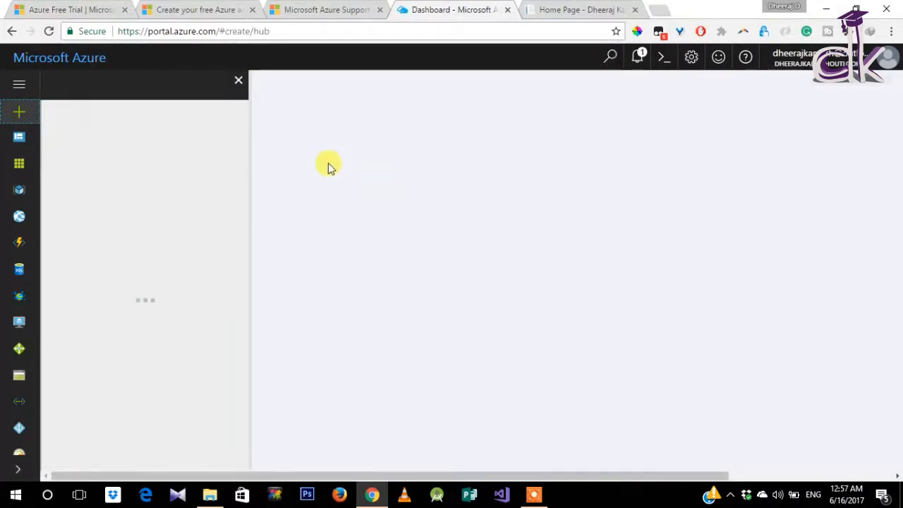
mouse_move(81, 131)
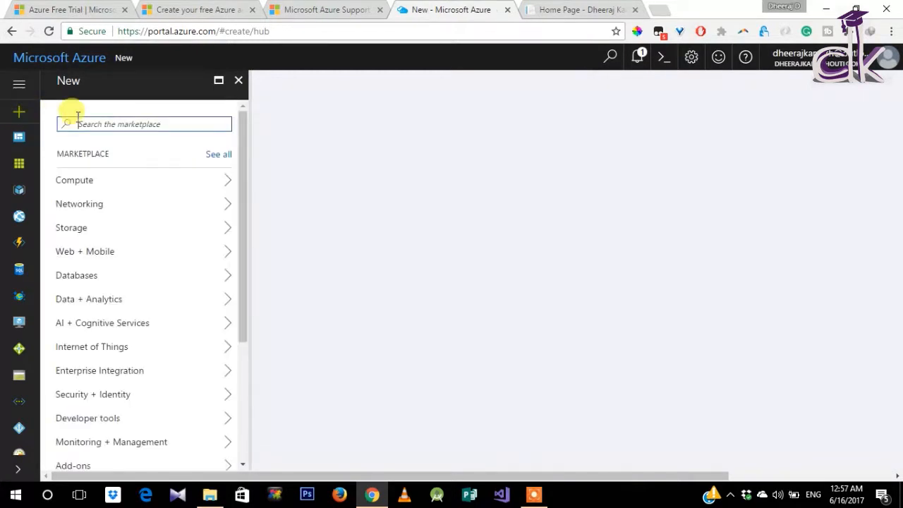
mouse_move(144, 179)
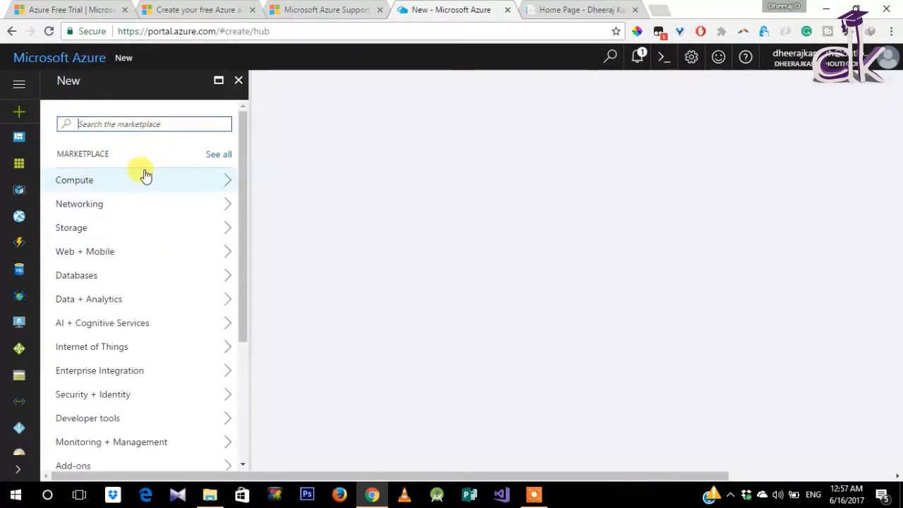
left_click(74, 180)
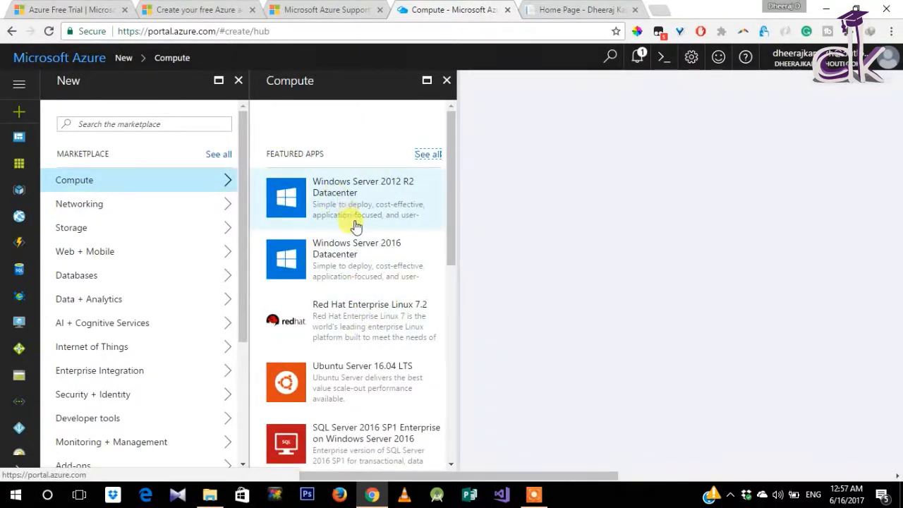
mouse_move(366, 207)
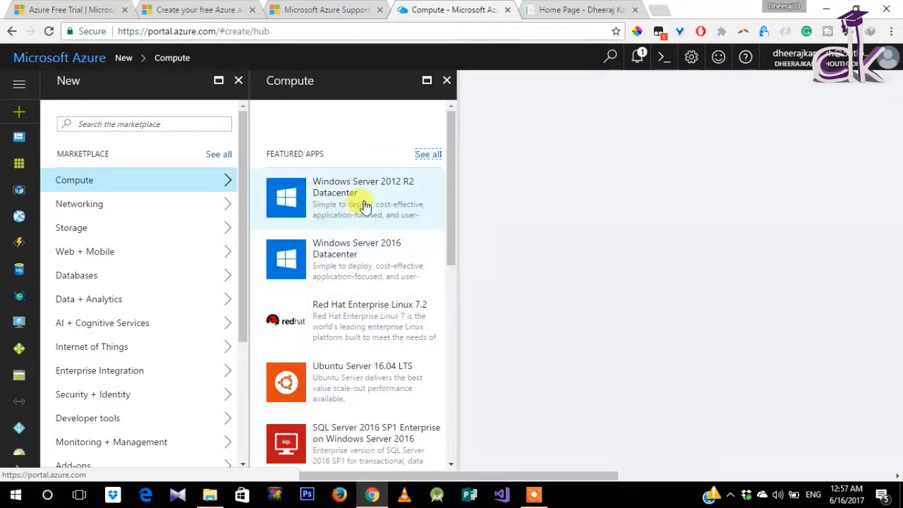
mouse_move(364, 229)
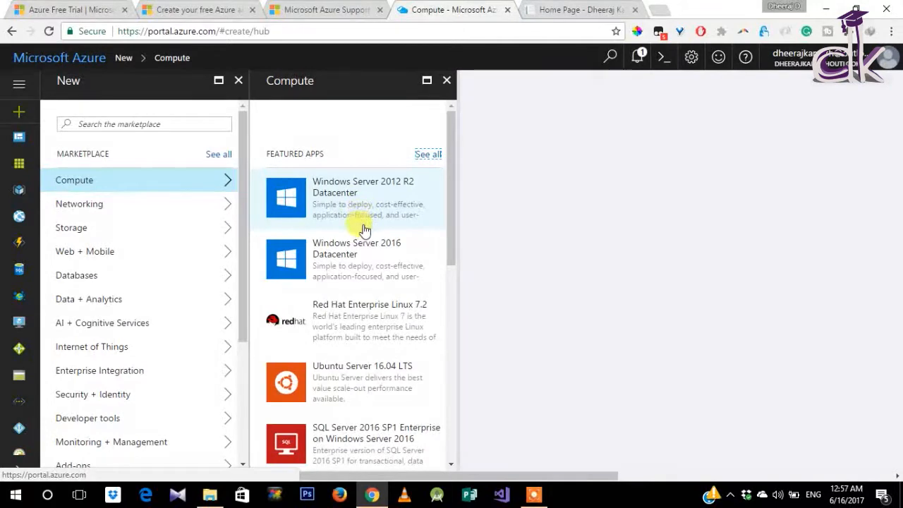
scroll("down", 3)
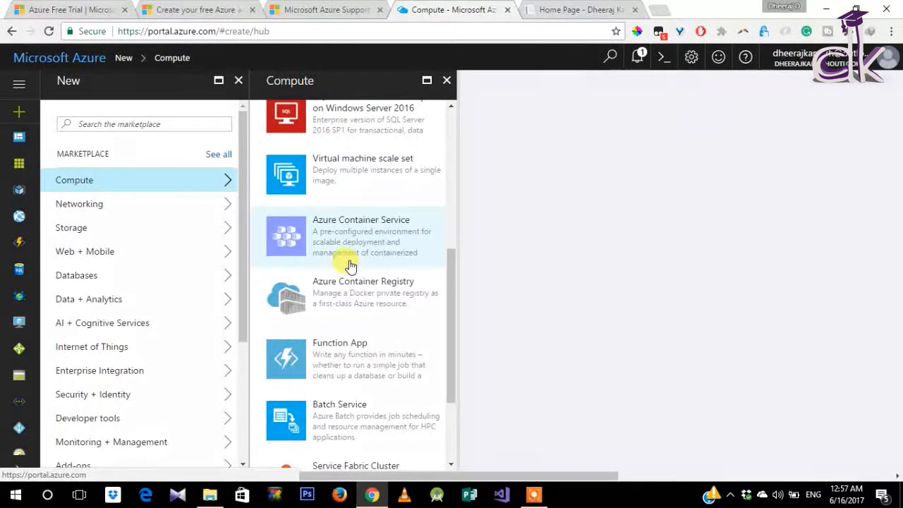
scroll("down", 3)
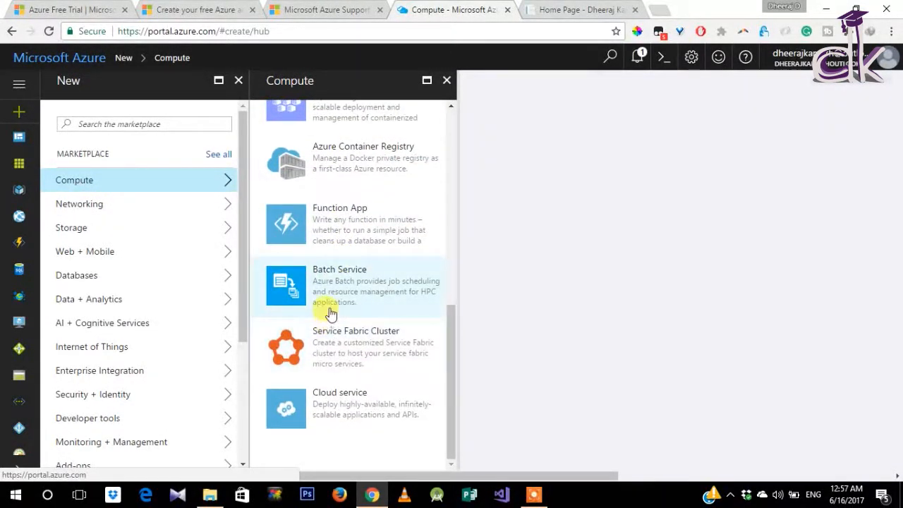
scroll("up", 3)
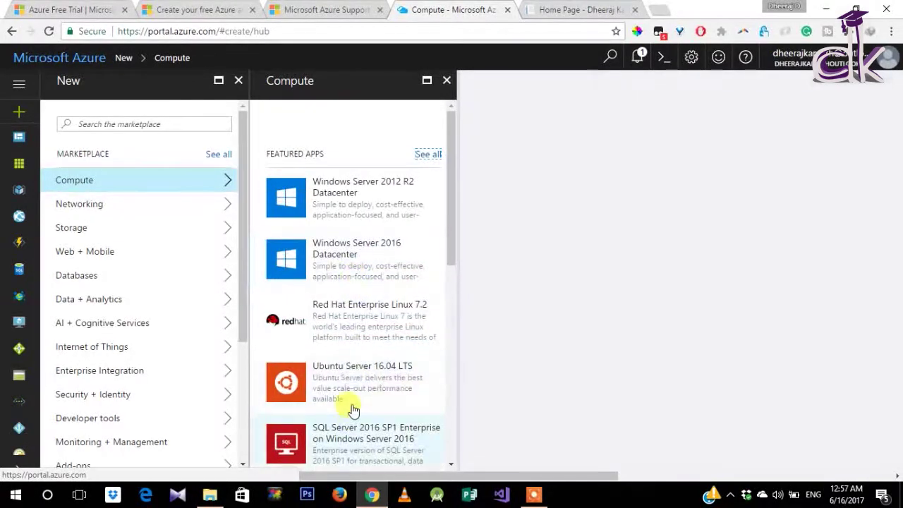
mouse_move(342, 349)
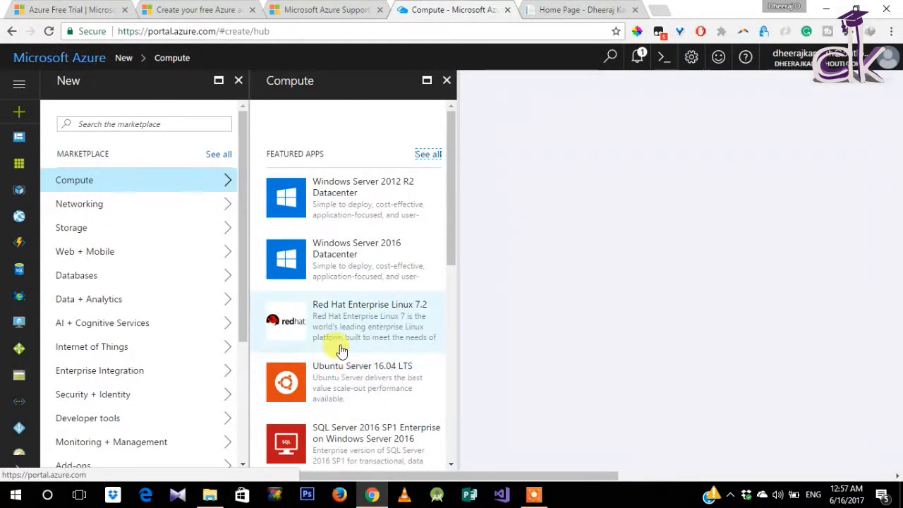
mouse_move(365, 381)
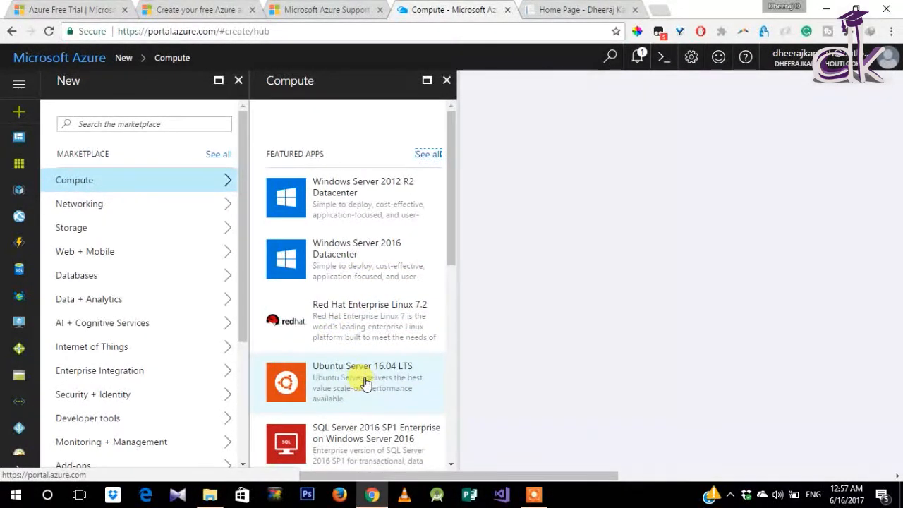
left_click(79, 203)
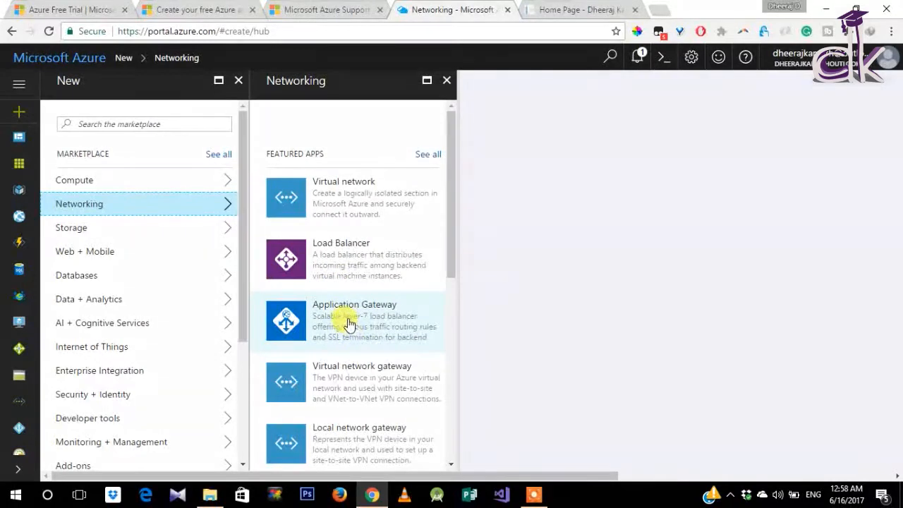
mouse_move(159, 235)
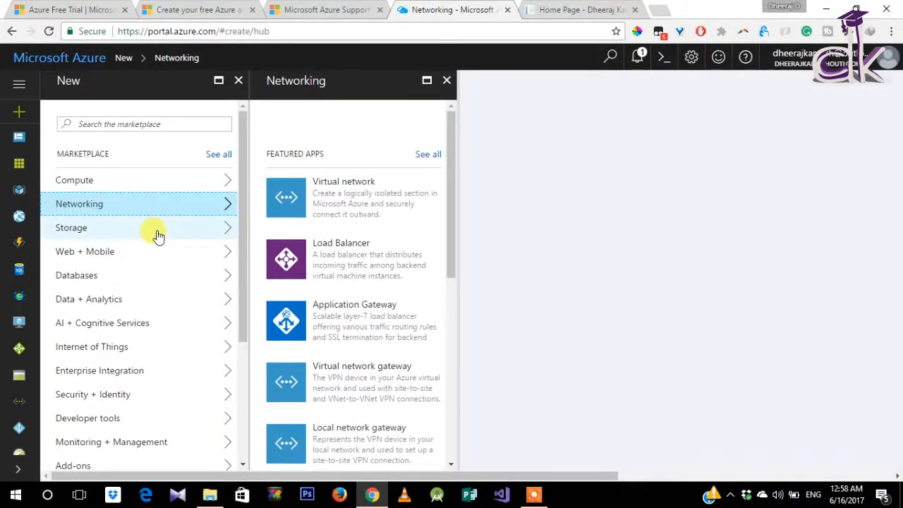
Step: View the Storage marketplace category, then move on to Web + Mobile
left_click(71, 227)
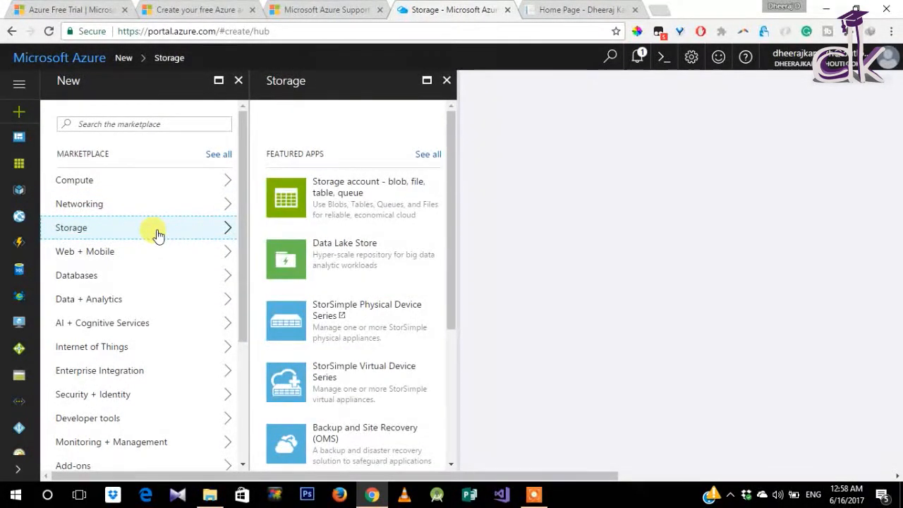
mouse_move(120, 203)
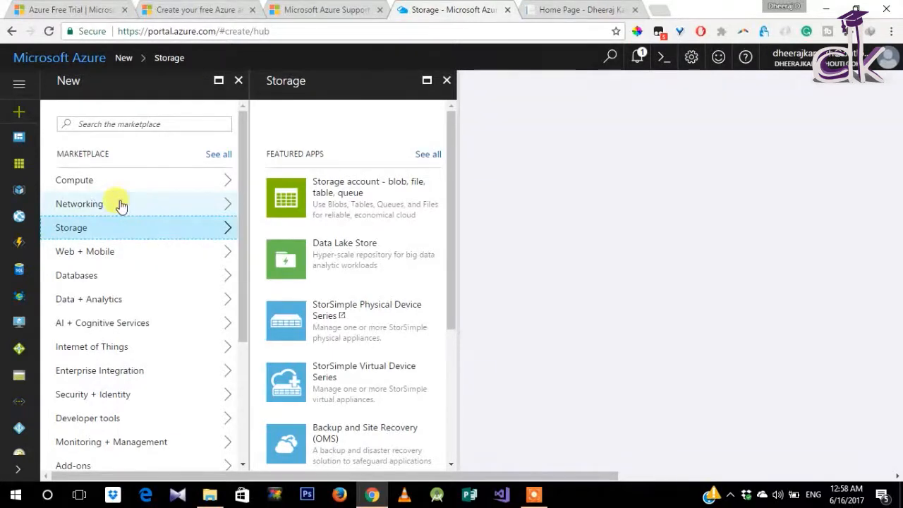
left_click(85, 251)
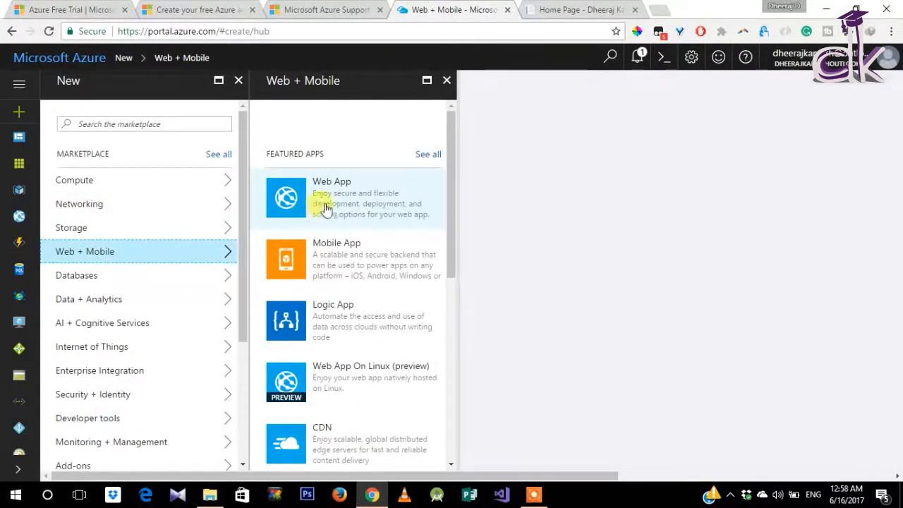
mouse_move(394, 208)
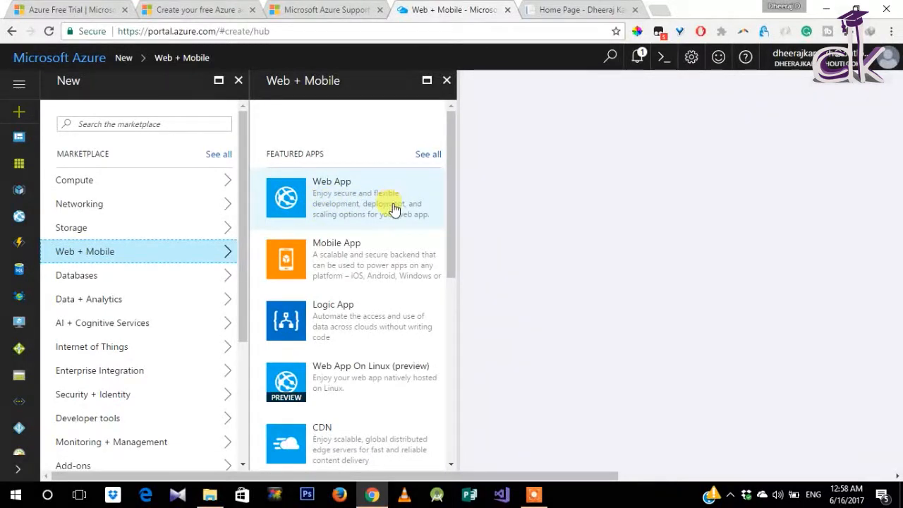
mouse_move(342, 272)
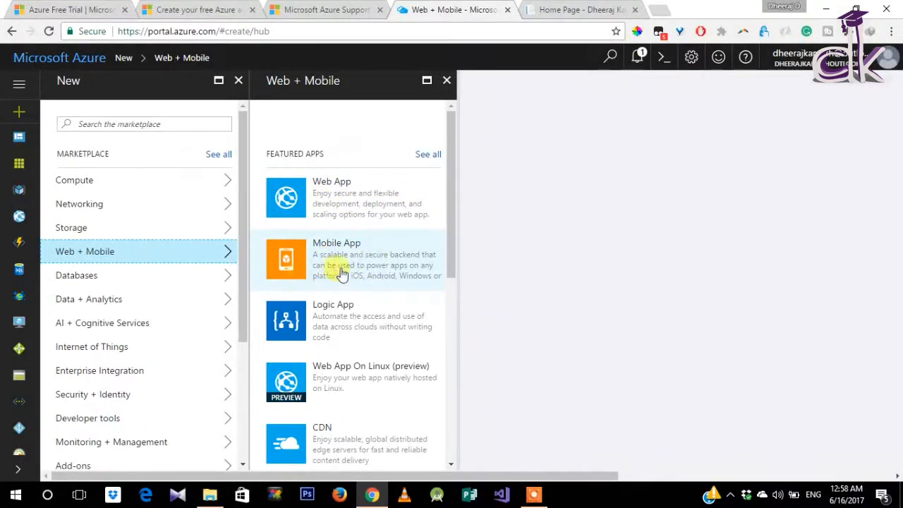
mouse_move(346, 377)
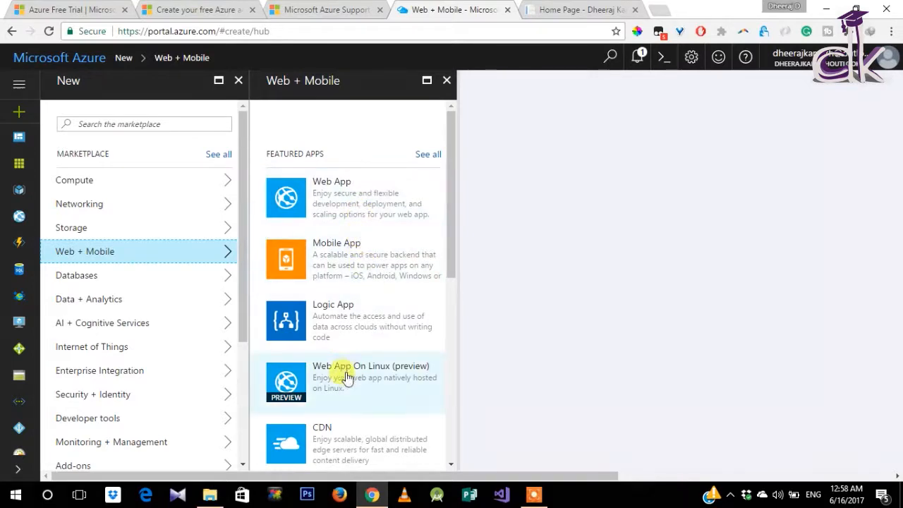
Step: Scroll the Web + Mobile offerings down to Media Services and Notification Hub, then back to Web App
scroll("down", 3)
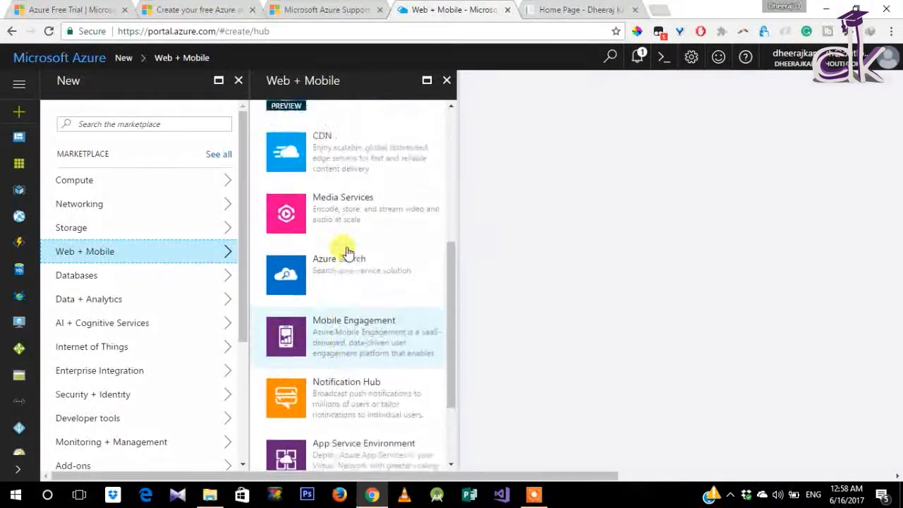
scroll("up", 3)
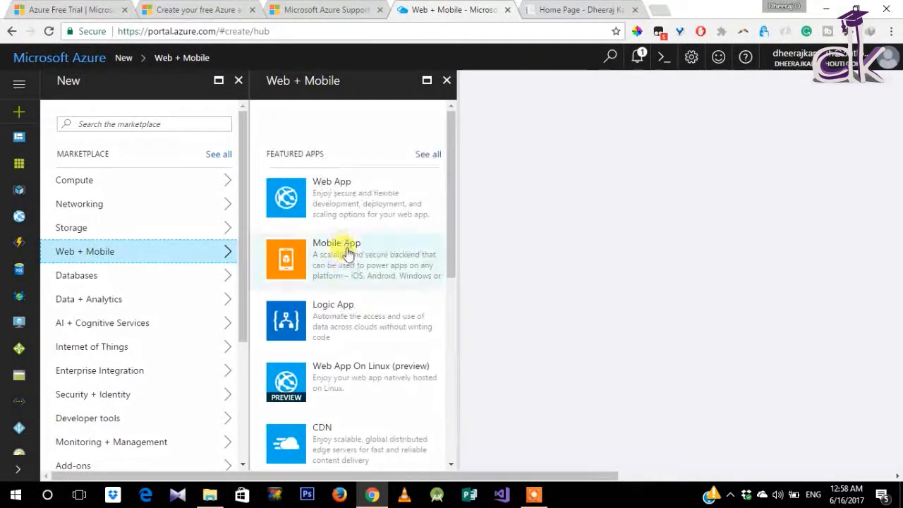
mouse_move(345, 212)
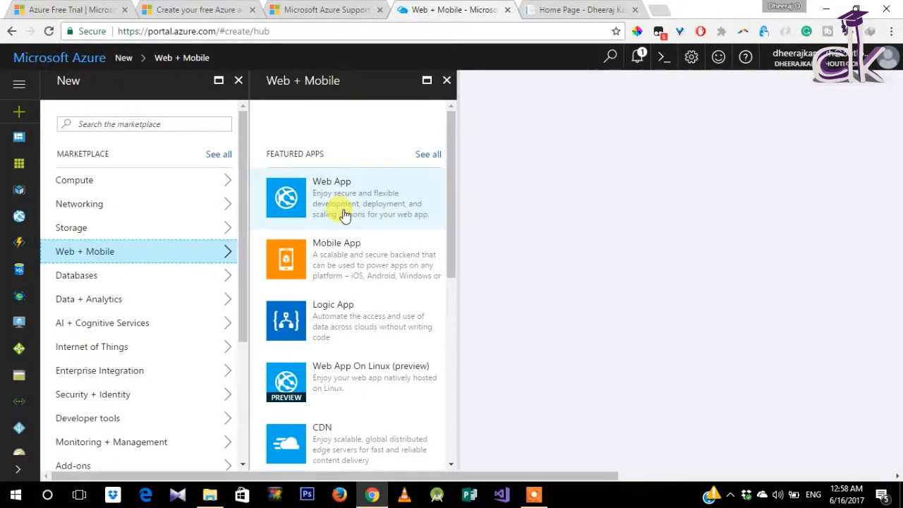
mouse_move(148, 256)
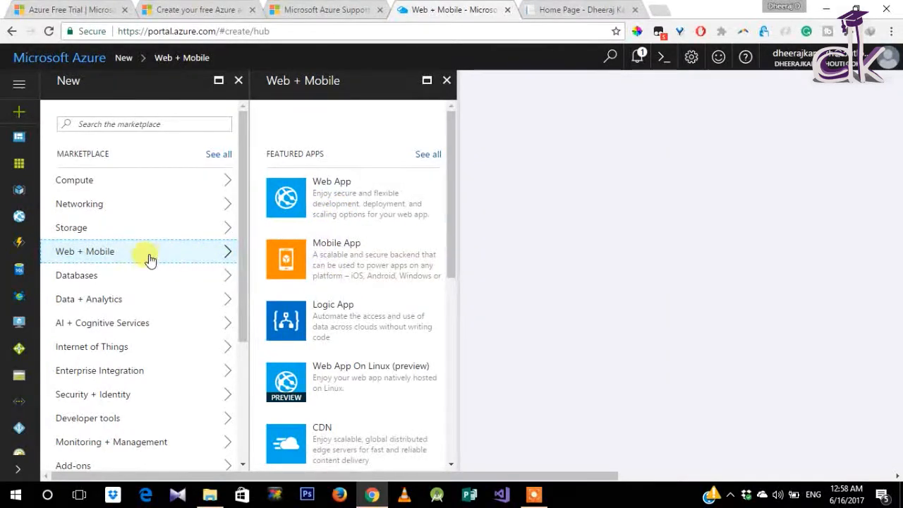
Step: Open the Databases marketplace category and scroll through its offerings
left_click(76, 275)
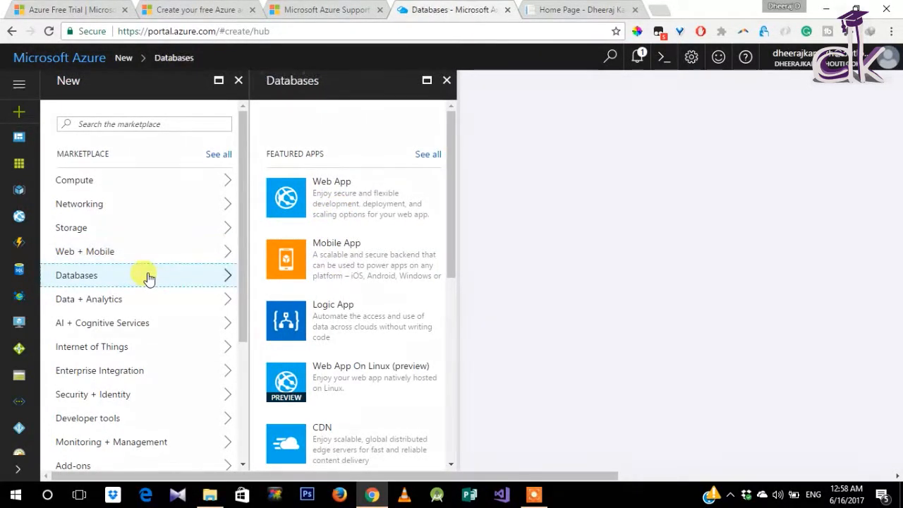
left_click(76, 275)
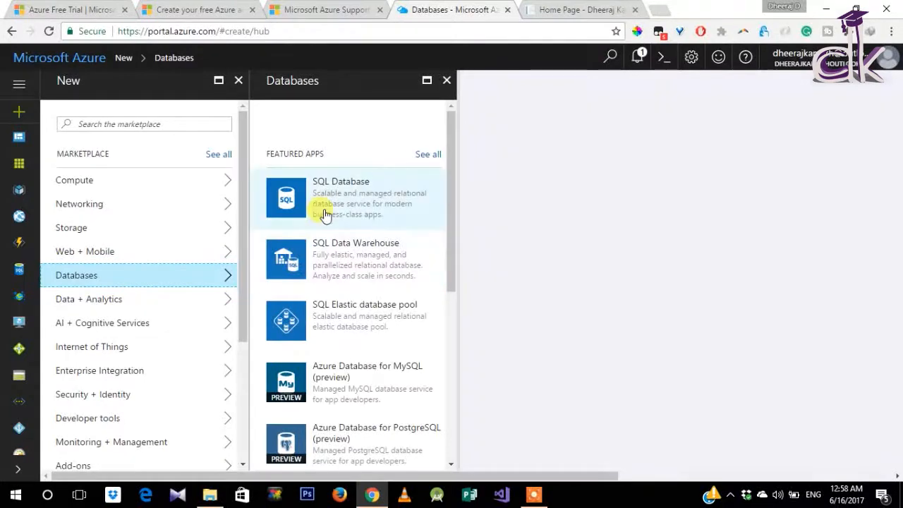
mouse_move(365, 186)
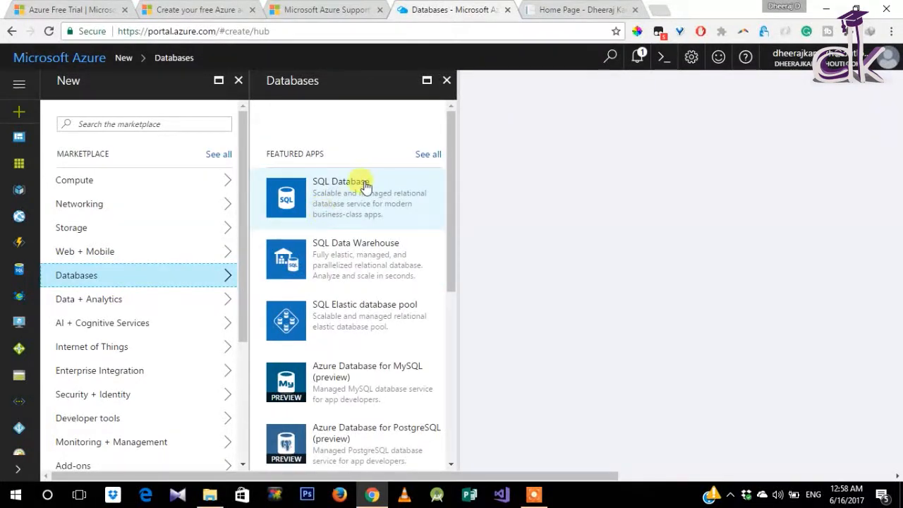
scroll("down", 3)
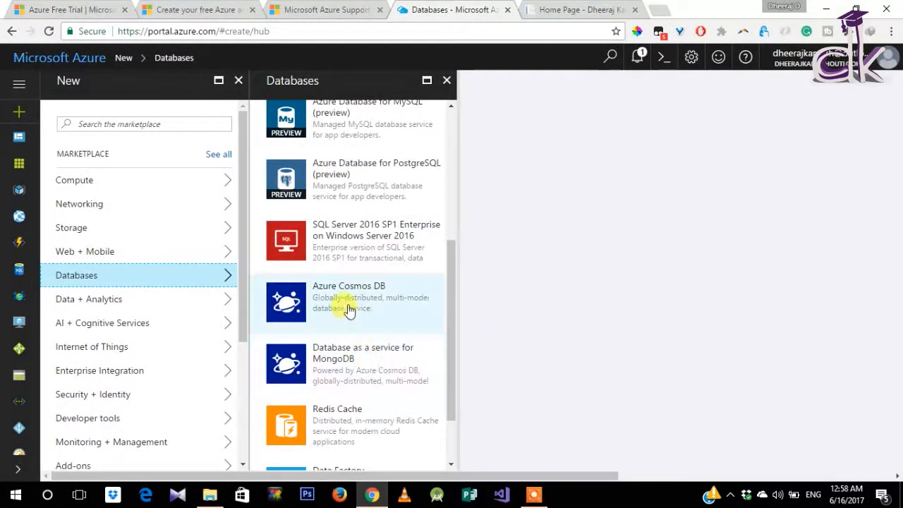
scroll("down", 3)
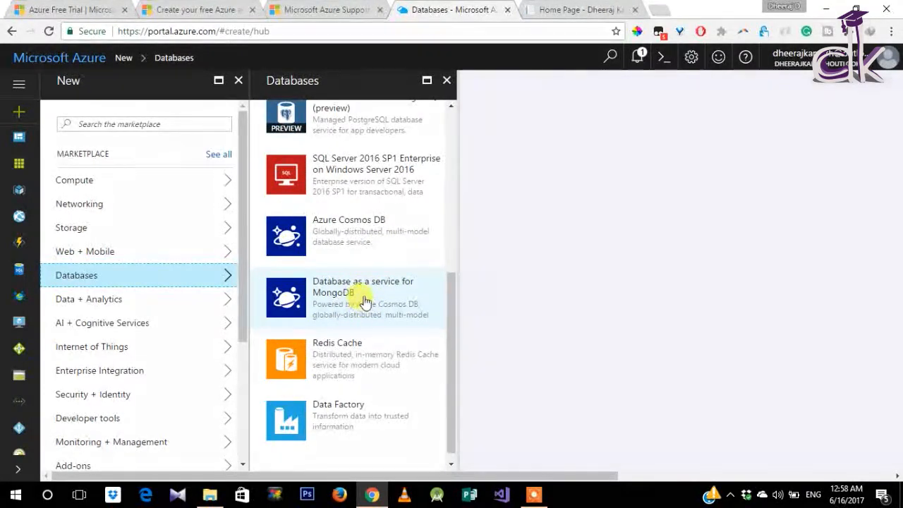
scroll("up", 3)
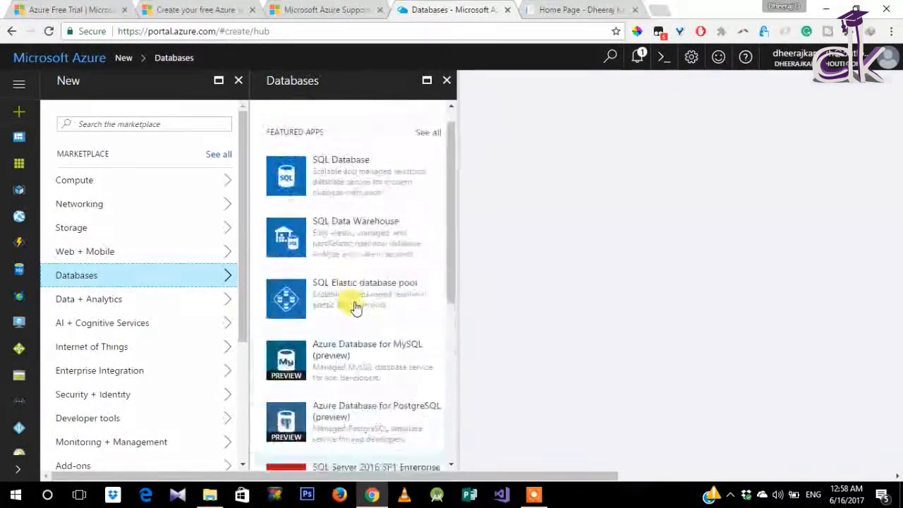
scroll("up", 3)
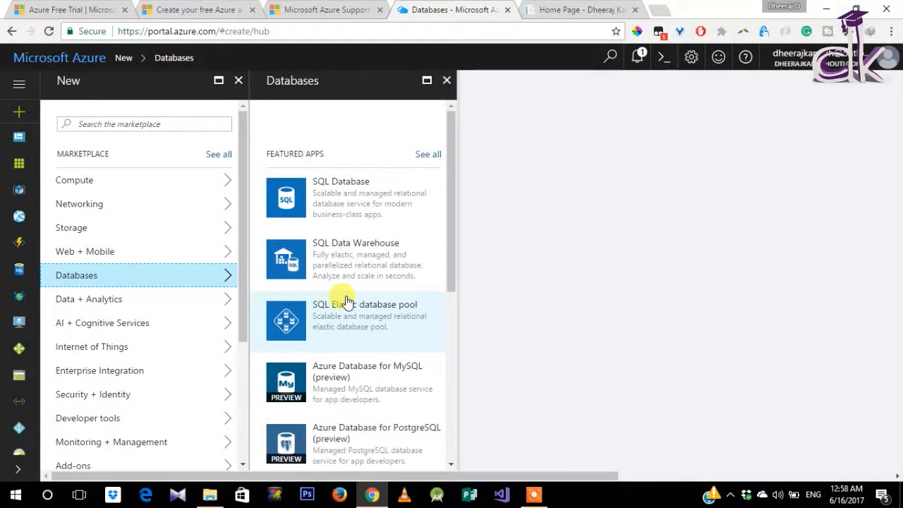
mouse_move(335, 254)
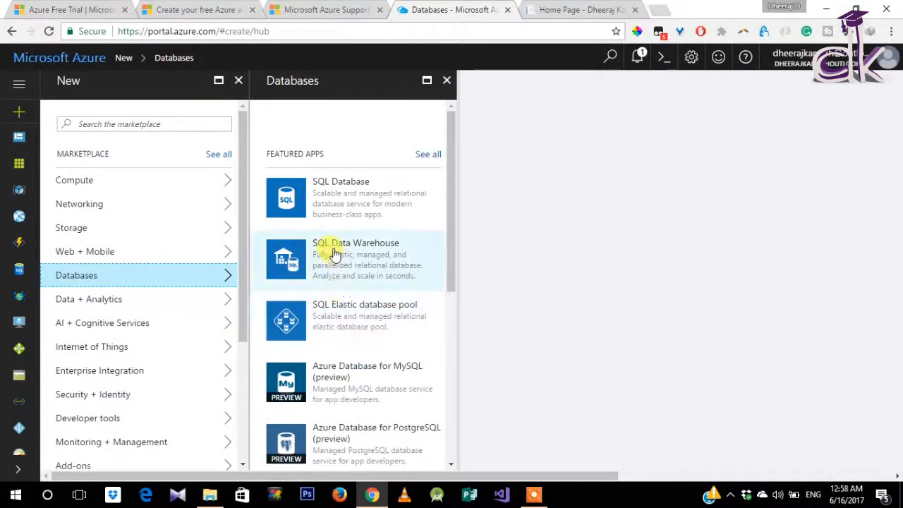
mouse_move(326, 263)
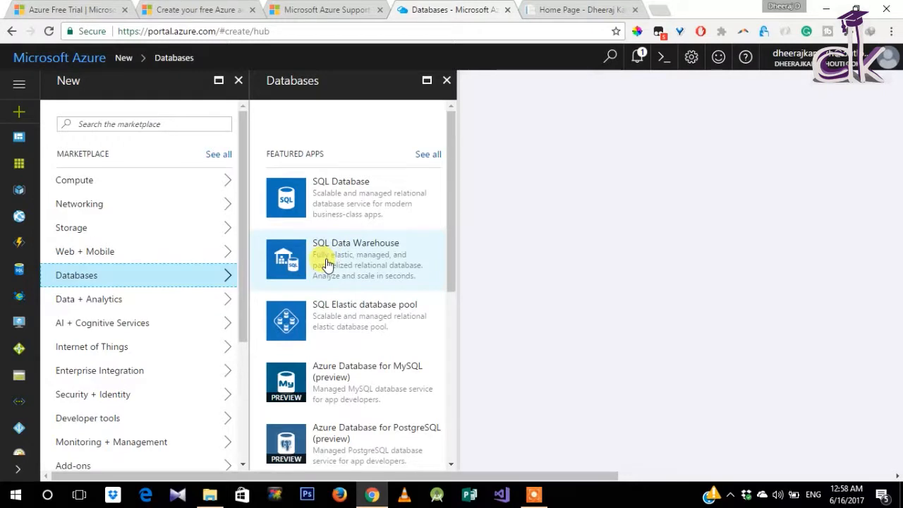
mouse_move(117, 305)
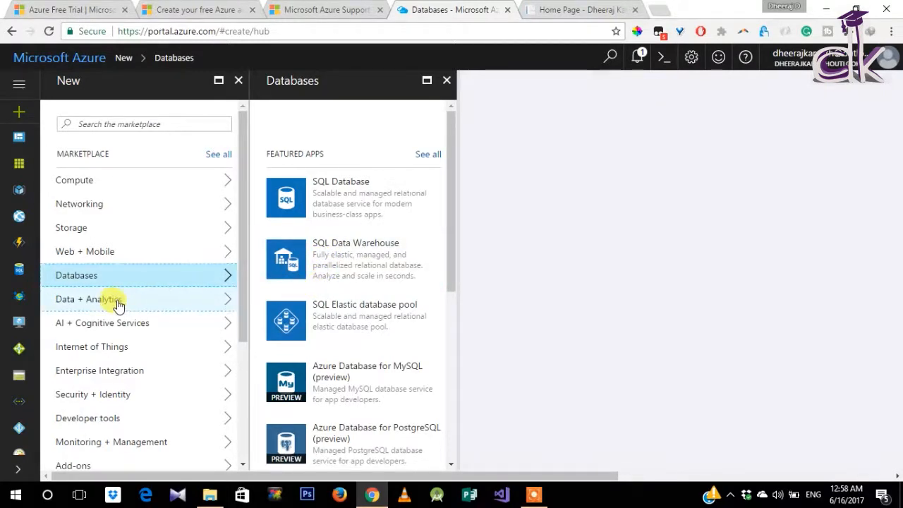
Step: Browse the Data + Analytics, AI + Cognitive Services, Enterprise Integration and Networking categories
left_click(88, 299)
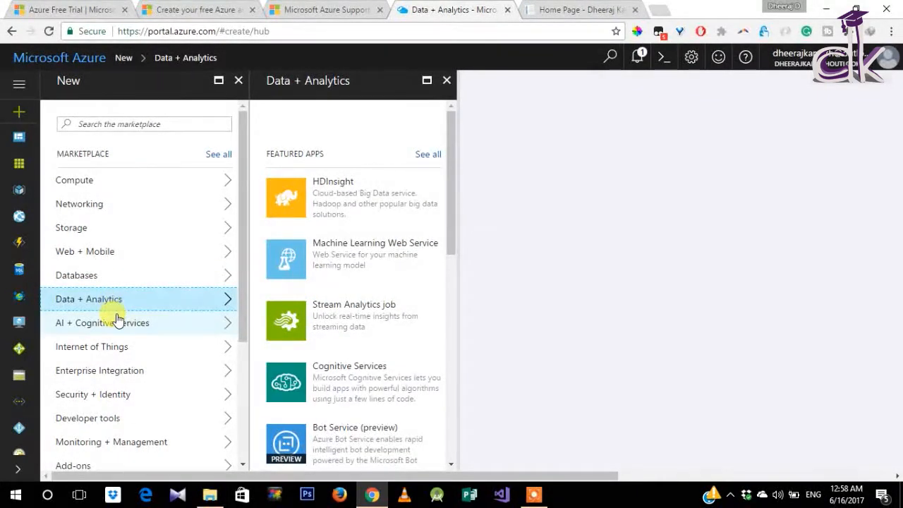
mouse_move(360, 254)
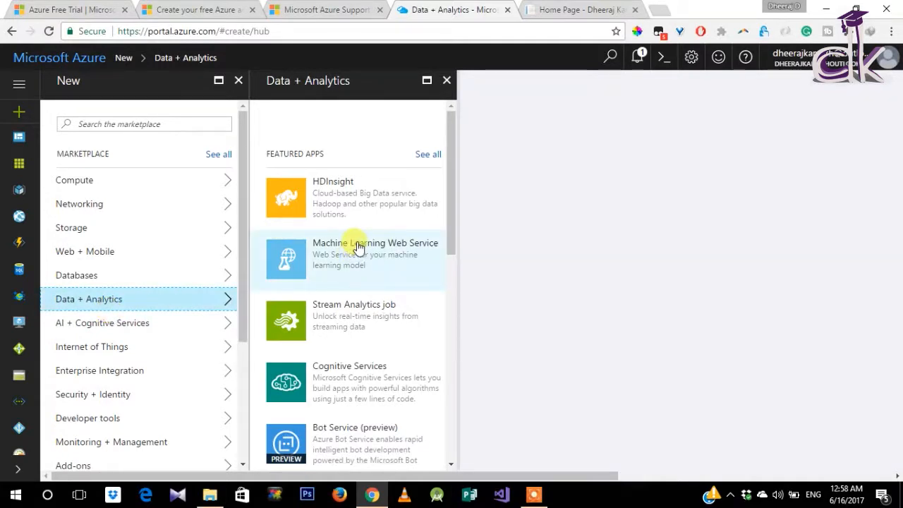
mouse_move(384, 199)
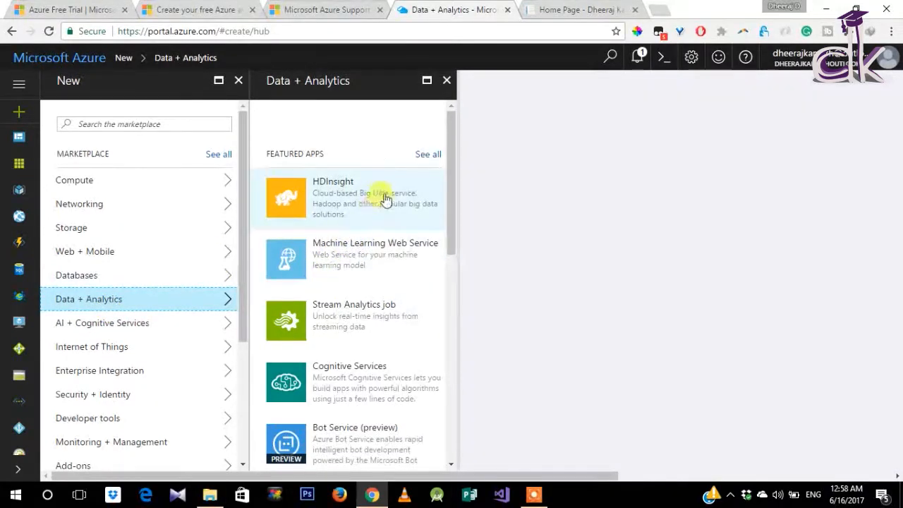
mouse_move(307, 308)
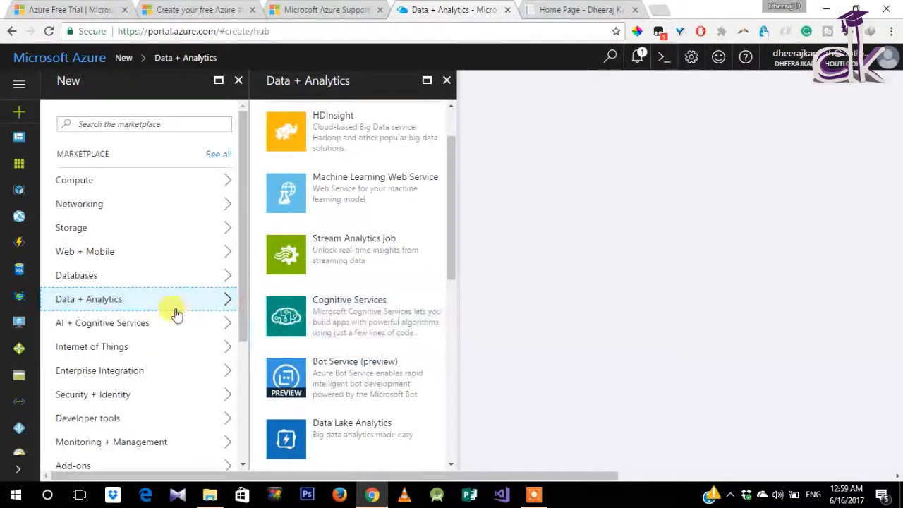
left_click(102, 322)
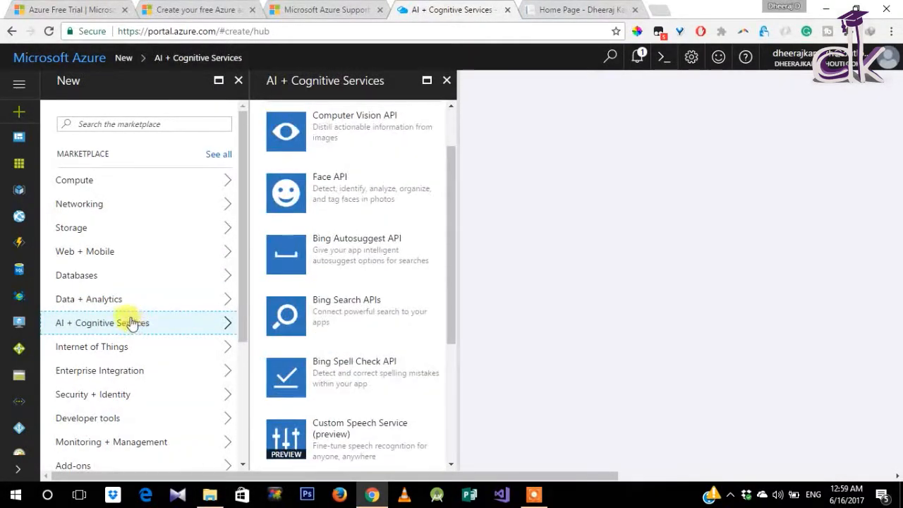
mouse_move(371, 151)
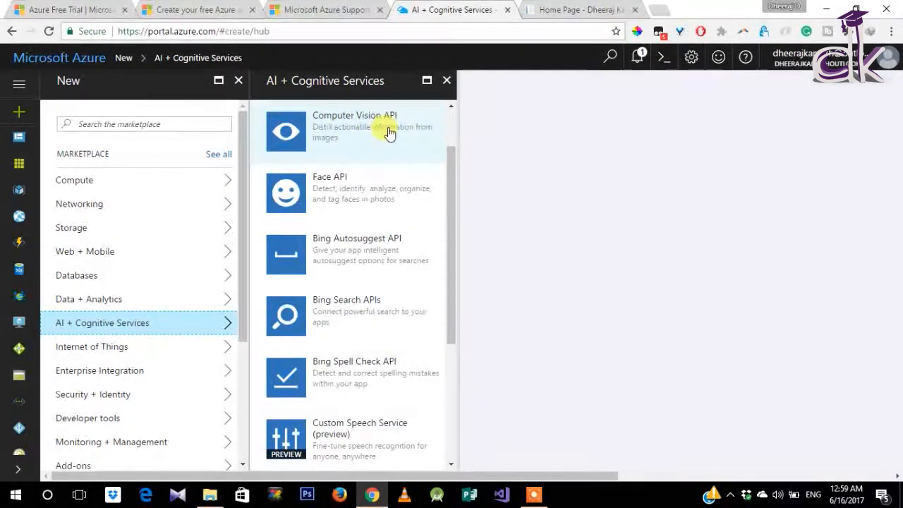
mouse_move(372, 216)
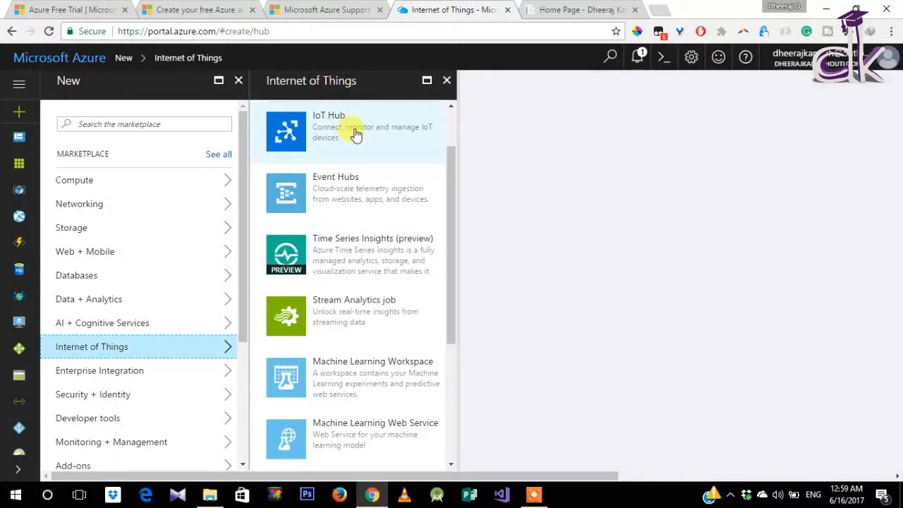
mouse_move(345, 144)
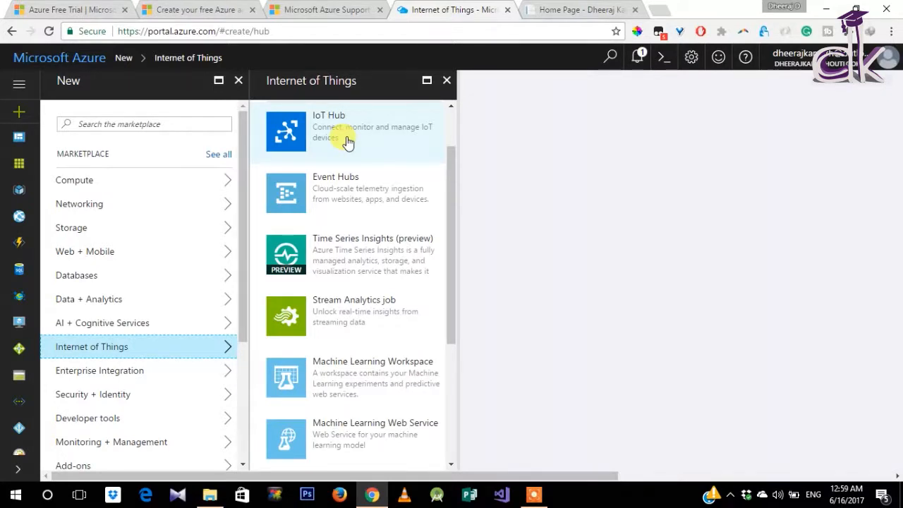
mouse_move(129, 273)
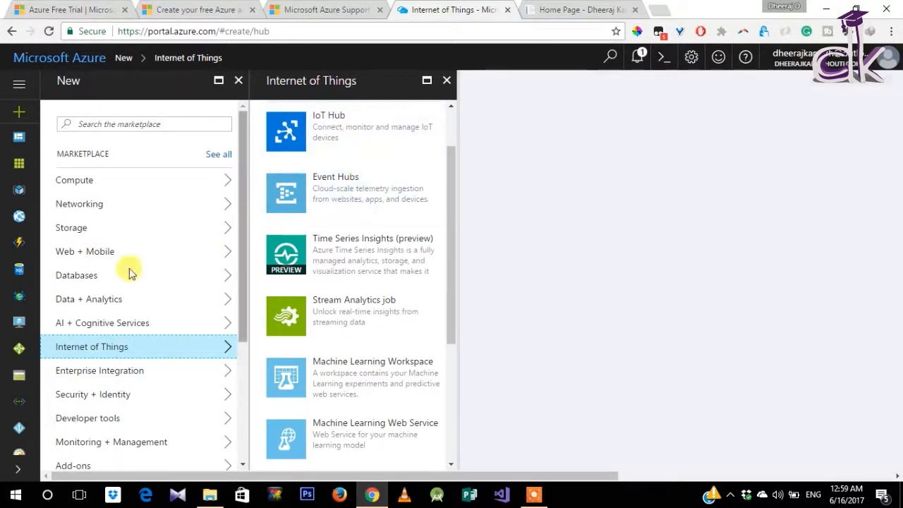
mouse_move(331, 370)
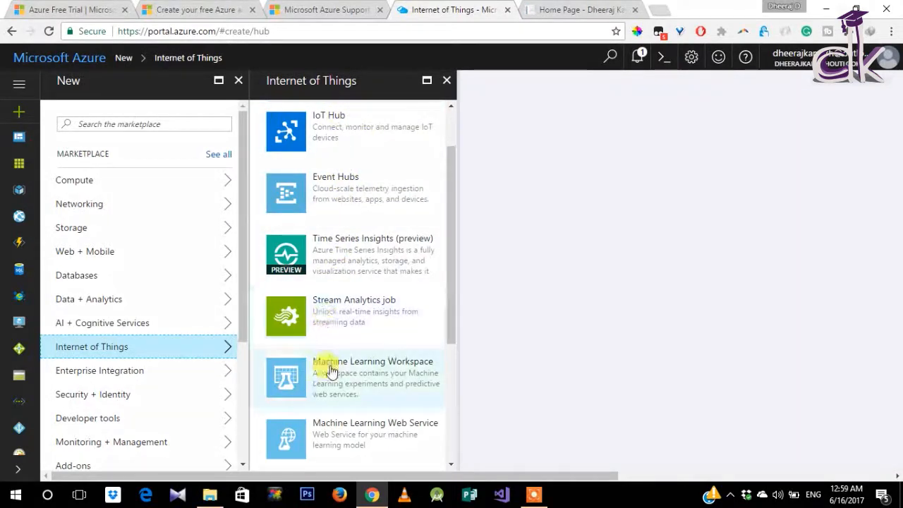
scroll("up", 3)
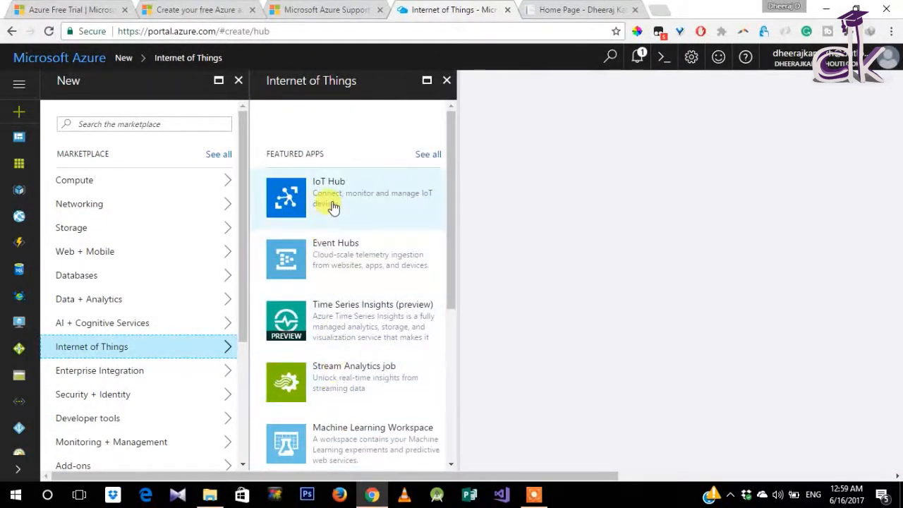
mouse_move(318, 234)
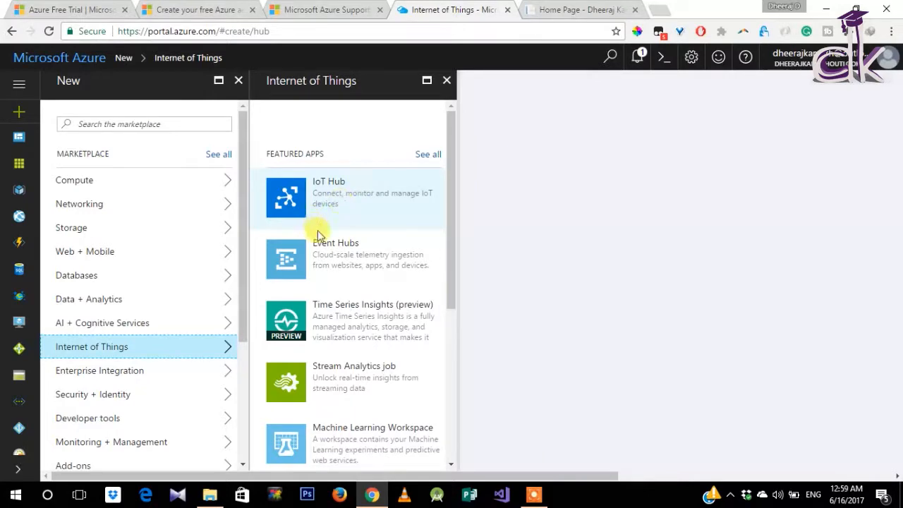
left_click(99, 371)
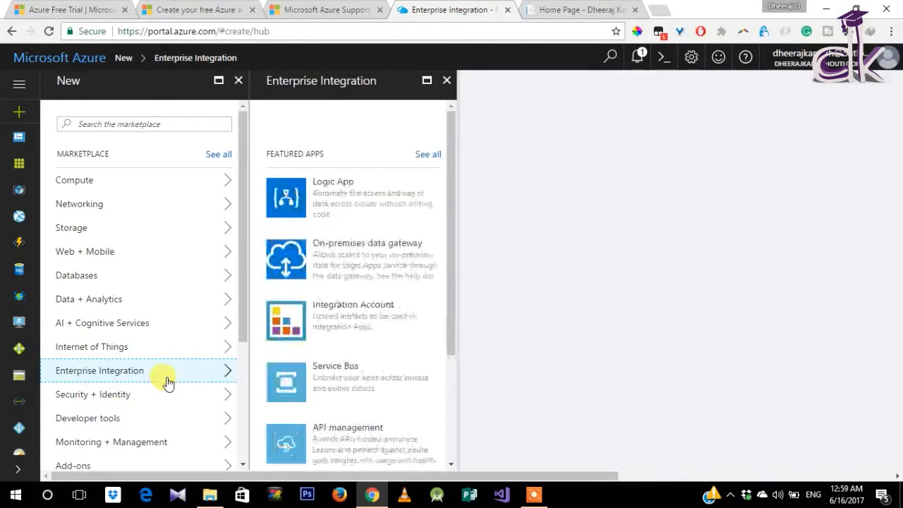
scroll("down", 3)
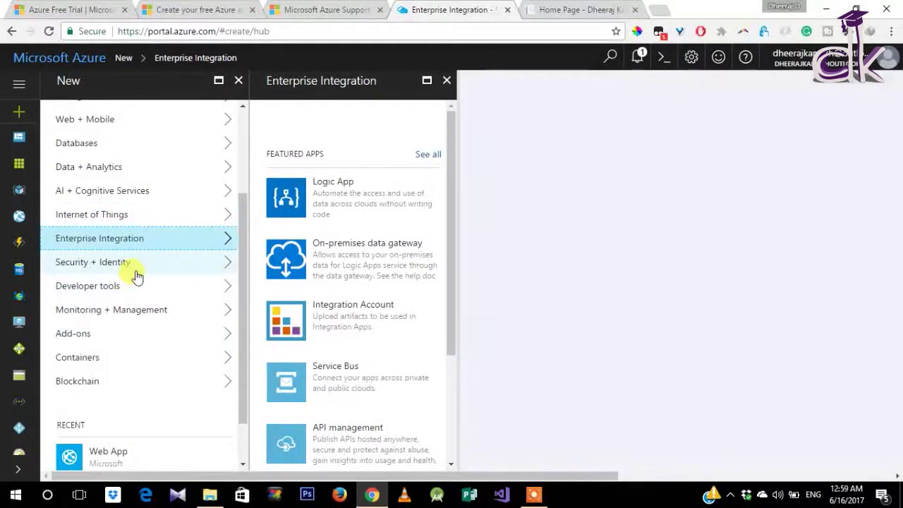
mouse_move(116, 370)
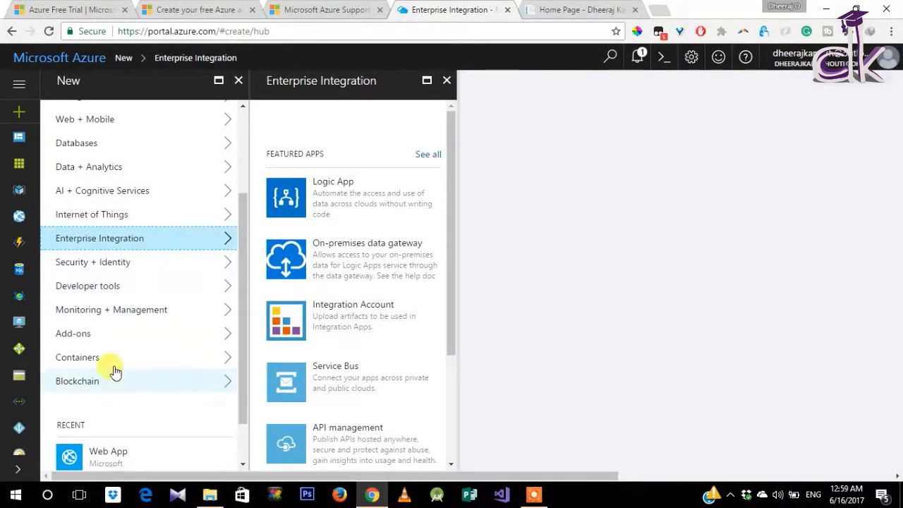
scroll("up", 3)
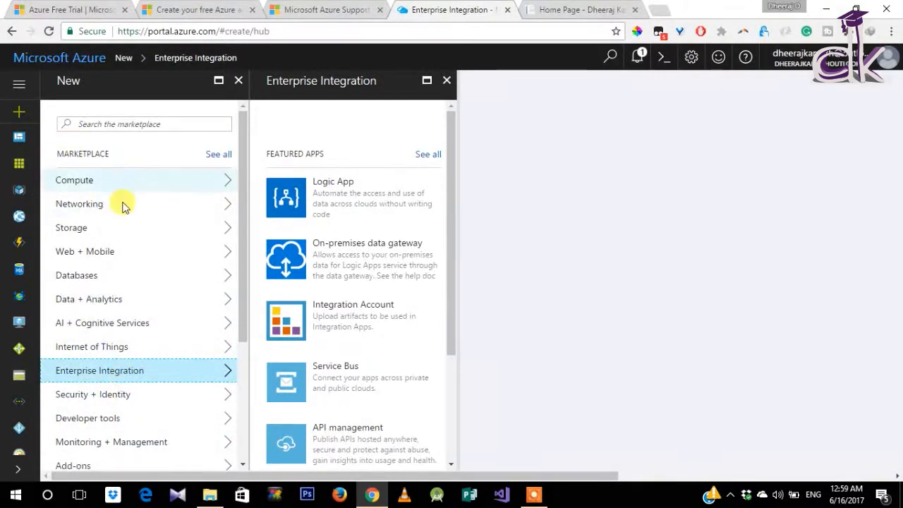
left_click(79, 204)
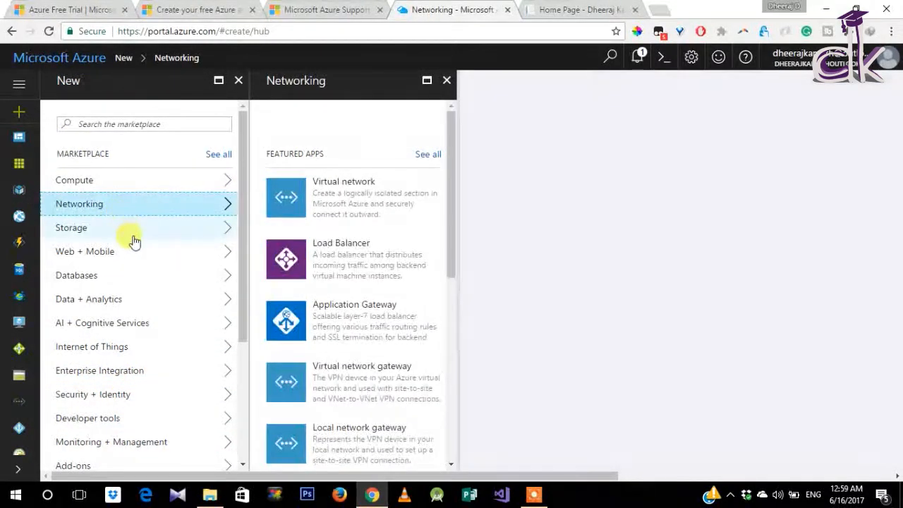
Step: Name a new Web App 'professordk', validate its settings, and create it
left_click(85, 251)
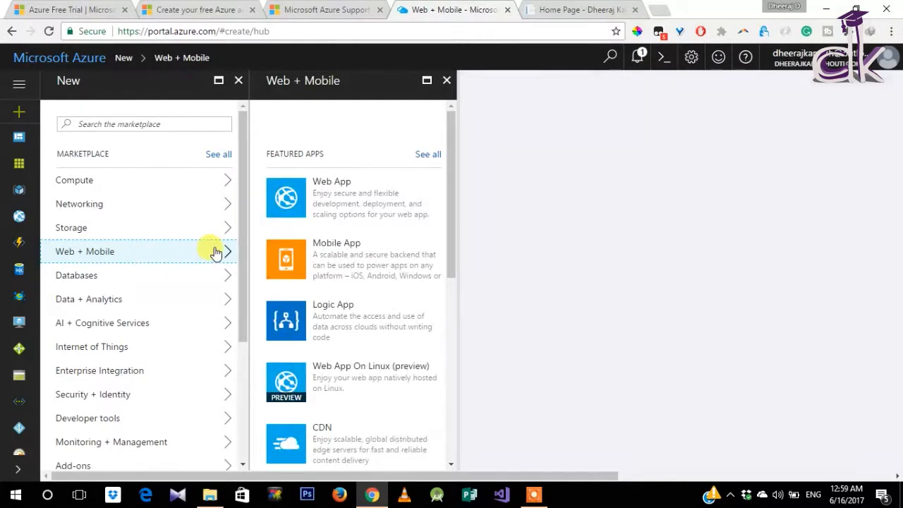
mouse_move(387, 194)
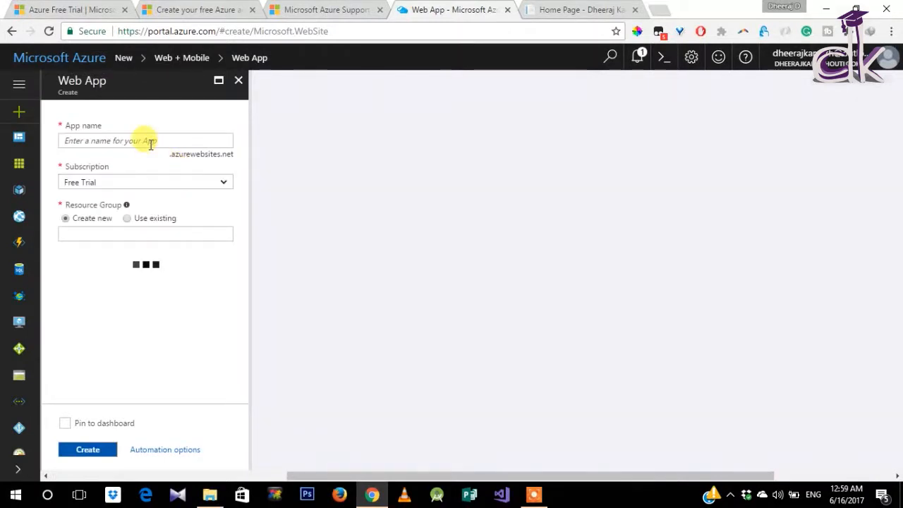
type("prof")
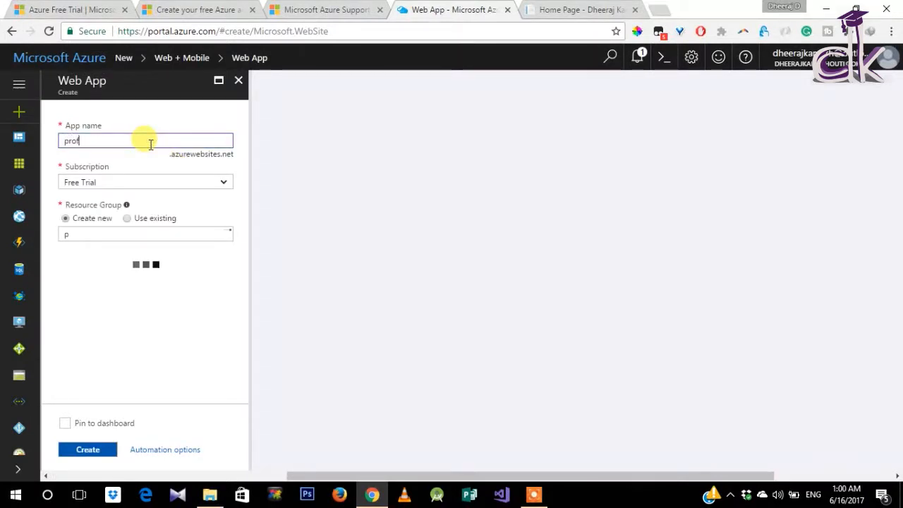
type("essordk")
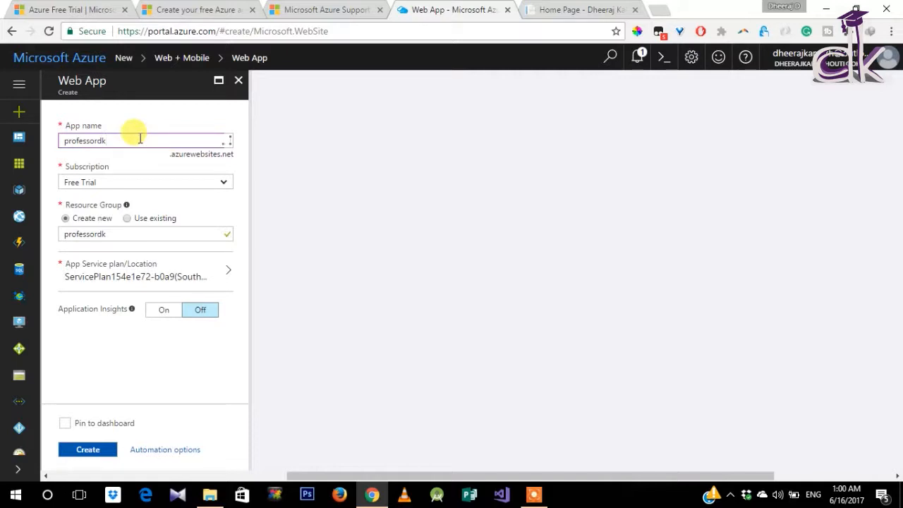
mouse_move(106, 229)
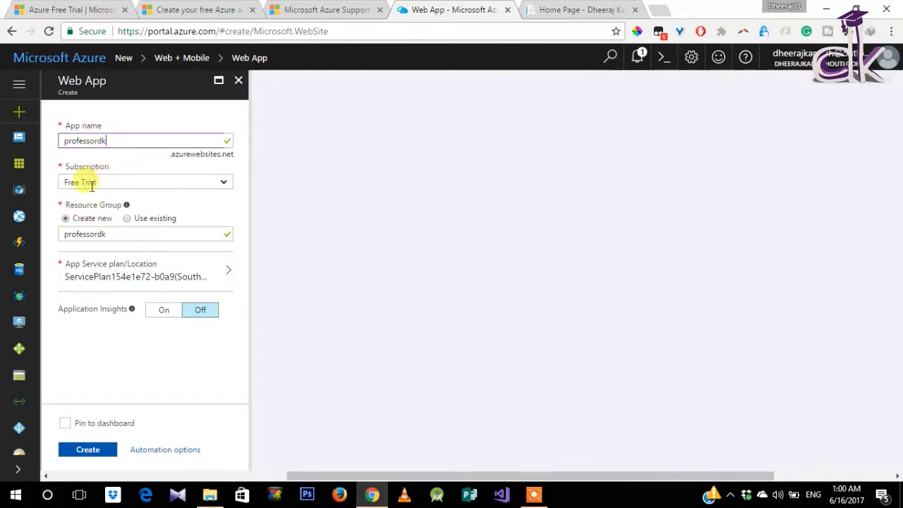
mouse_move(95, 270)
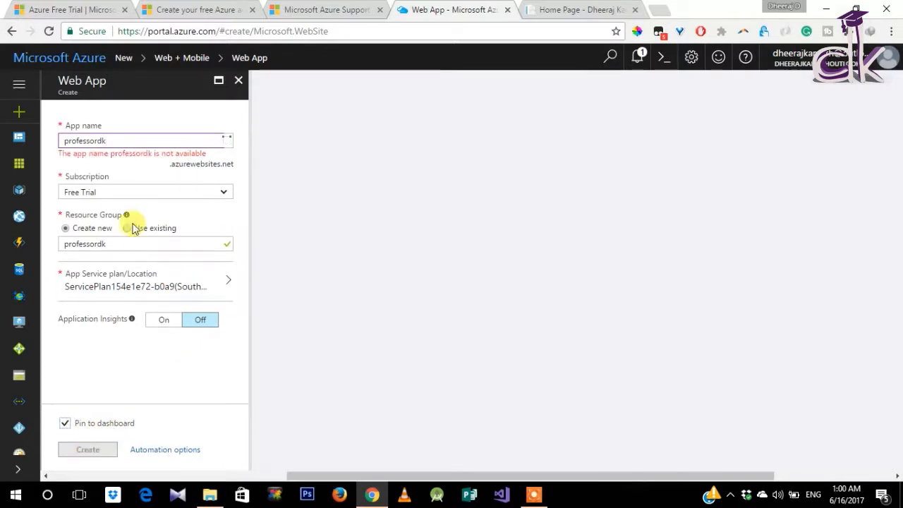
left_click(87, 449)
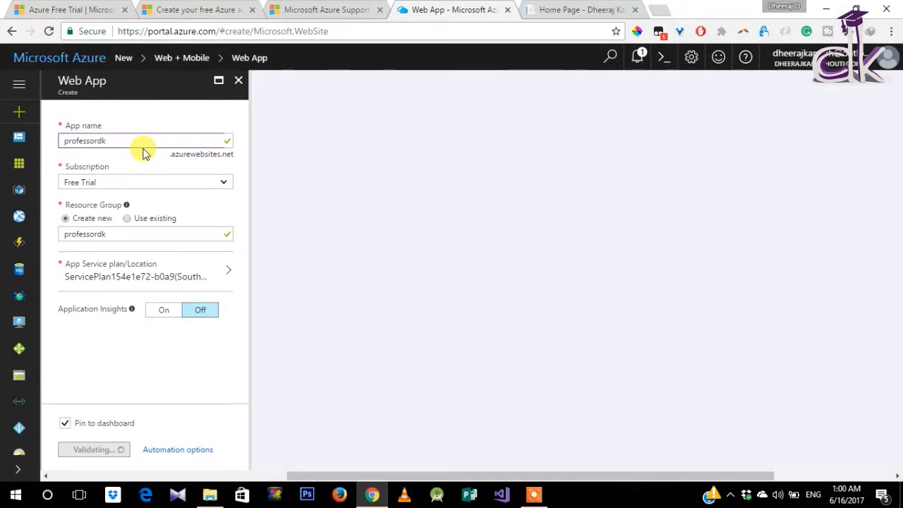
mouse_move(177, 274)
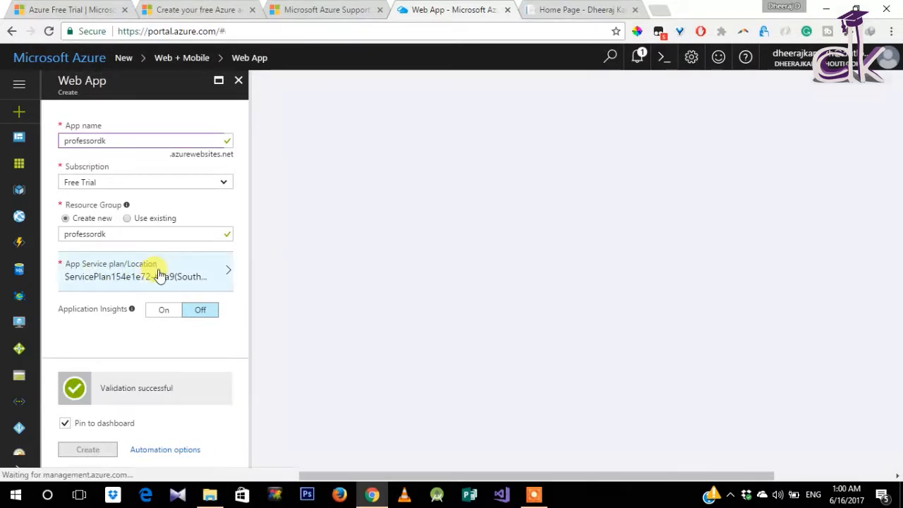
left_click(88, 449)
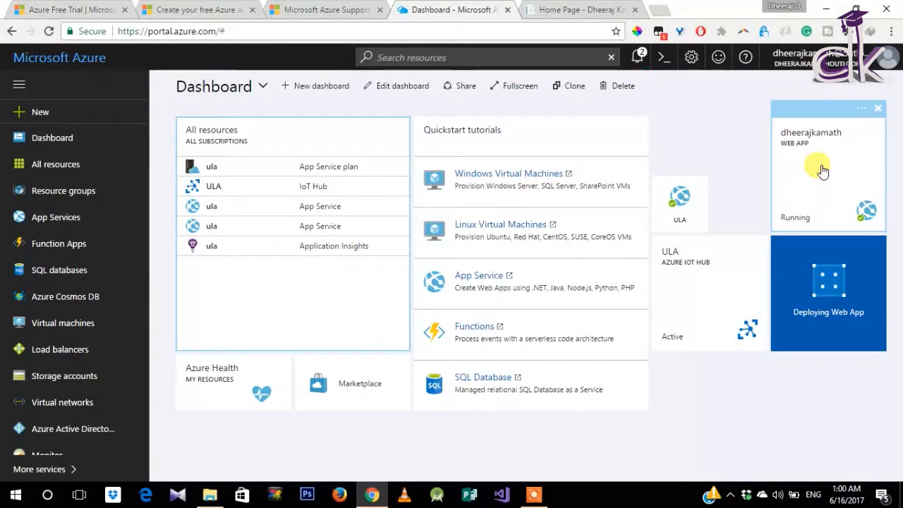
Step: Open the dheerajkamath web app's Overview and dismiss the desktop notification popup
left_click(821, 169)
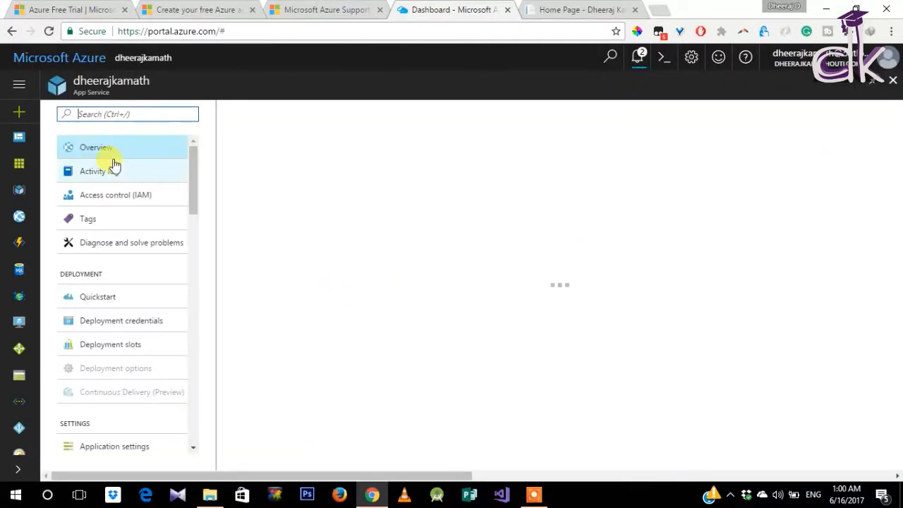
left_click(95, 147)
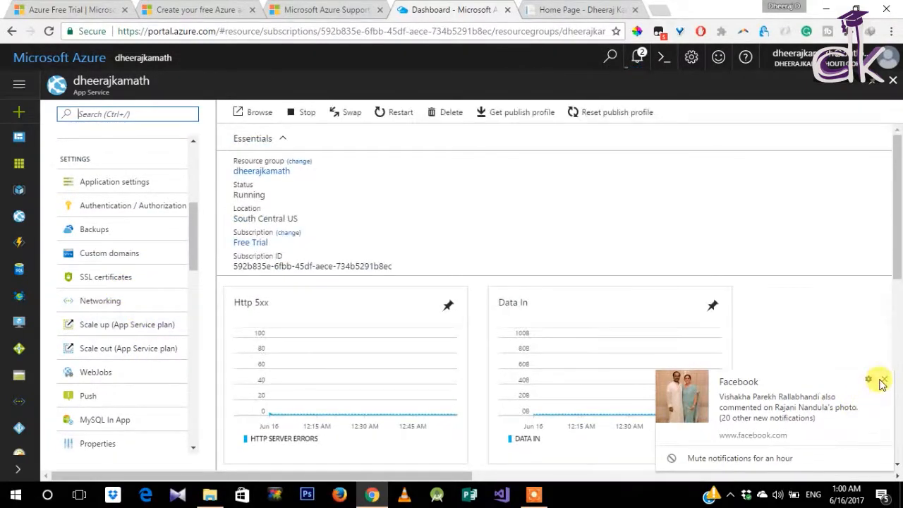
left_click(880, 381)
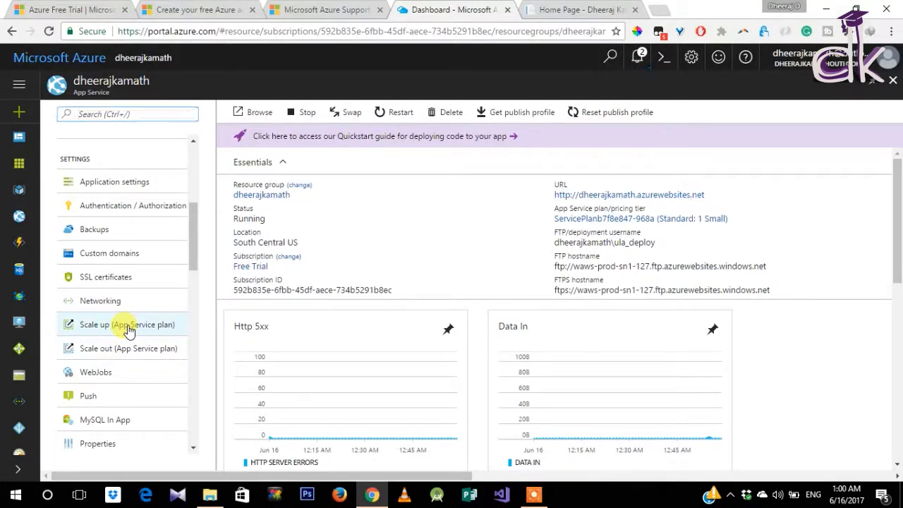
Step: Switch the dheerajkamath App Service plan to the F1 Free tier, then open the Home Page tab
left_click(127, 323)
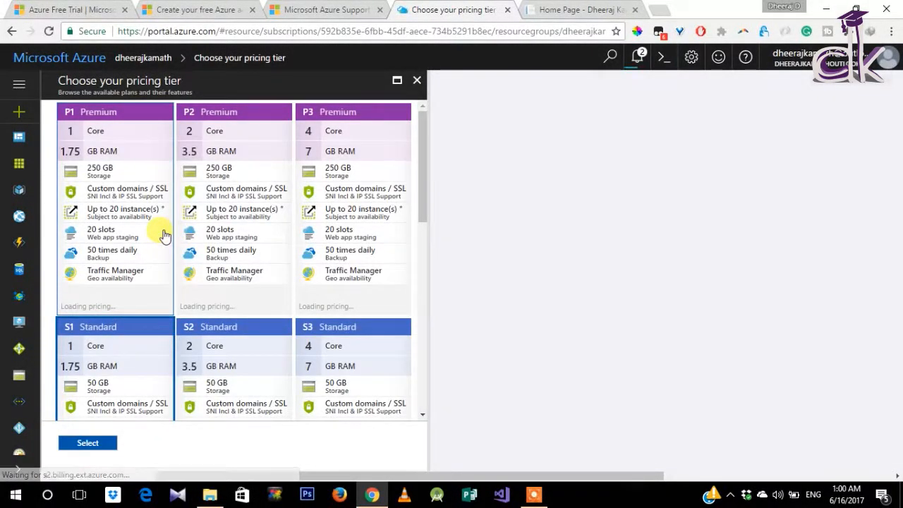
scroll("down", 3)
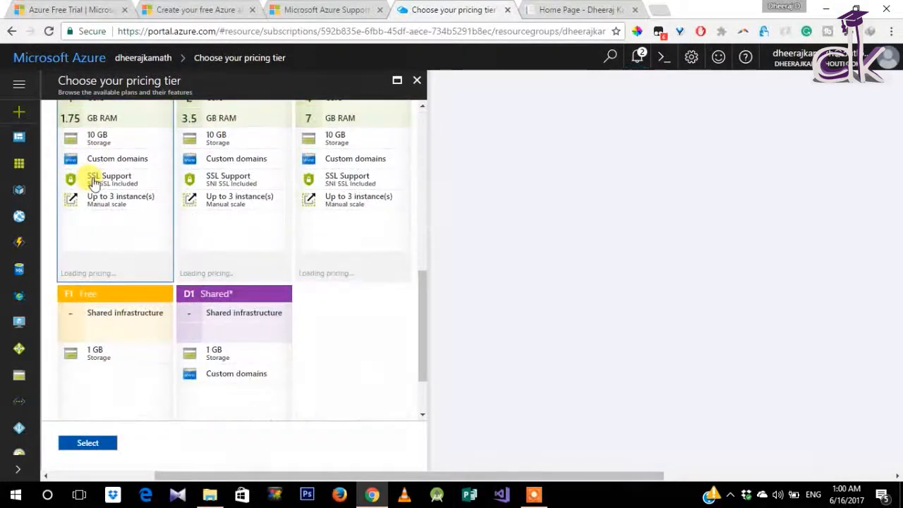
scroll("up", 3)
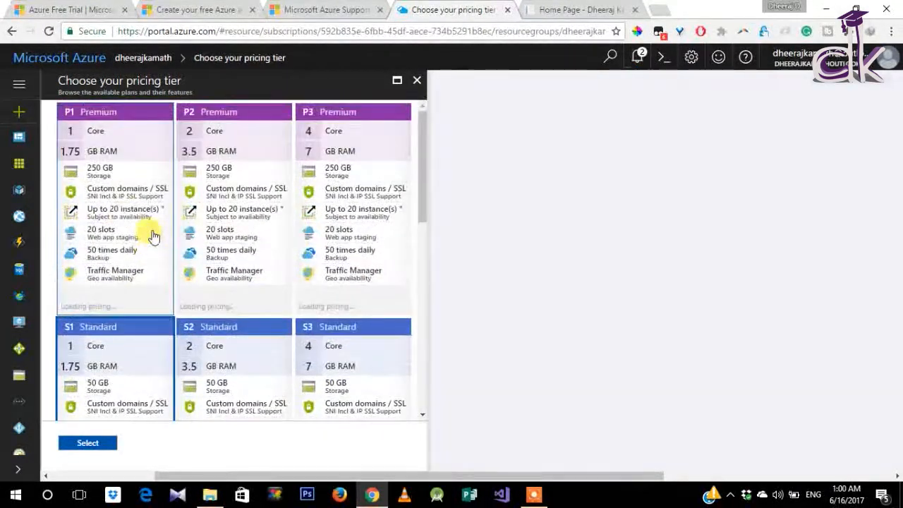
scroll("down", 3)
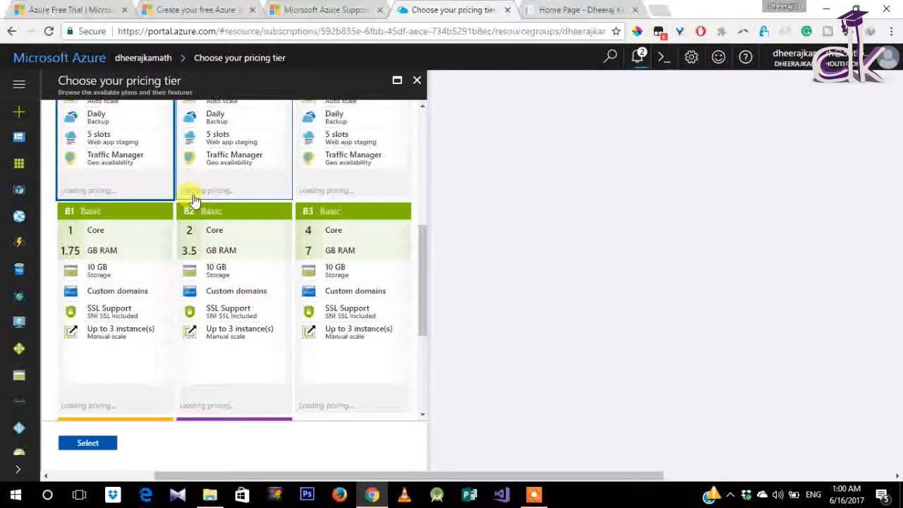
scroll("down", 3)
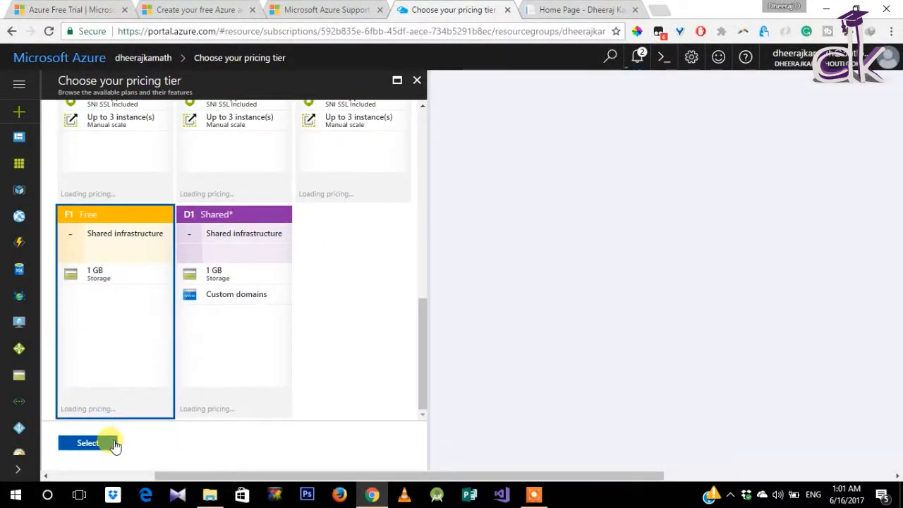
left_click(87, 443)
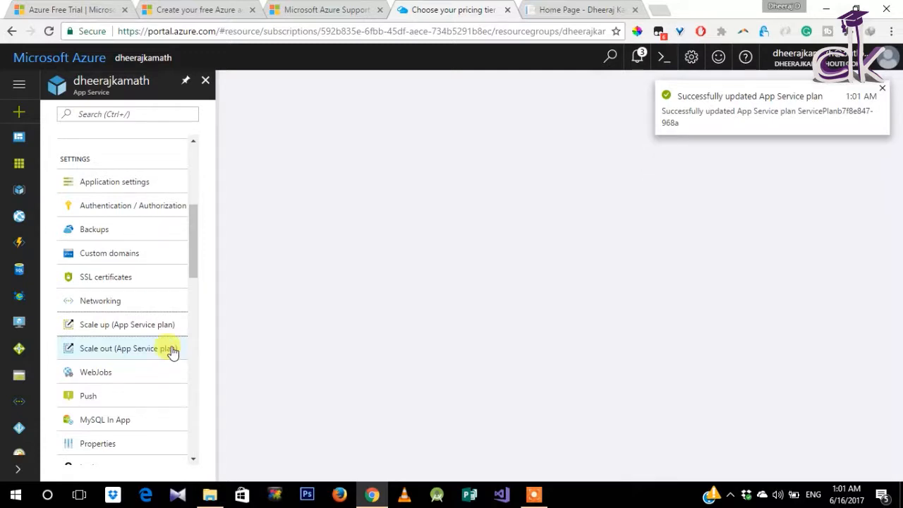
mouse_move(123, 192)
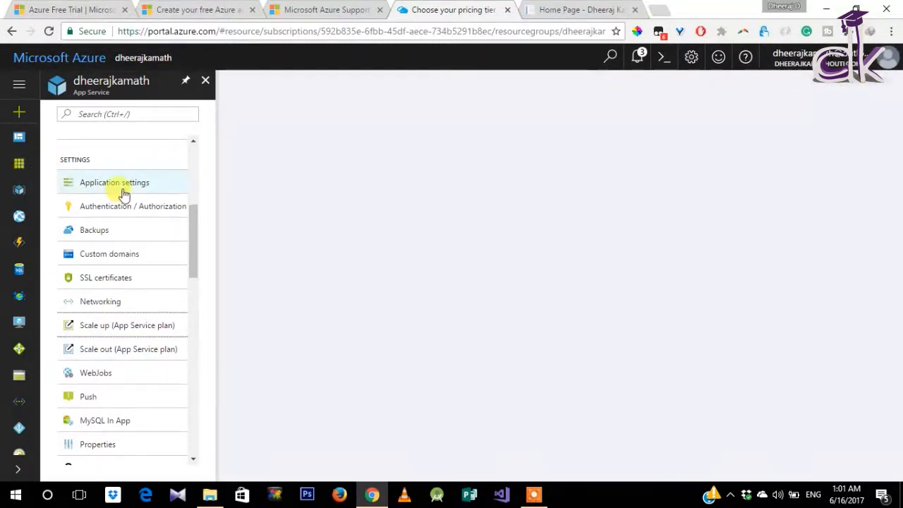
scroll("up", 3)
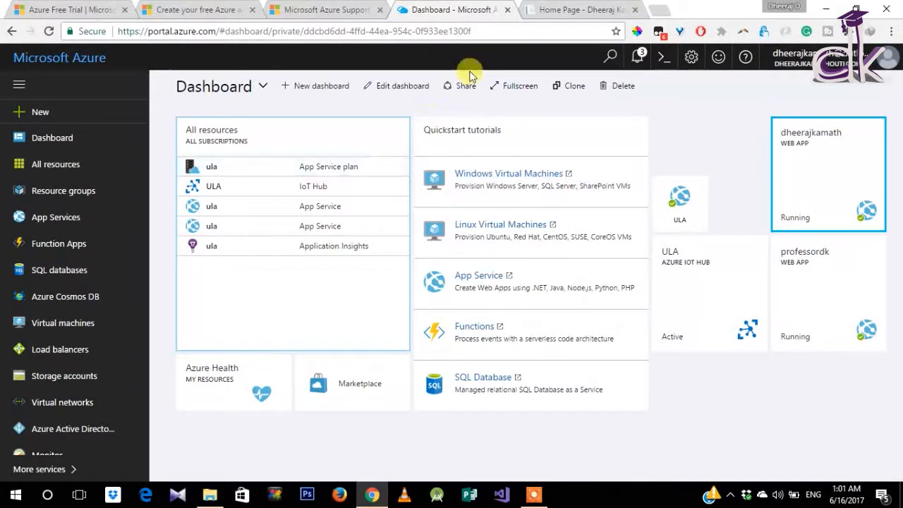
mouse_move(575, 9)
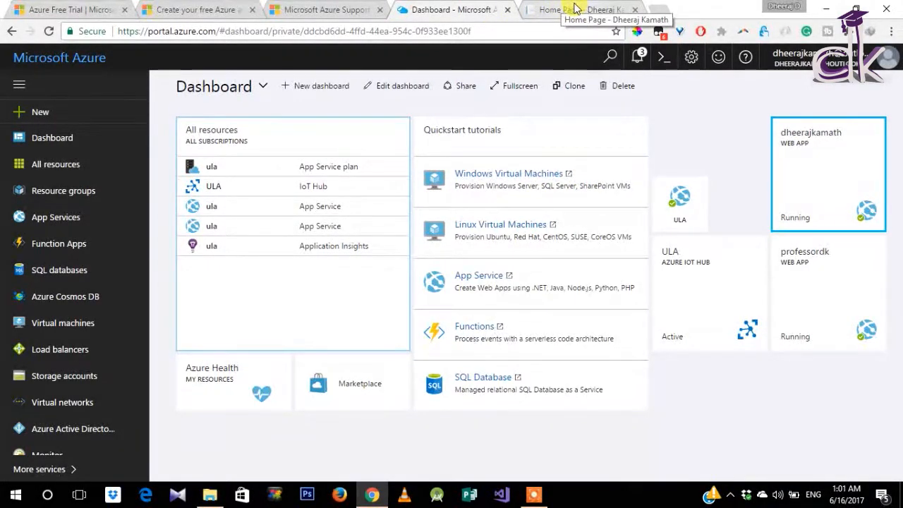
left_click(578, 10)
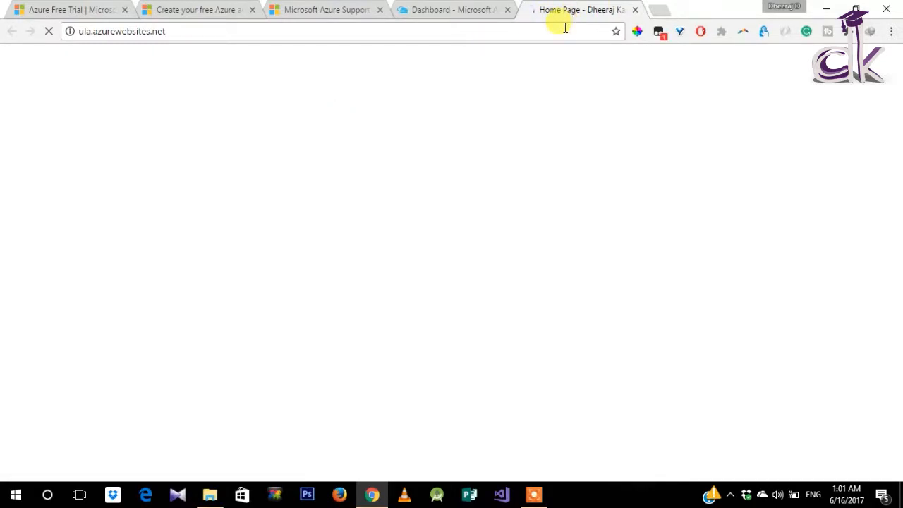
mouse_move(257, 154)
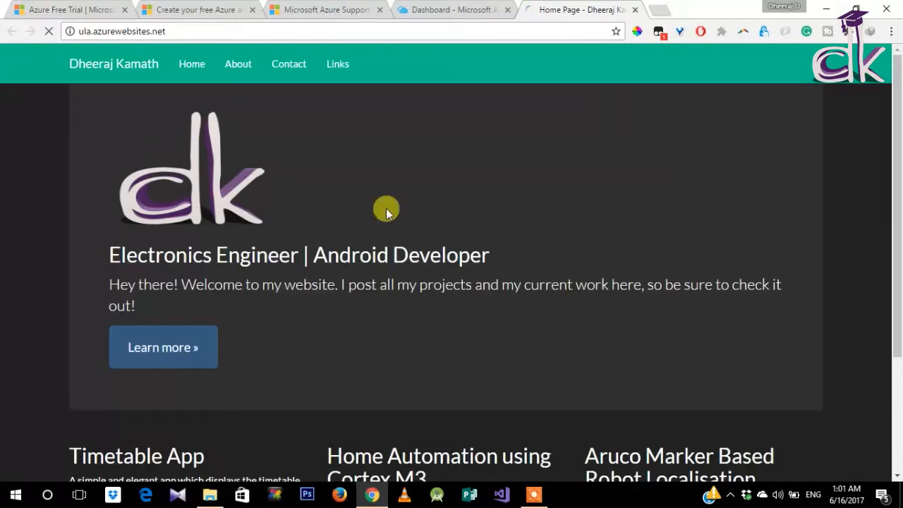
Step: Scroll through Dheeraj Kamath's homepage and project listings on ula.azurewebsites.net
scroll("down", 3)
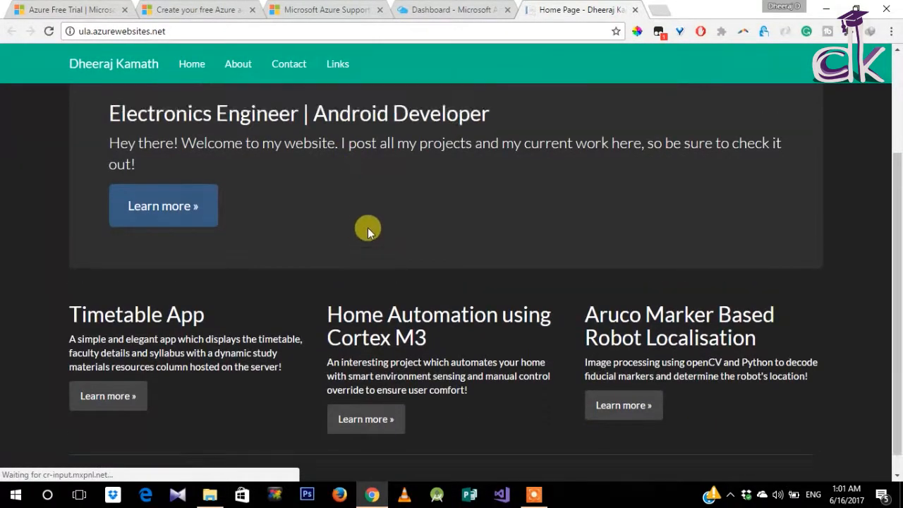
scroll("up", 3)
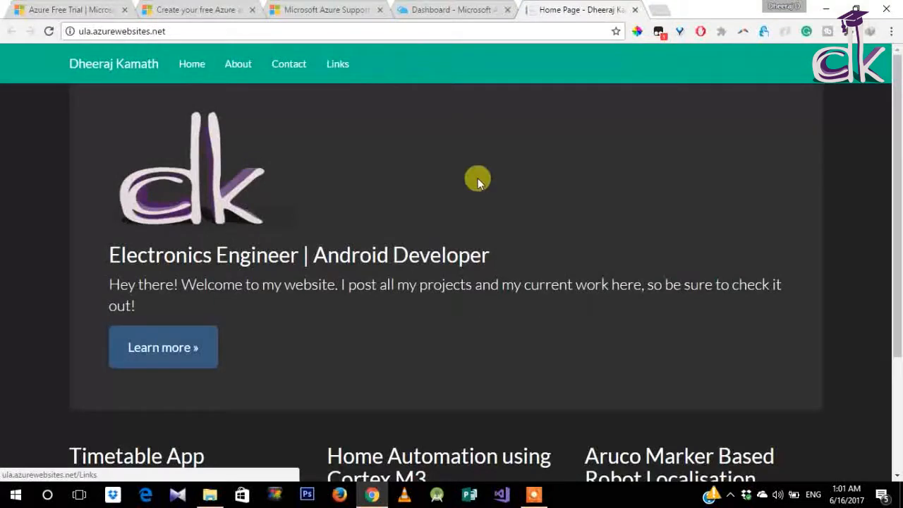
scroll("down", 3)
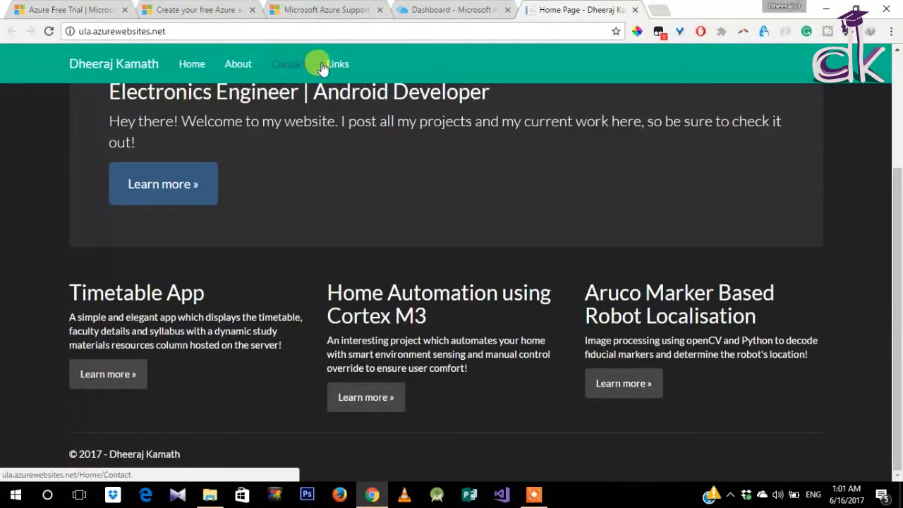
scroll("up", 3)
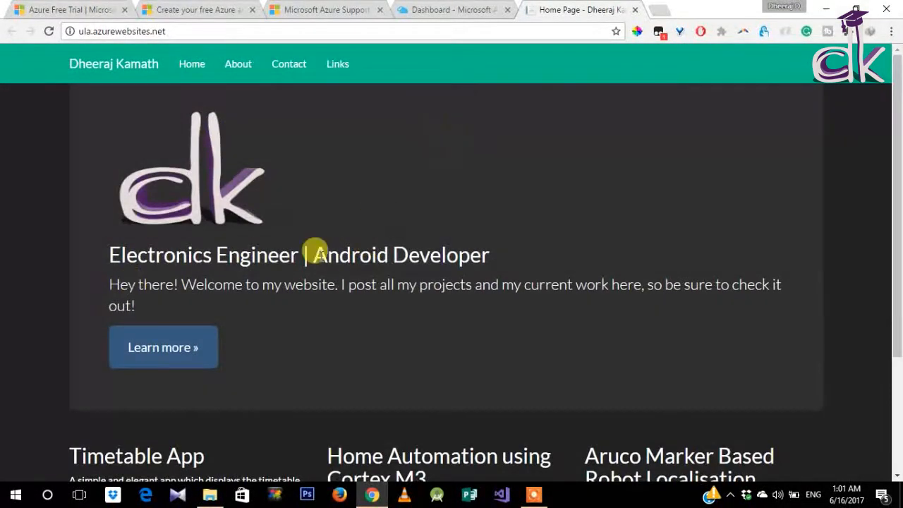
mouse_move(269, 335)
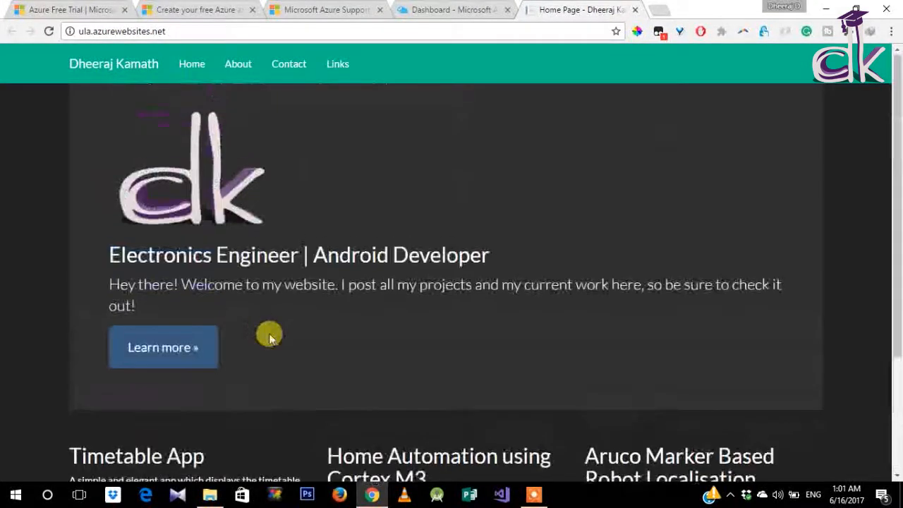
mouse_move(455, 9)
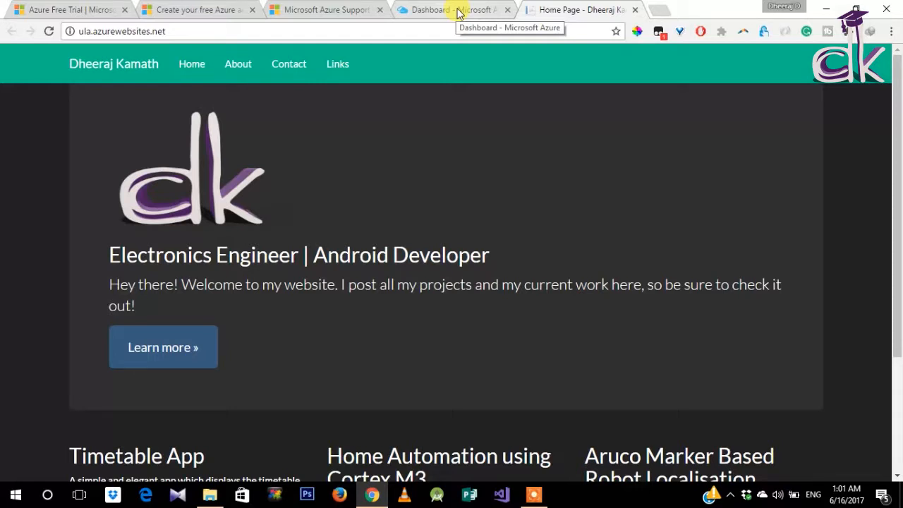
Step: Return to the Azure dashboard tab and open the professordk Web App tile
left_click(451, 9)
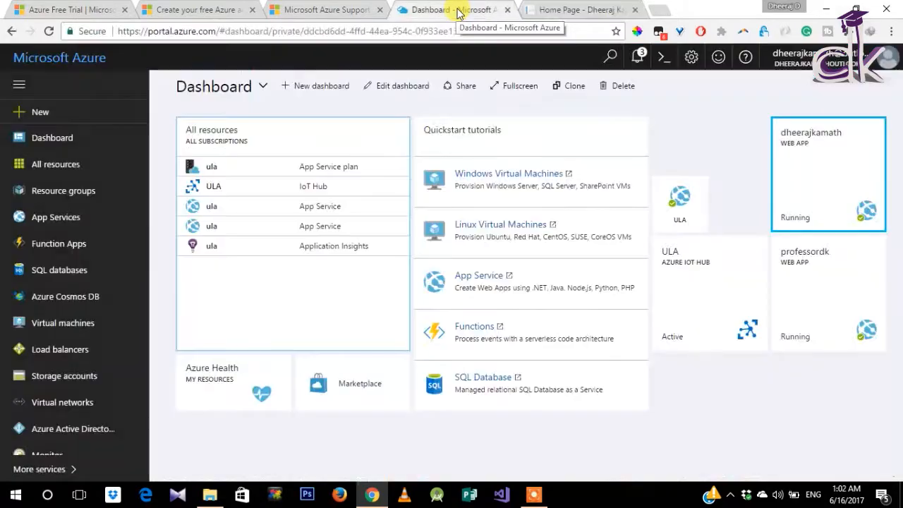
left_click(207, 302)
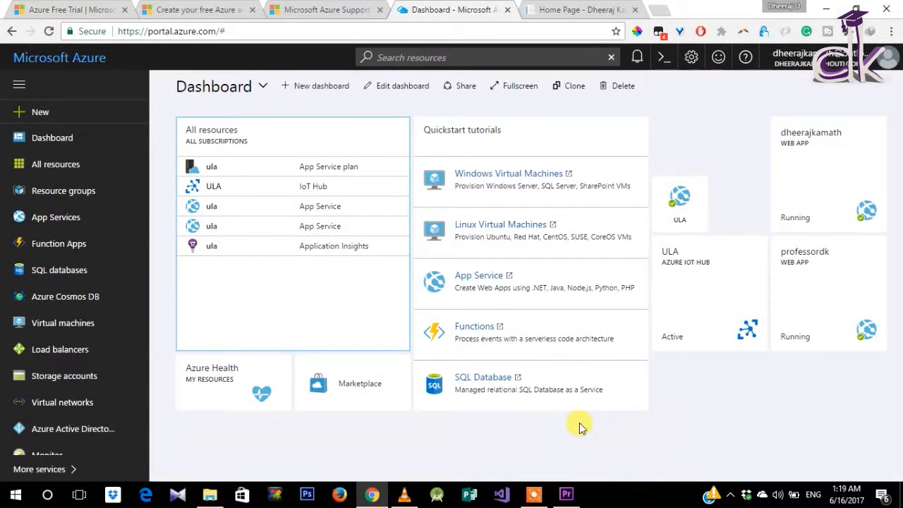
mouse_move(671, 418)
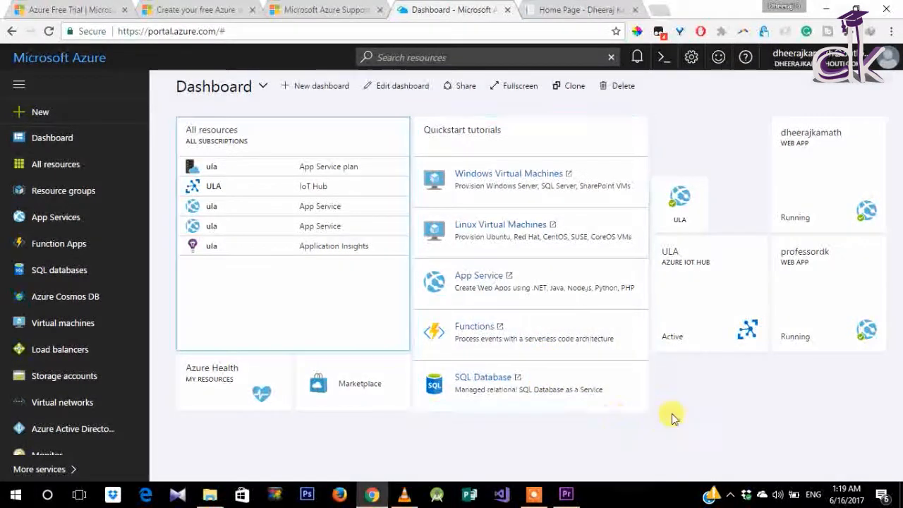
mouse_move(711, 421)
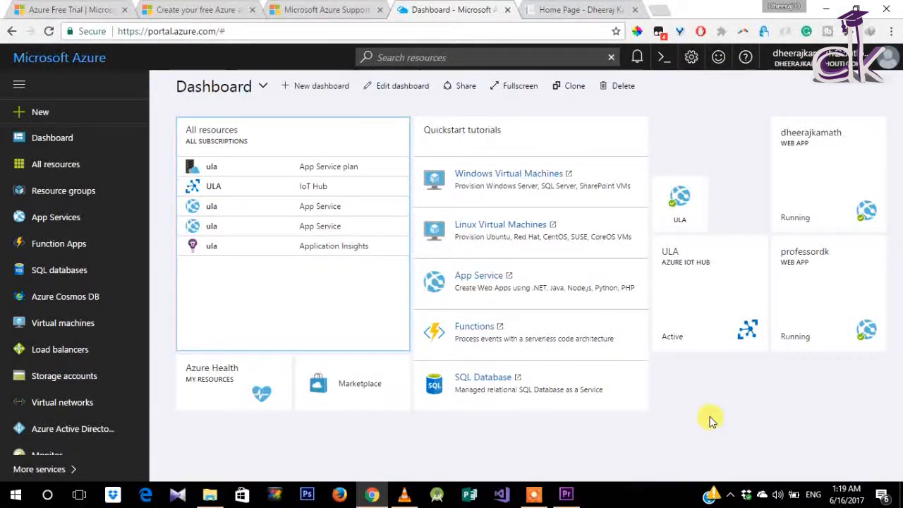
mouse_move(710, 416)
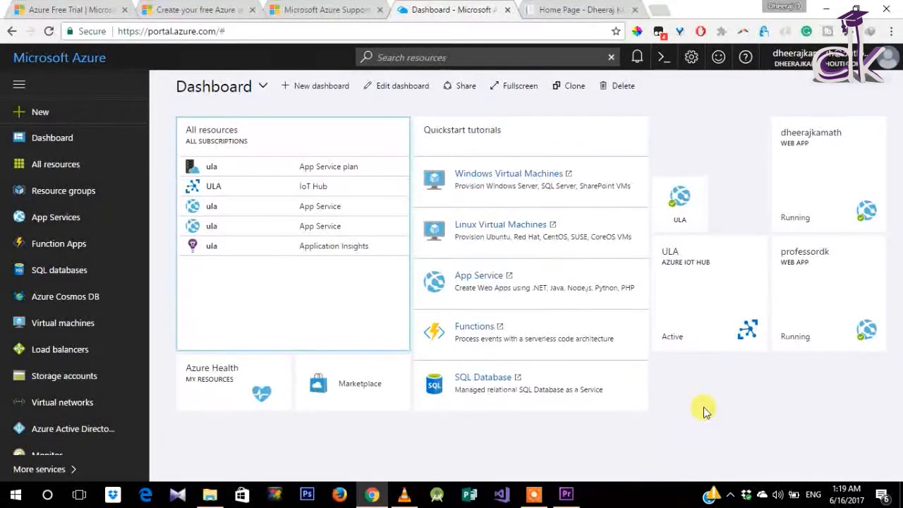
left_click(827, 251)
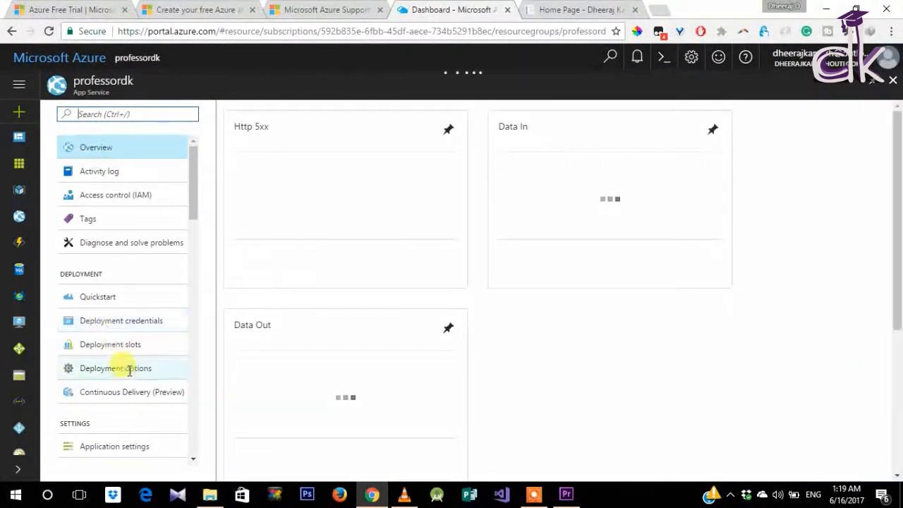
Step: Review professordk's deployment sources like GitHub, Dropbox and Local Git, then close both blades
left_click(115, 367)
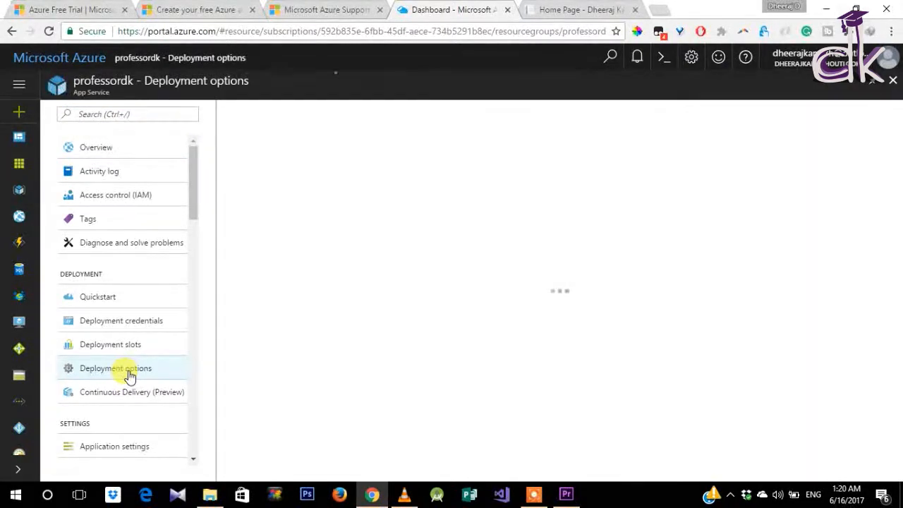
left_click(116, 367)
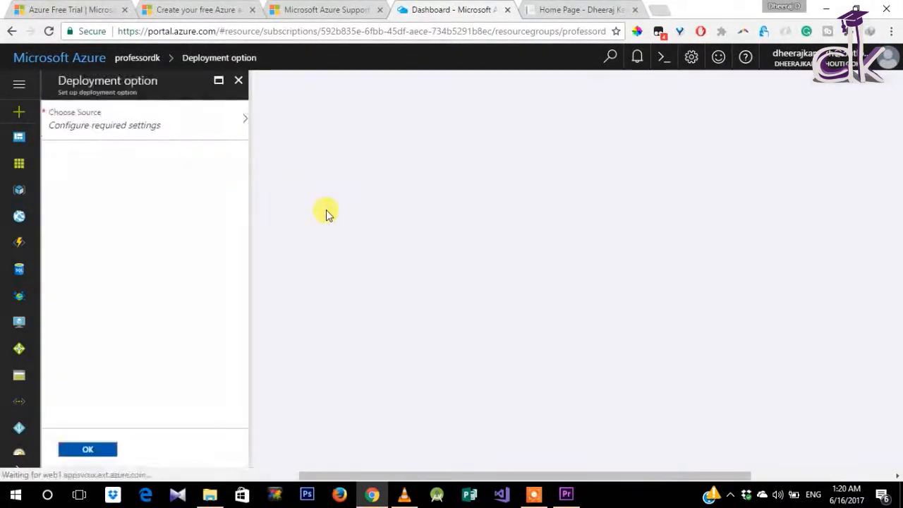
mouse_move(207, 125)
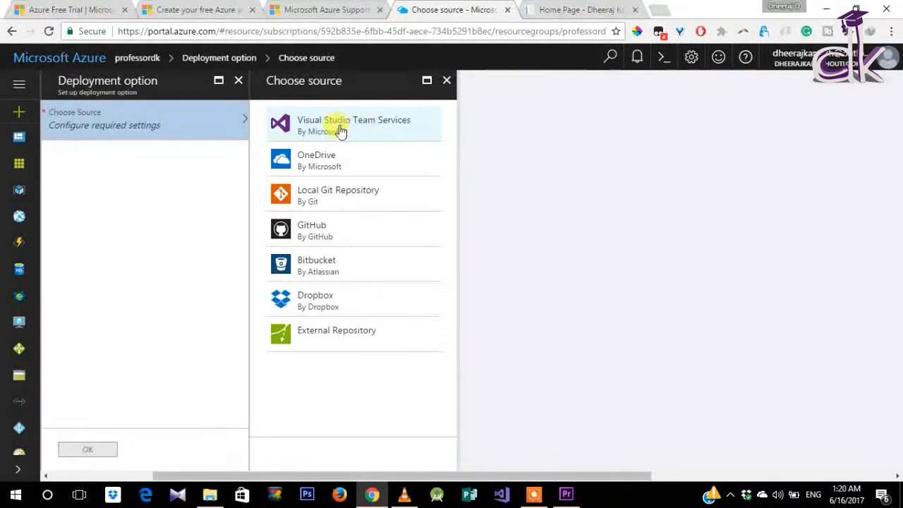
mouse_move(384, 137)
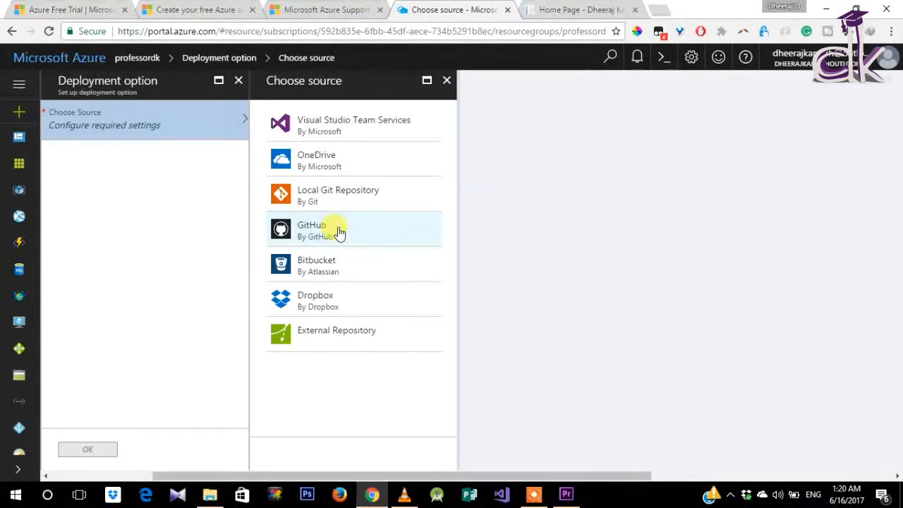
mouse_move(294, 232)
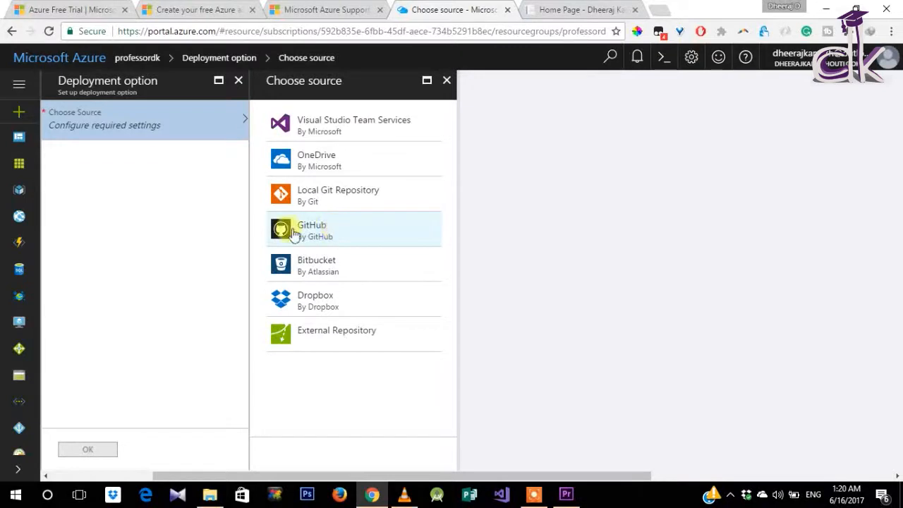
mouse_move(337, 231)
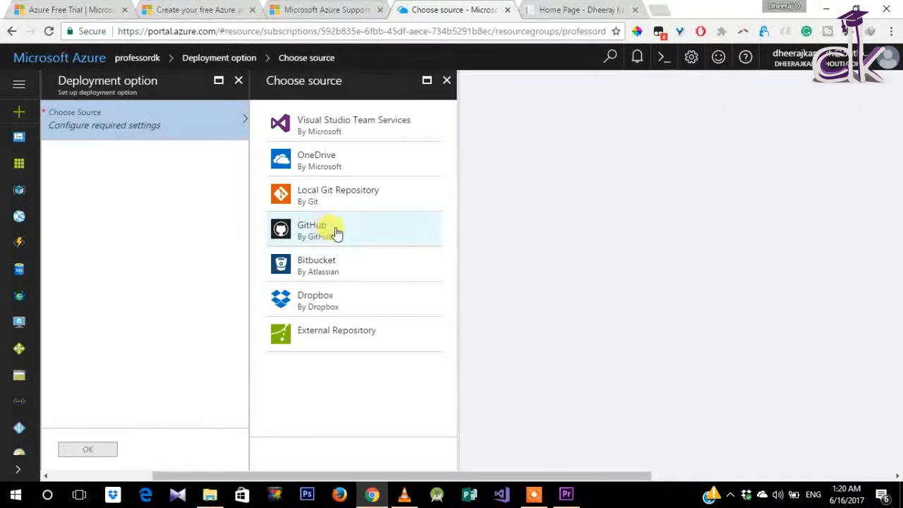
mouse_move(480, 125)
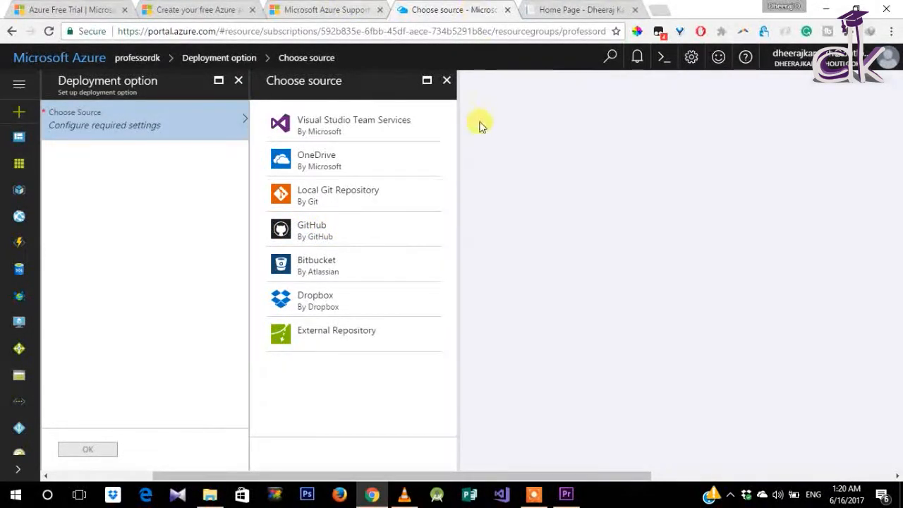
mouse_move(159, 170)
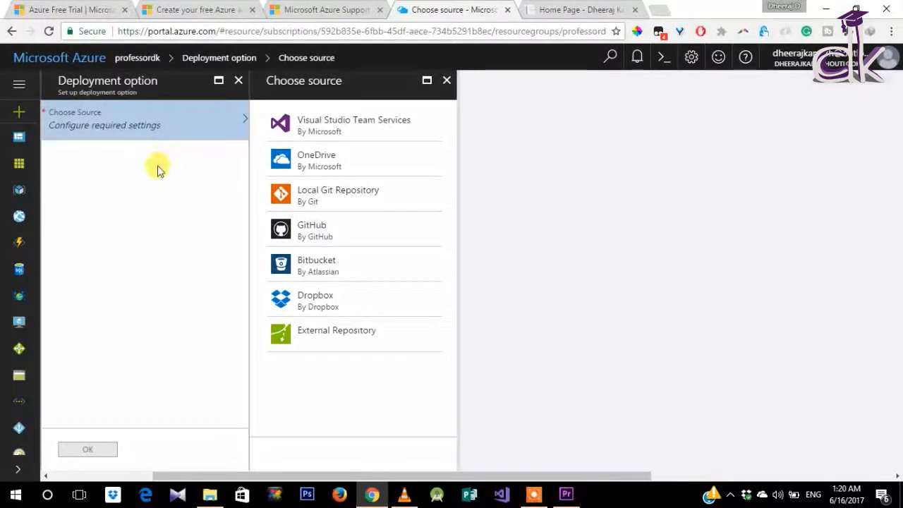
mouse_move(549, 196)
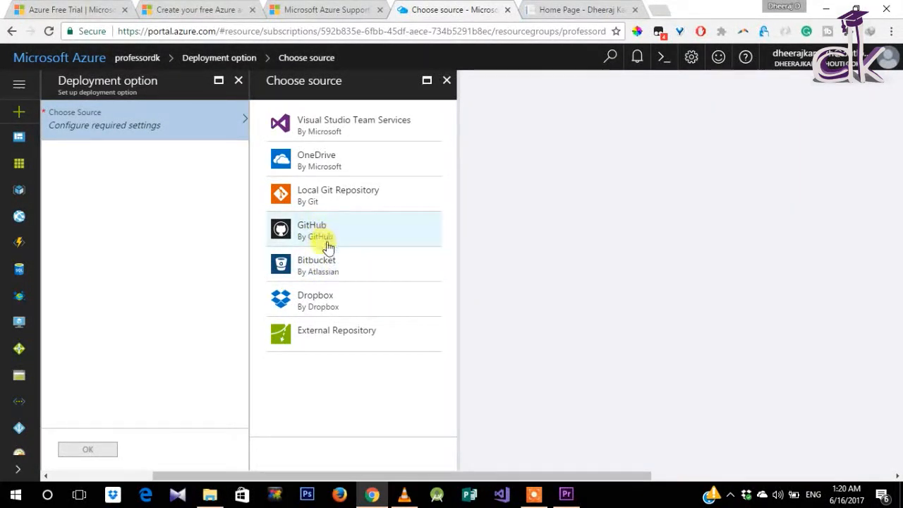
mouse_move(306, 264)
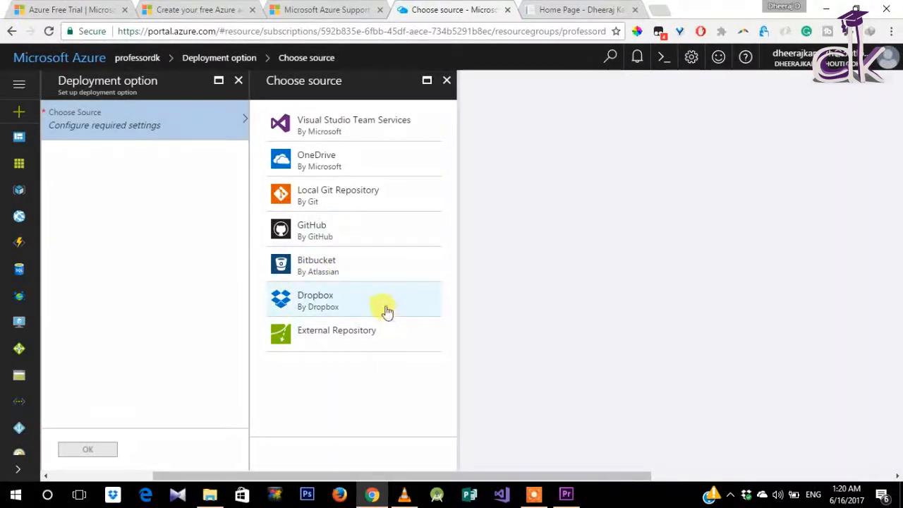
mouse_move(356, 335)
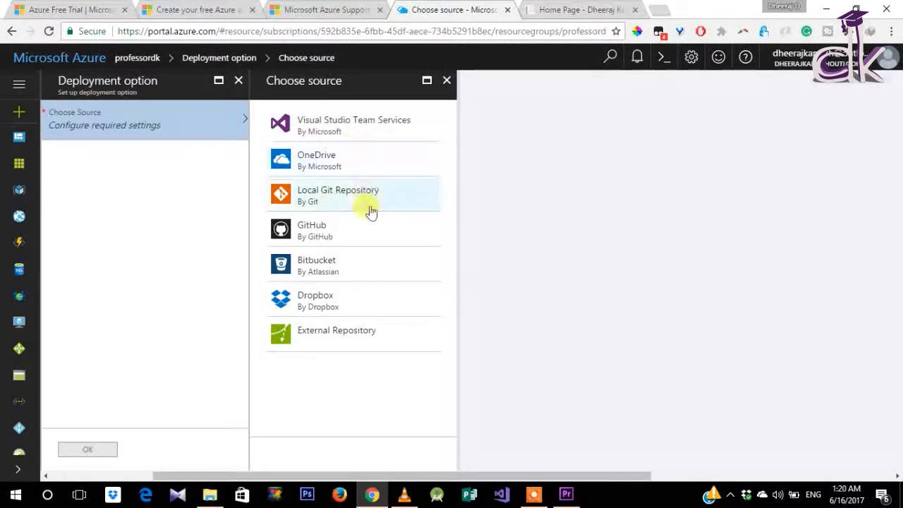
mouse_move(330, 192)
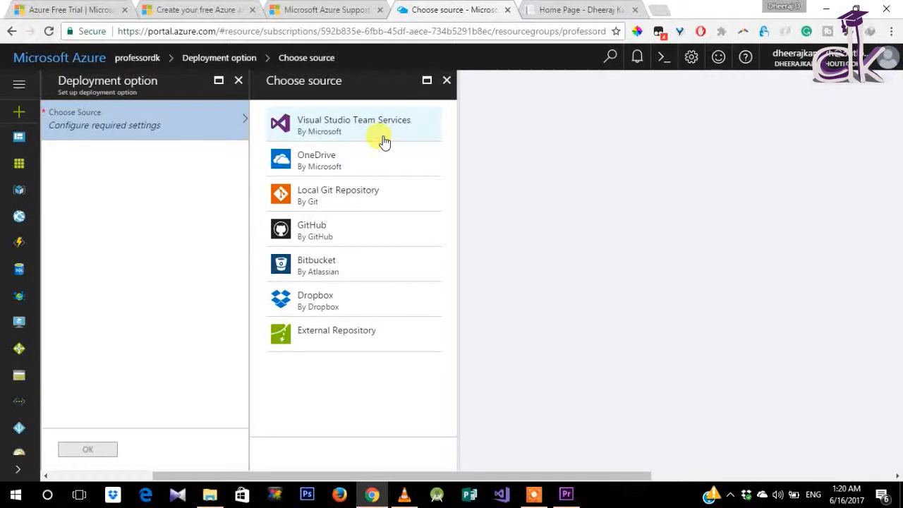
mouse_move(391, 138)
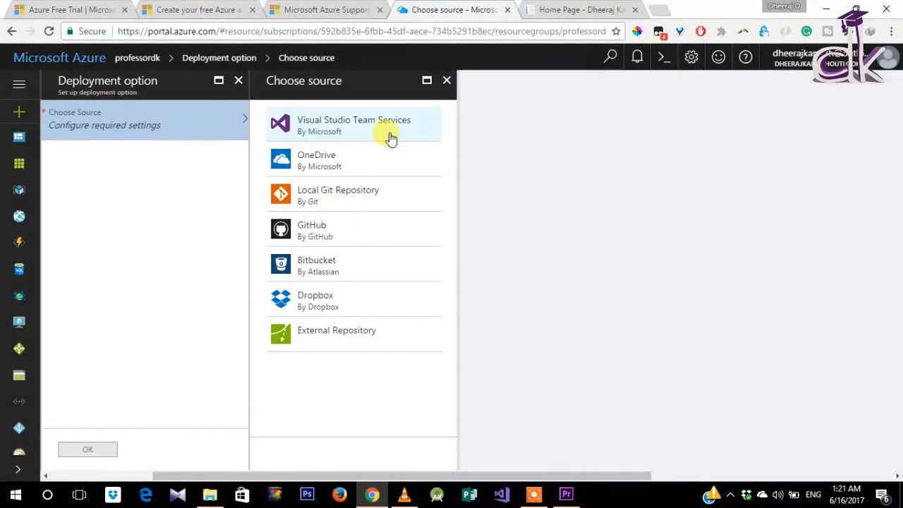
mouse_move(447, 80)
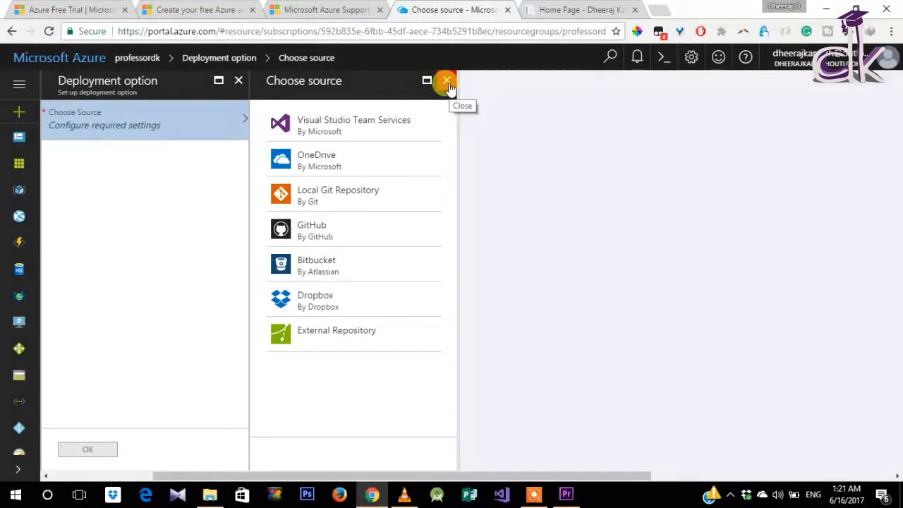
left_click(446, 81)
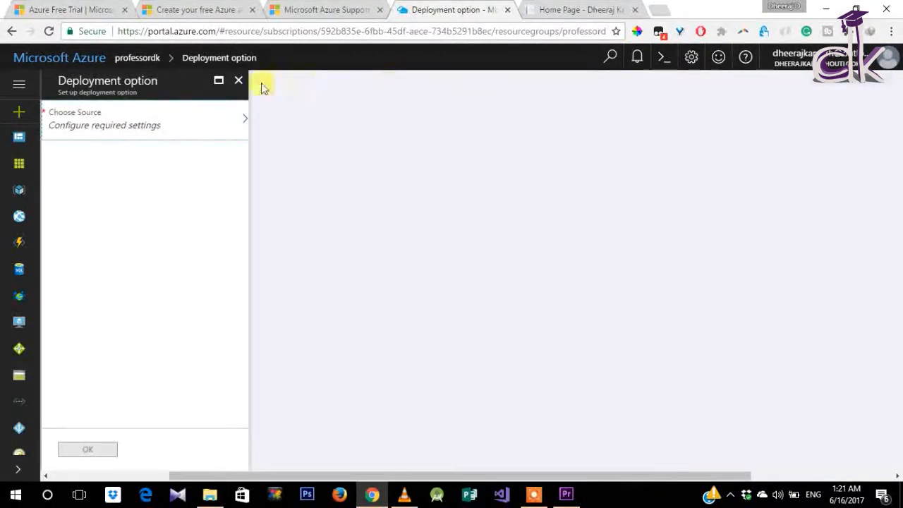
left_click(238, 80)
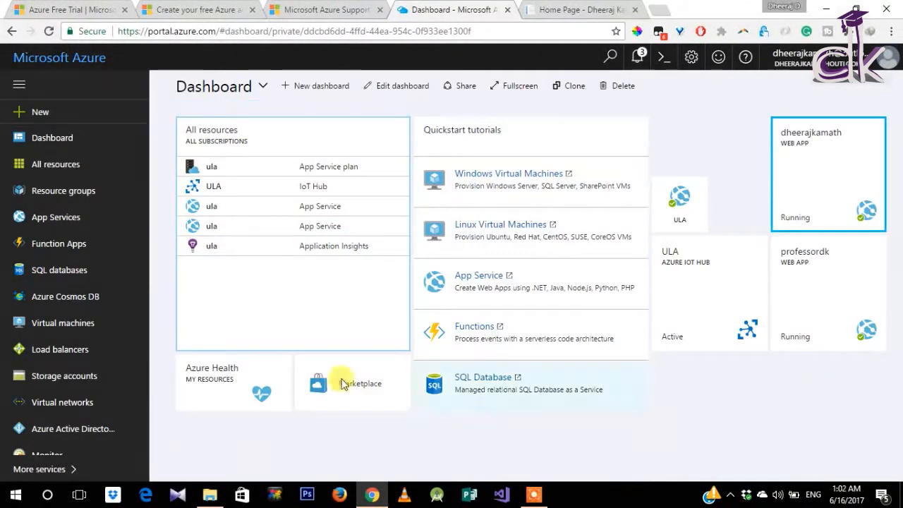
Step: Open the notifications pane to see ₹12,653.64 Free Trial credit remaining
left_click(635, 57)
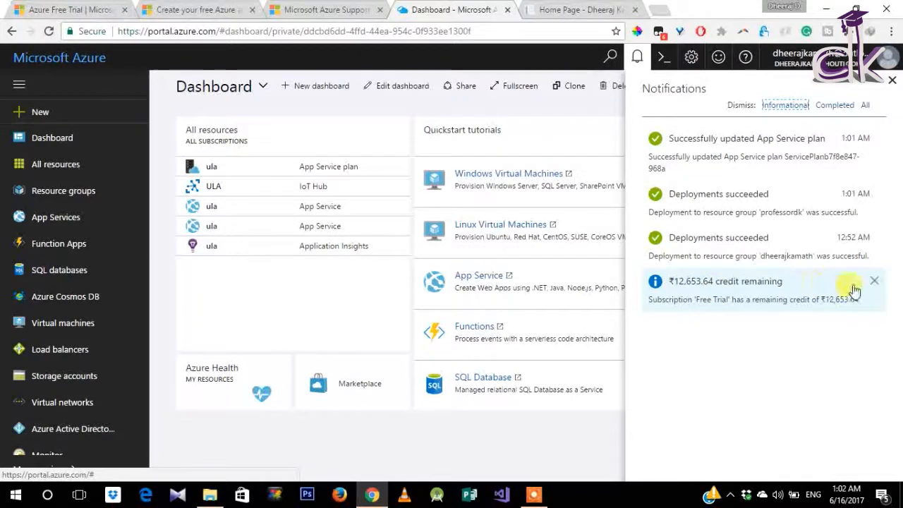
mouse_move(874, 286)
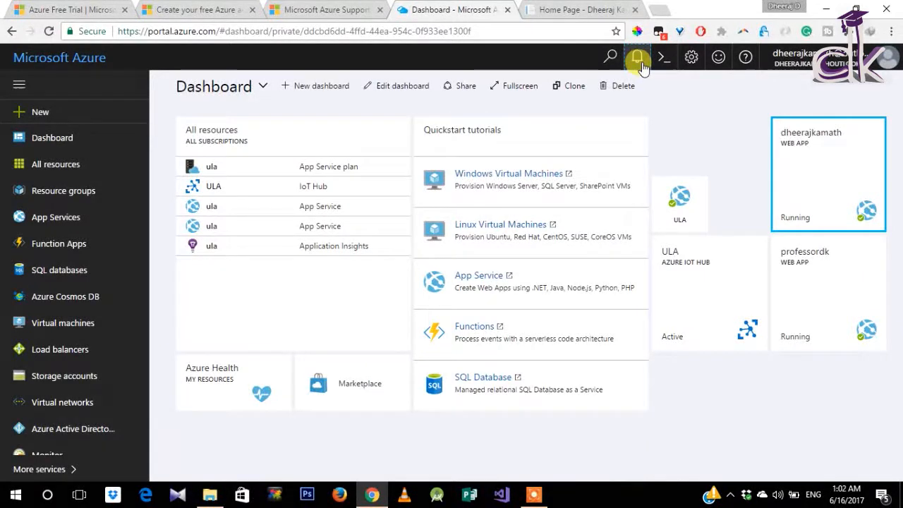
mouse_move(684, 116)
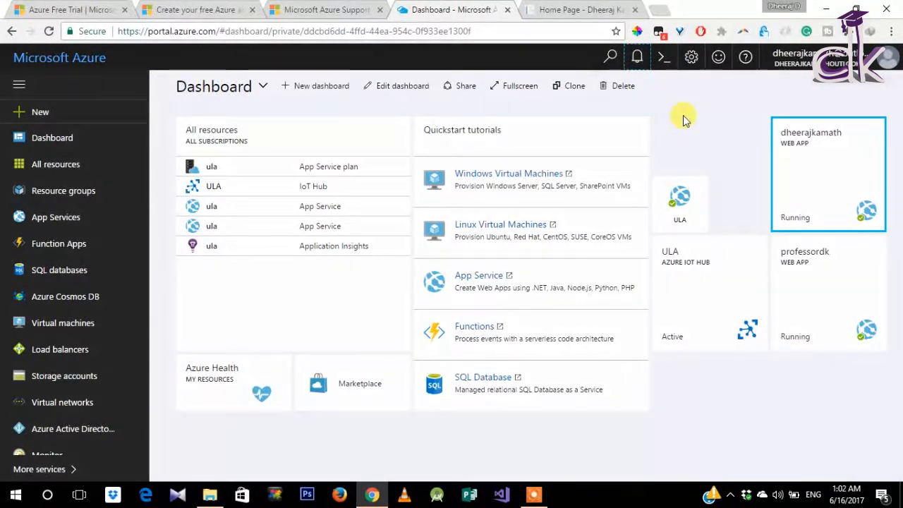
mouse_move(102, 154)
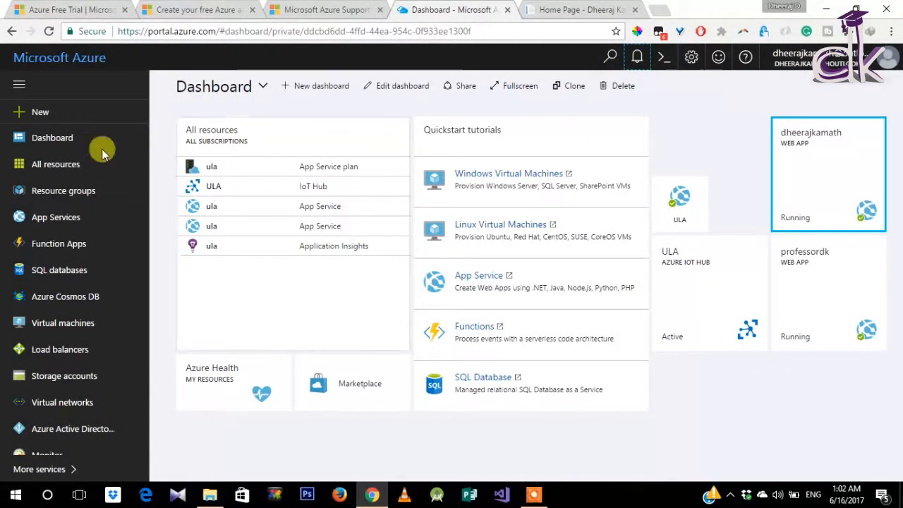
mouse_move(756, 97)
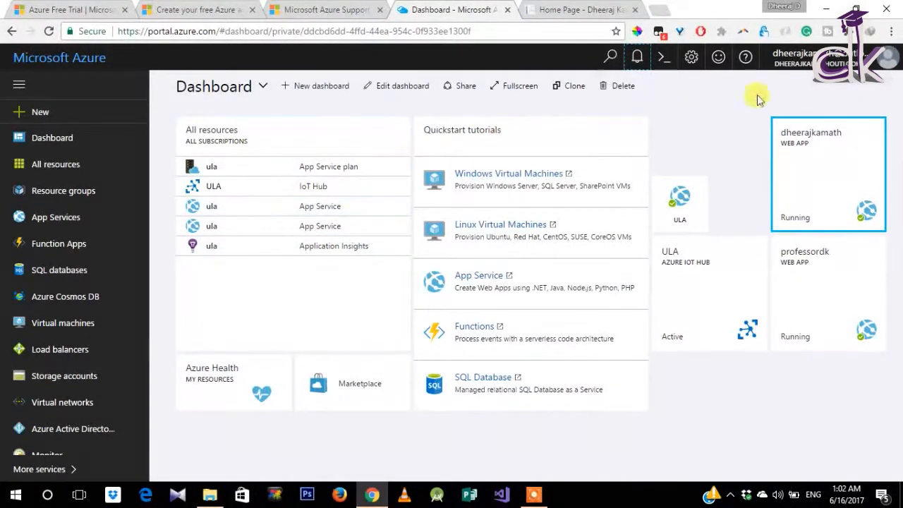
mouse_move(345, 427)
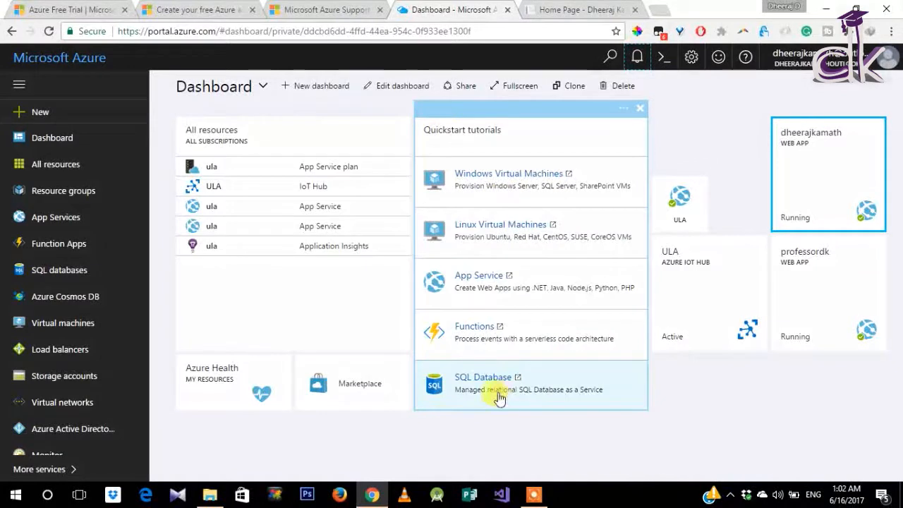
mouse_move(488, 400)
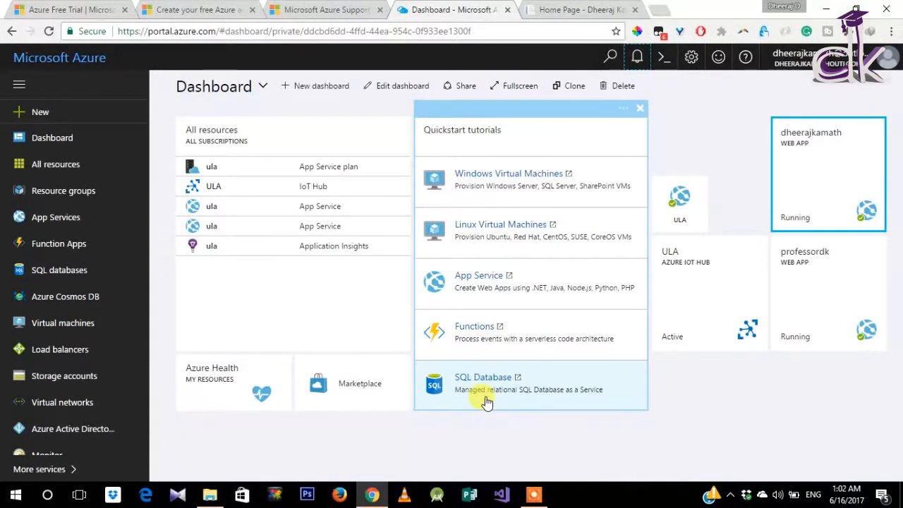
mouse_move(457, 414)
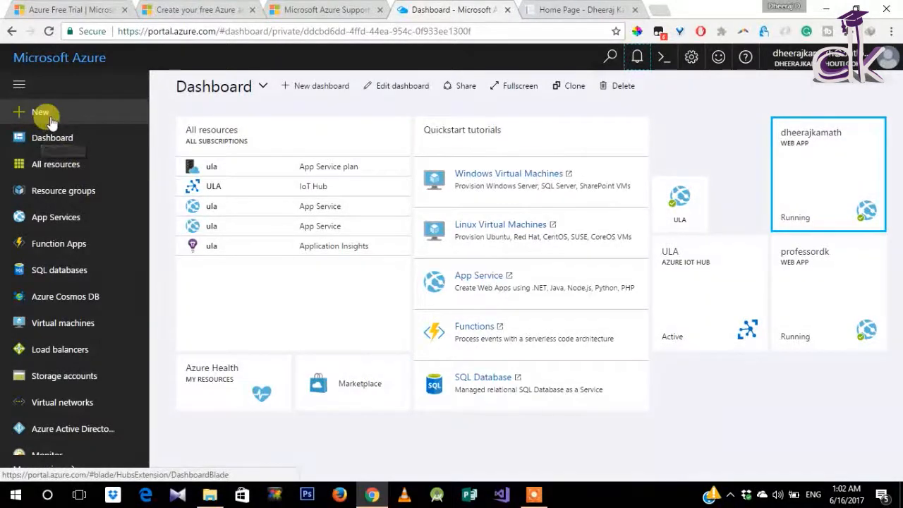
mouse_move(52, 141)
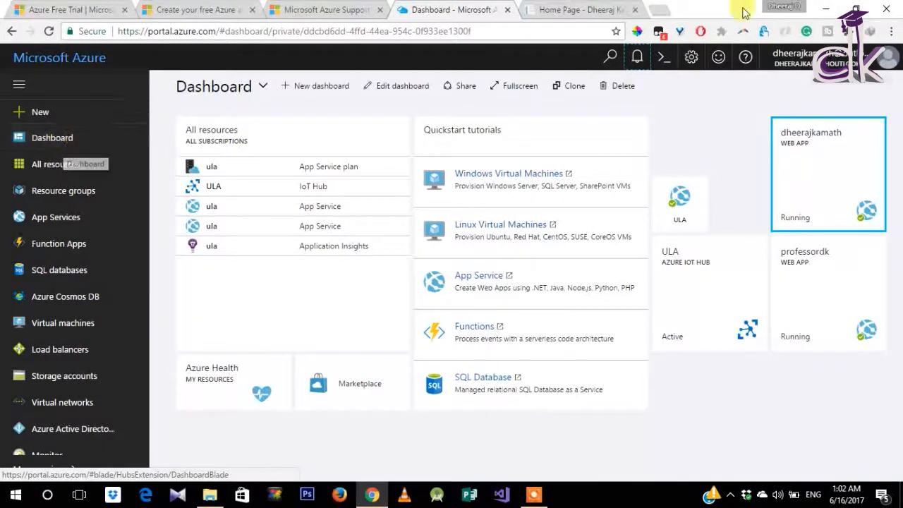
left_click(578, 10)
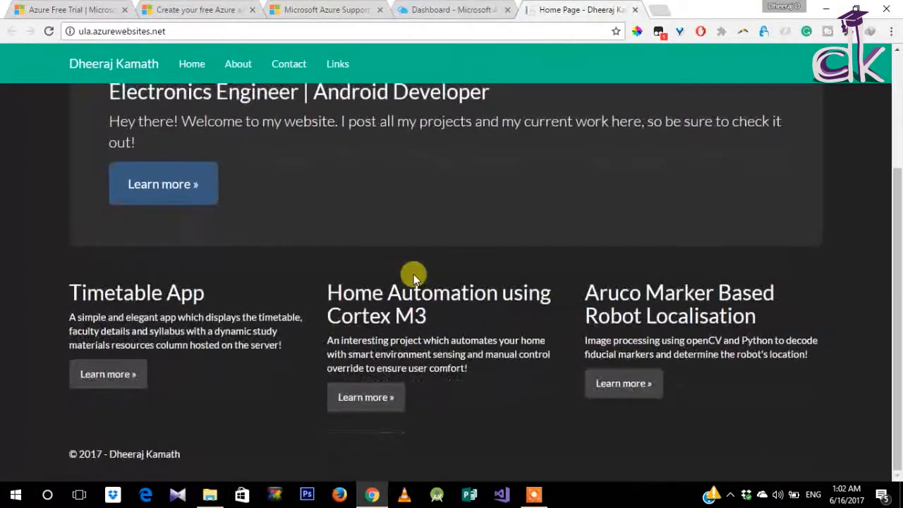
left_click(452, 10)
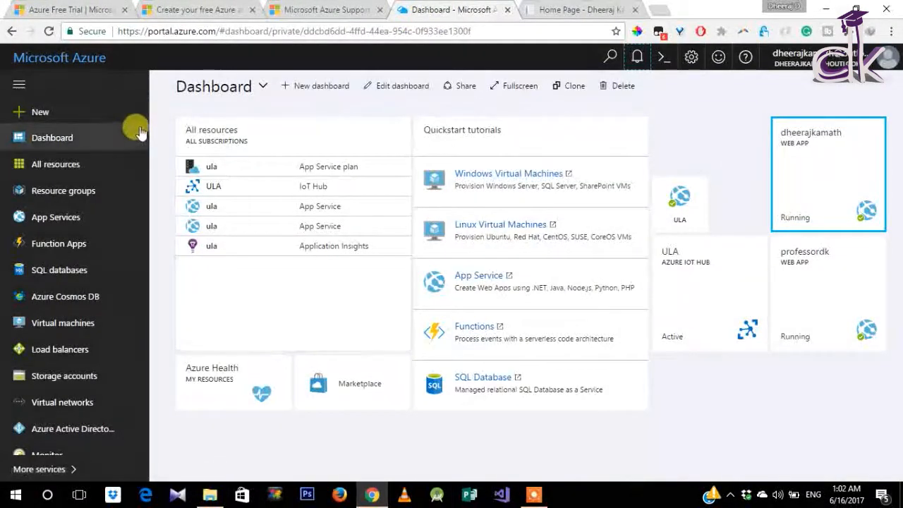
mouse_move(670, 113)
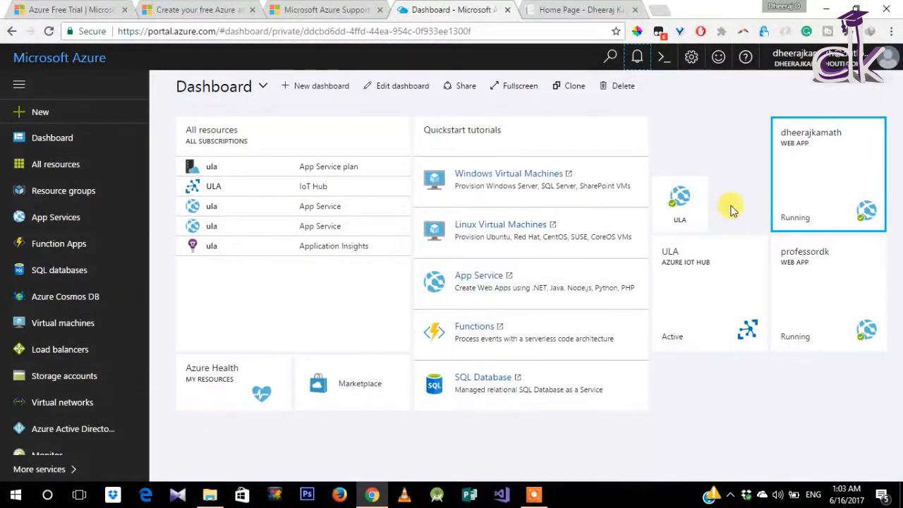
mouse_move(733, 182)
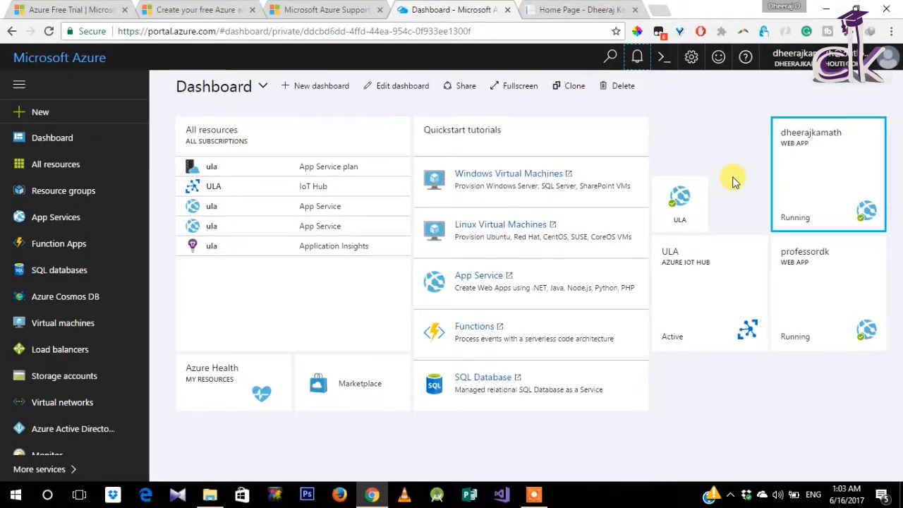
mouse_move(681, 148)
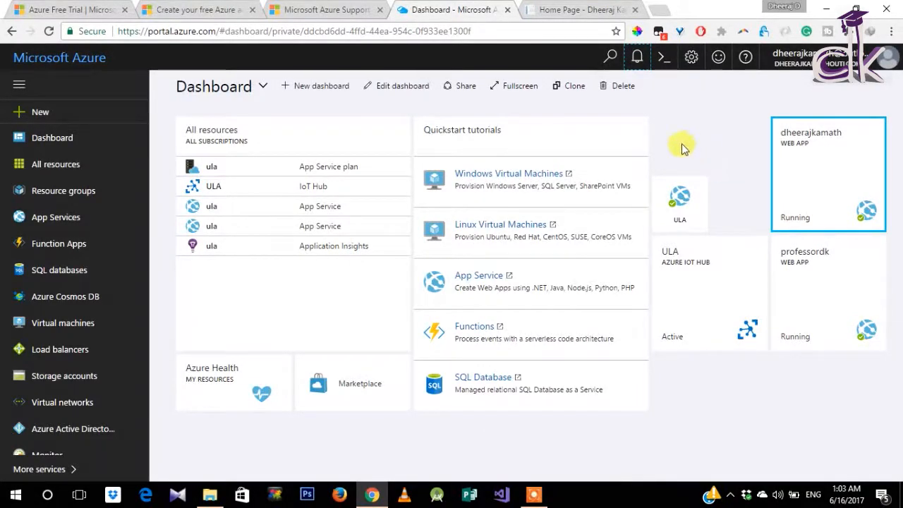